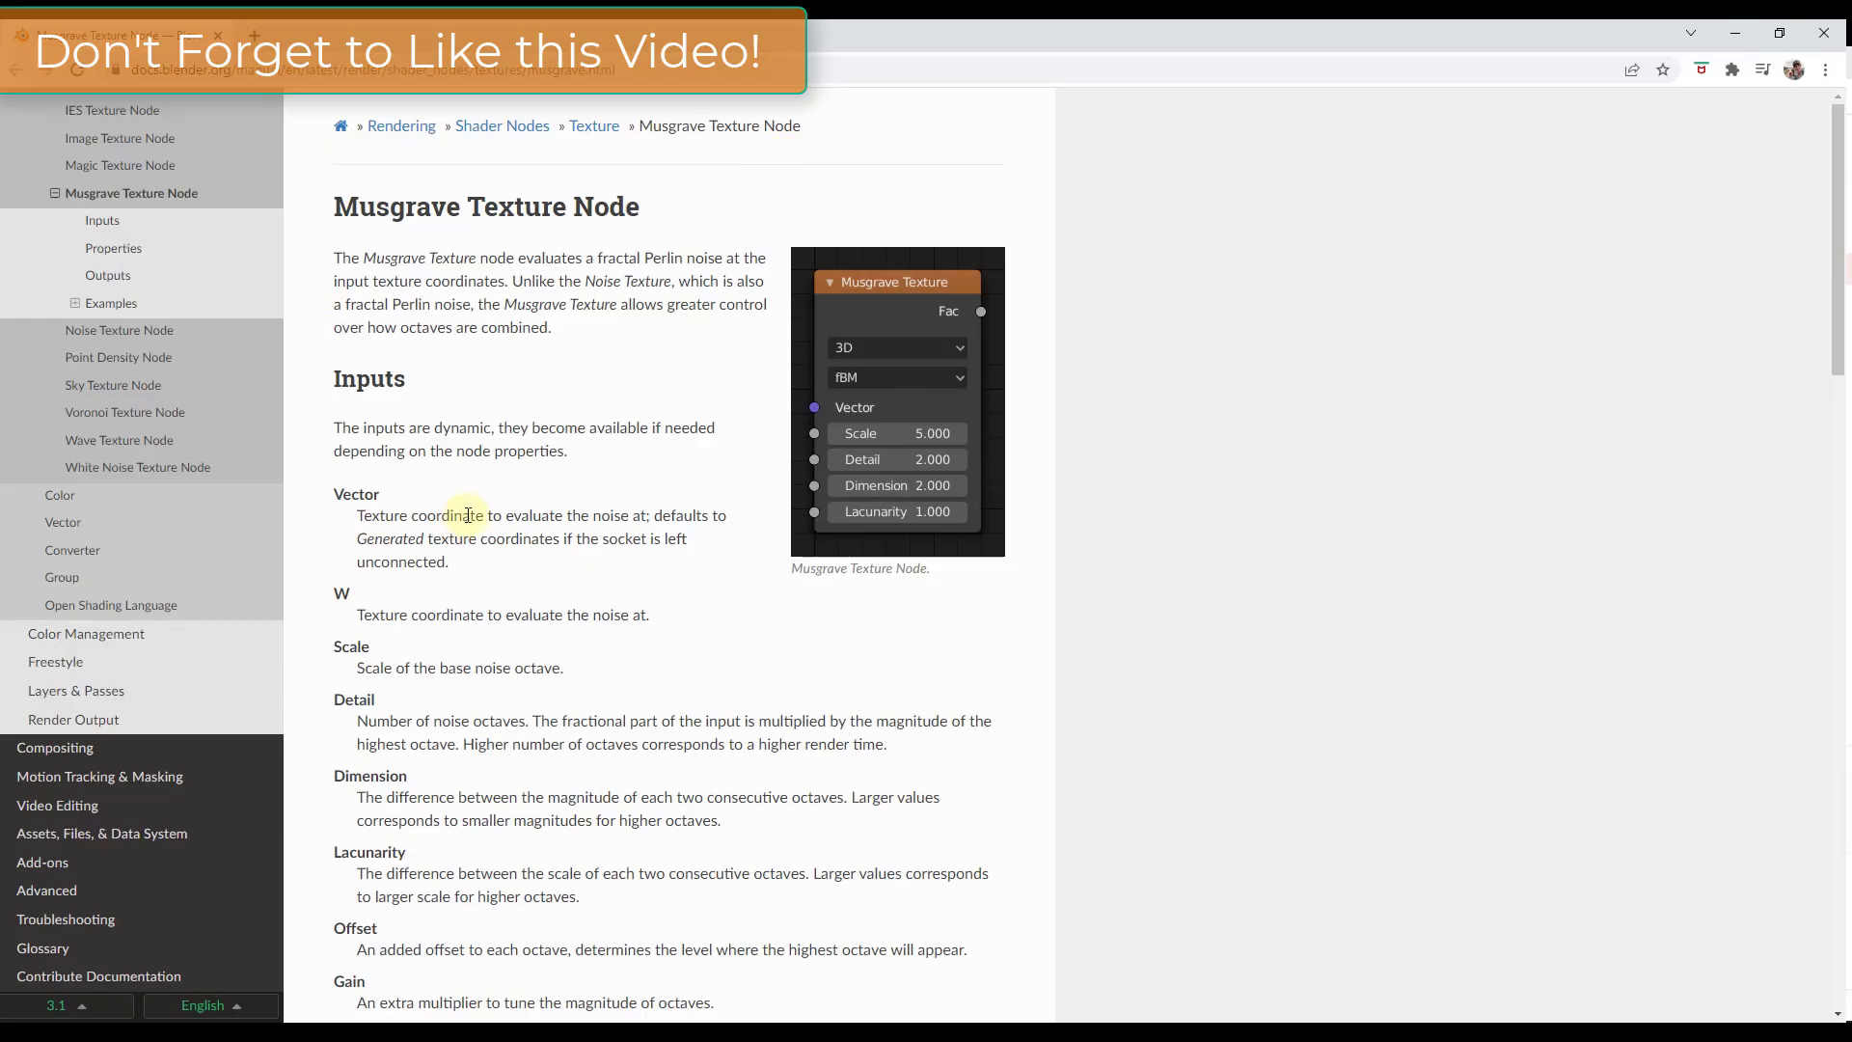
mouse_move(518, 218)
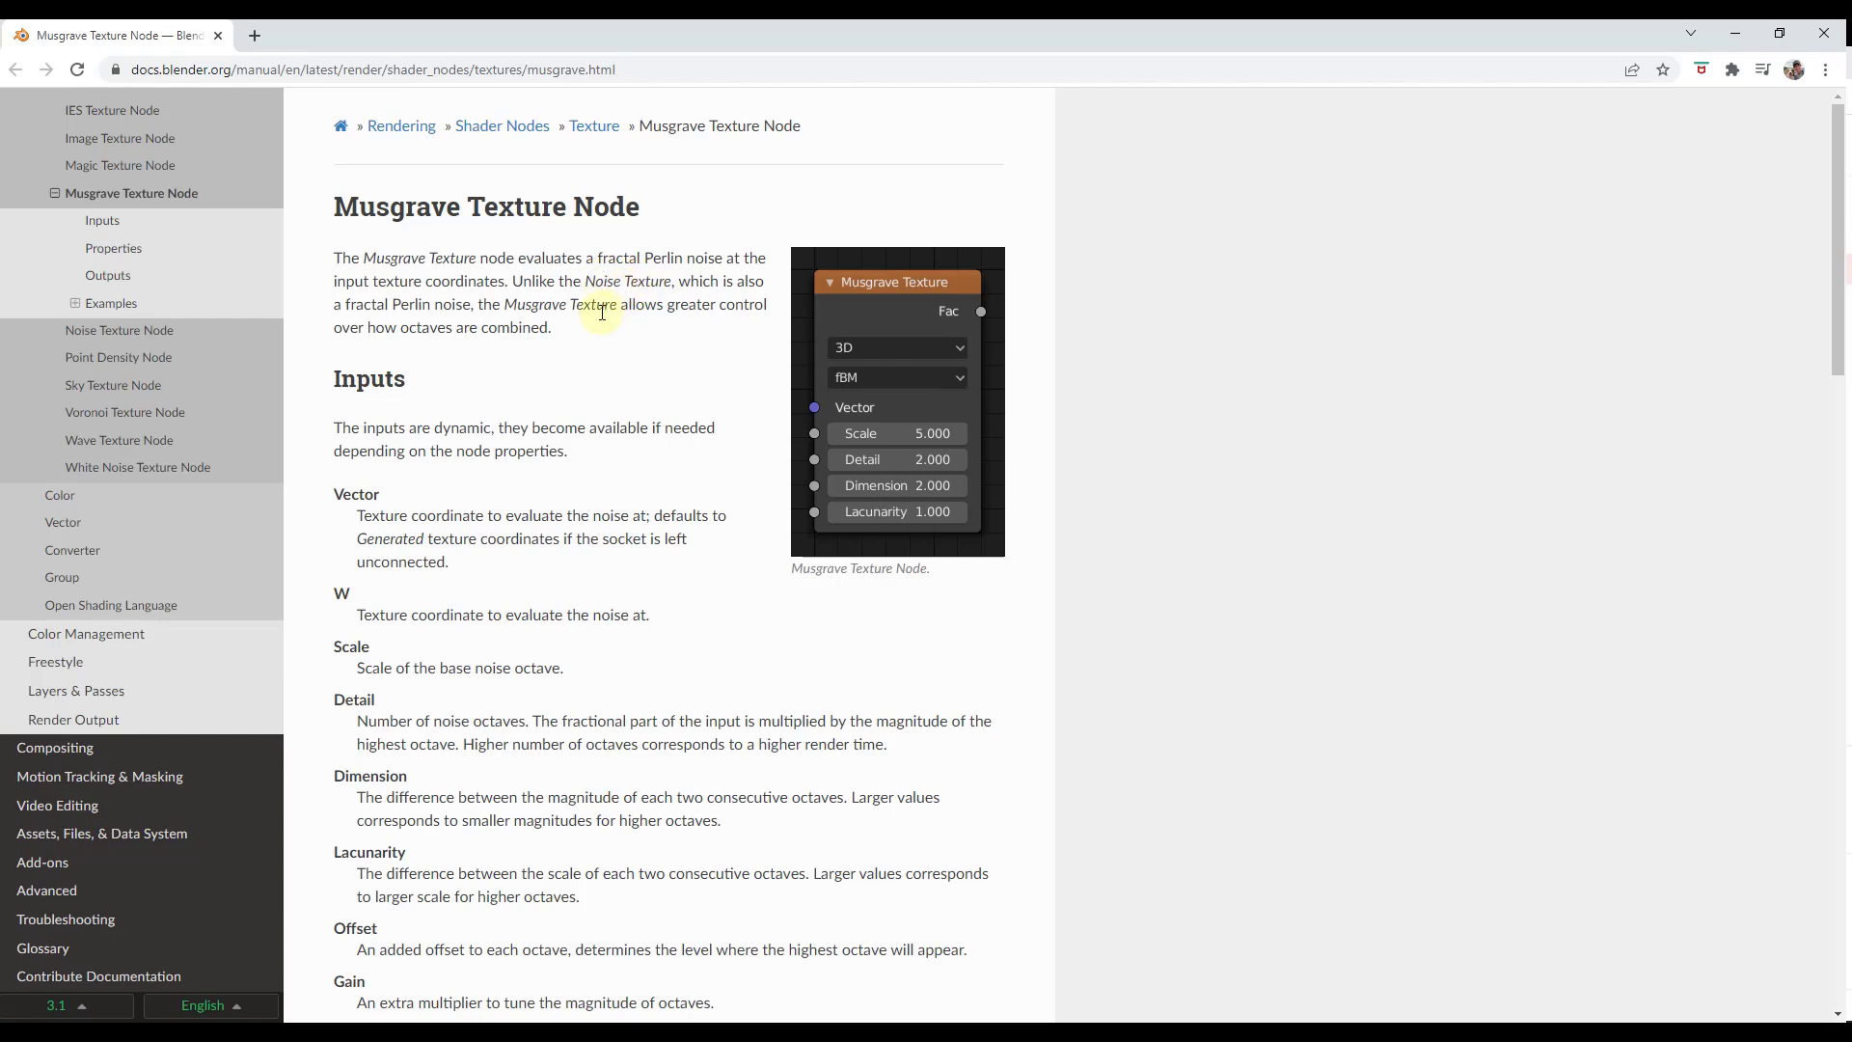
mouse_move(461, 361)
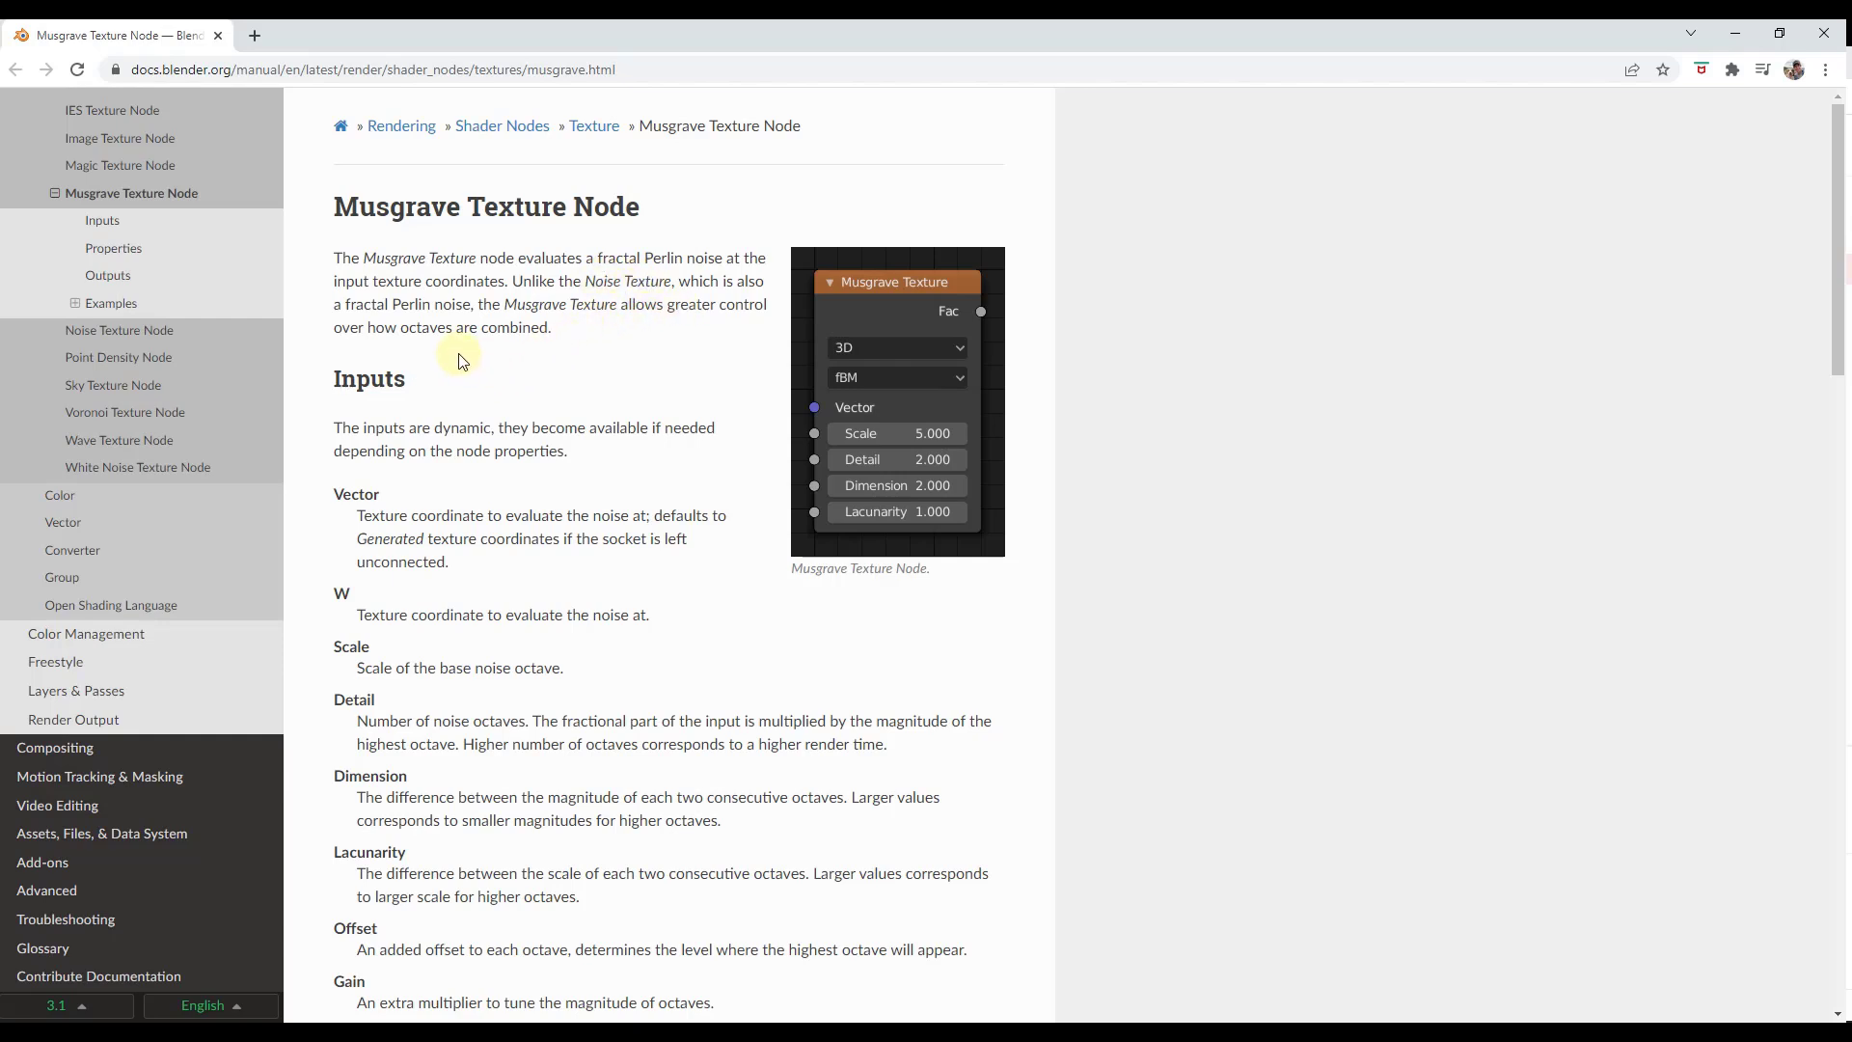
mouse_move(473, 342)
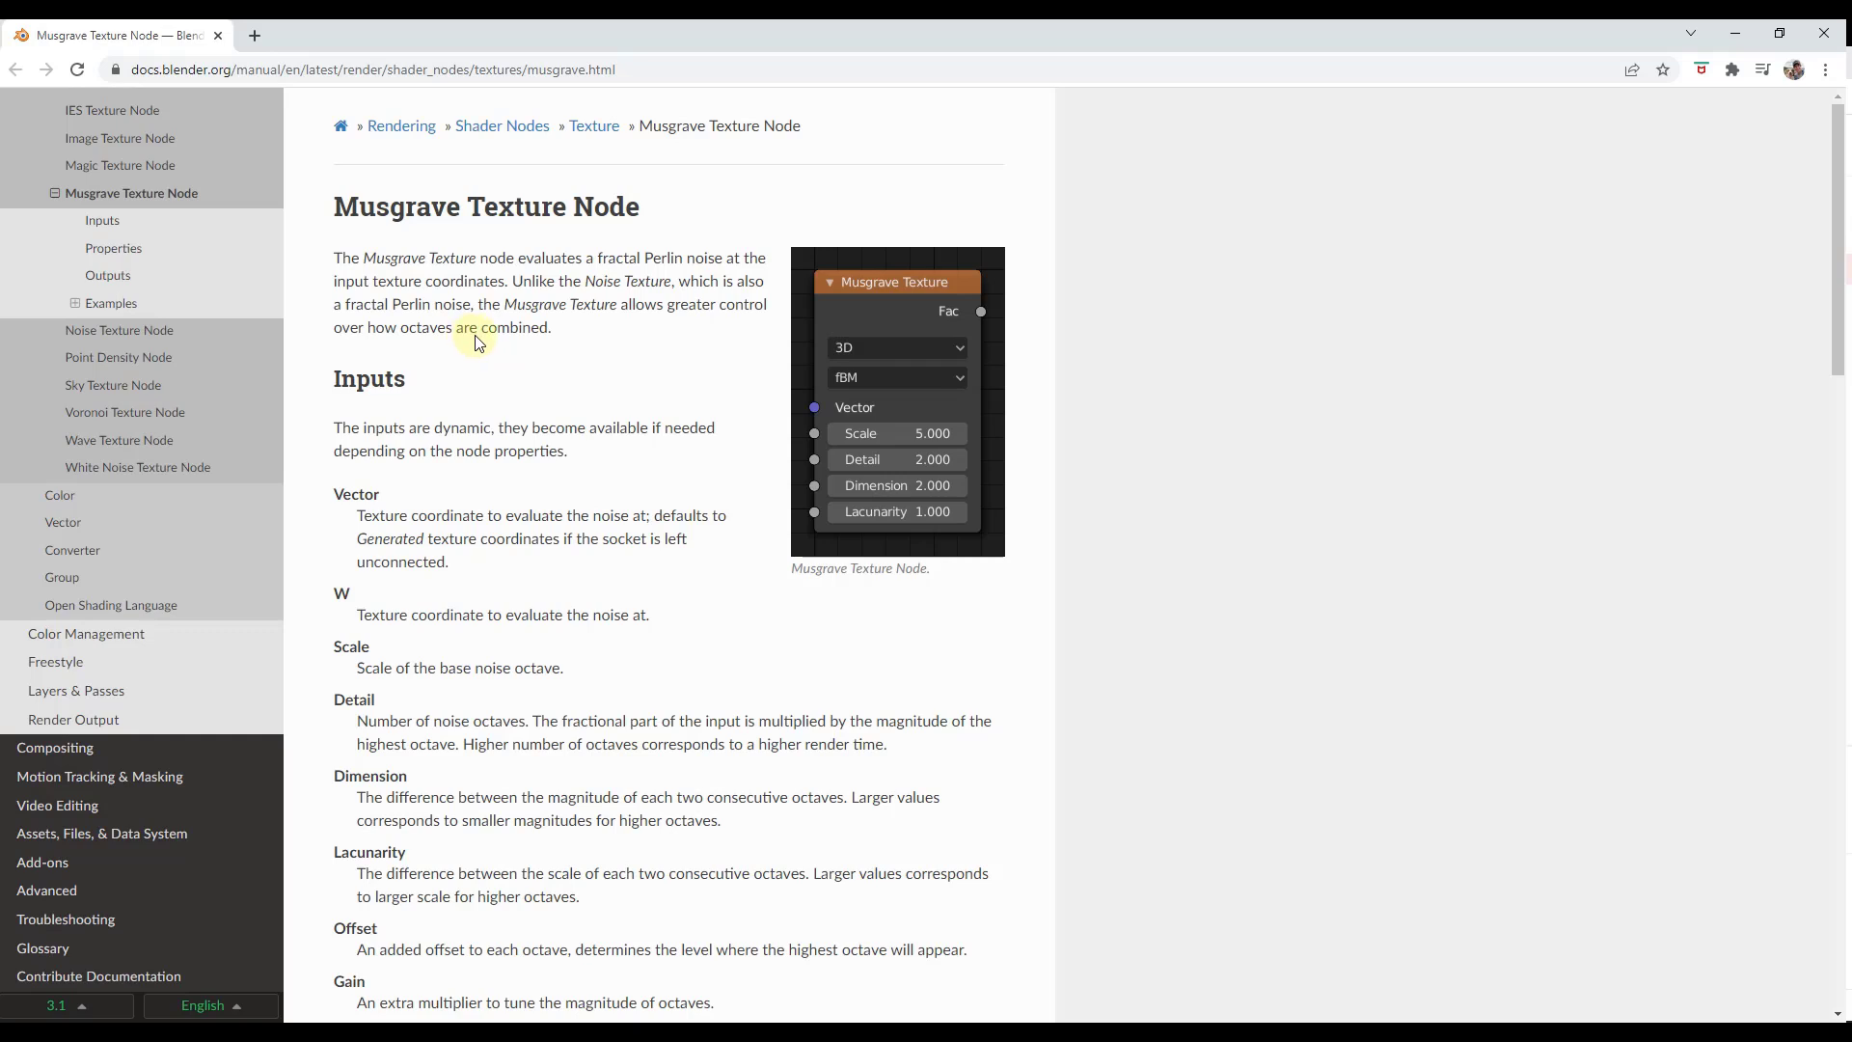
mouse_move(479, 334)
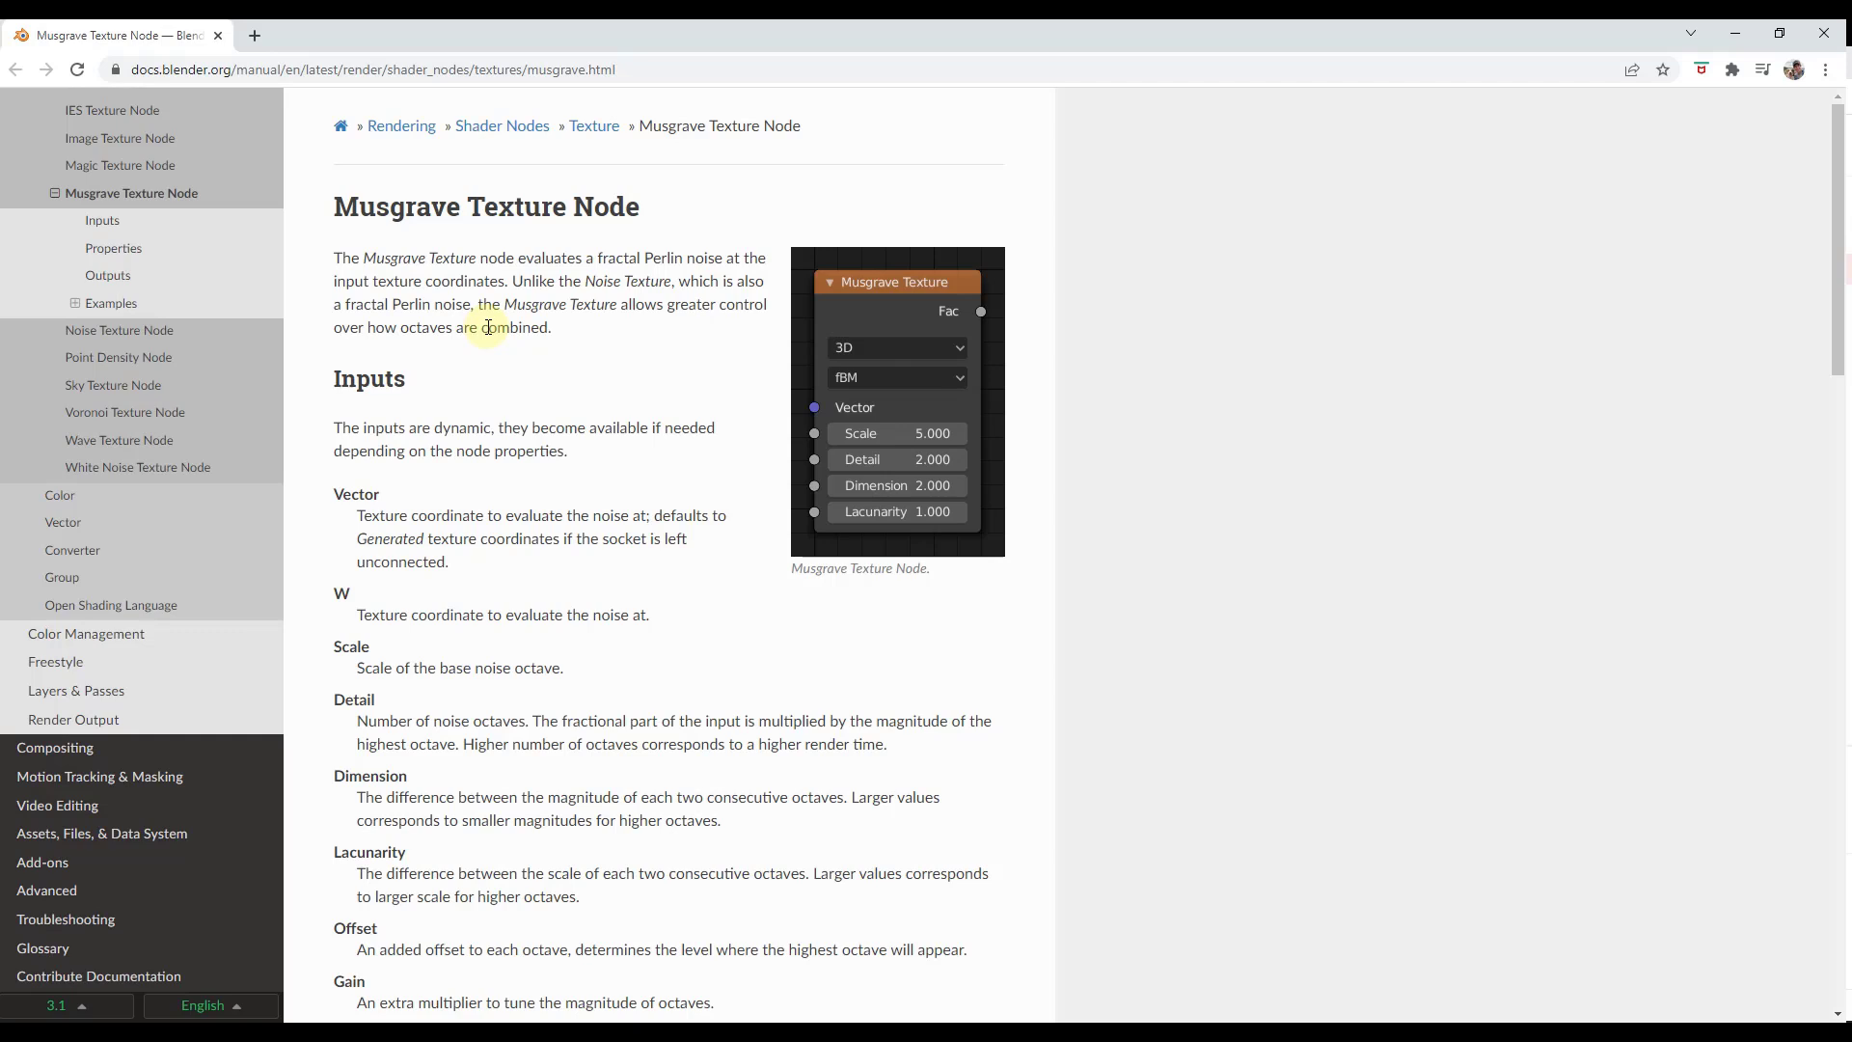
mouse_move(778, 38)
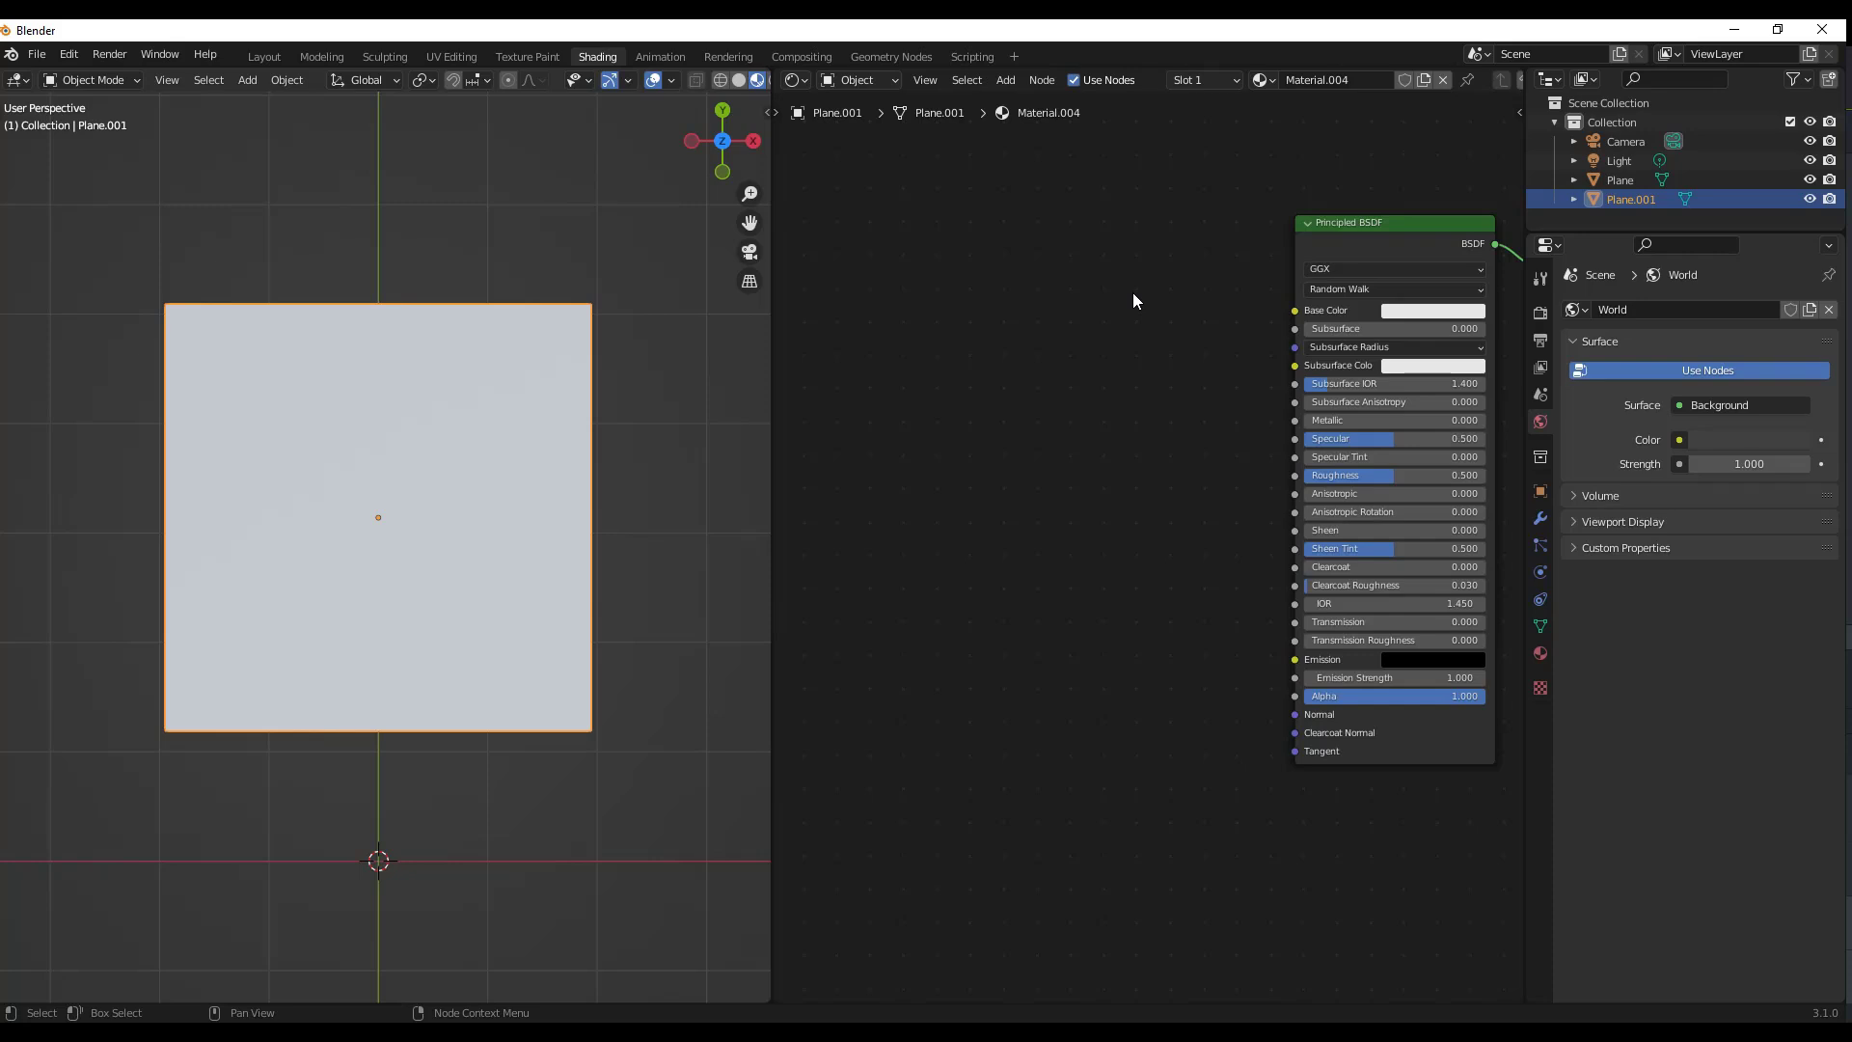
Step: Add a Musgrave Texture node and link its Height to the Principled BSDF Base Color
left_click(1003, 80)
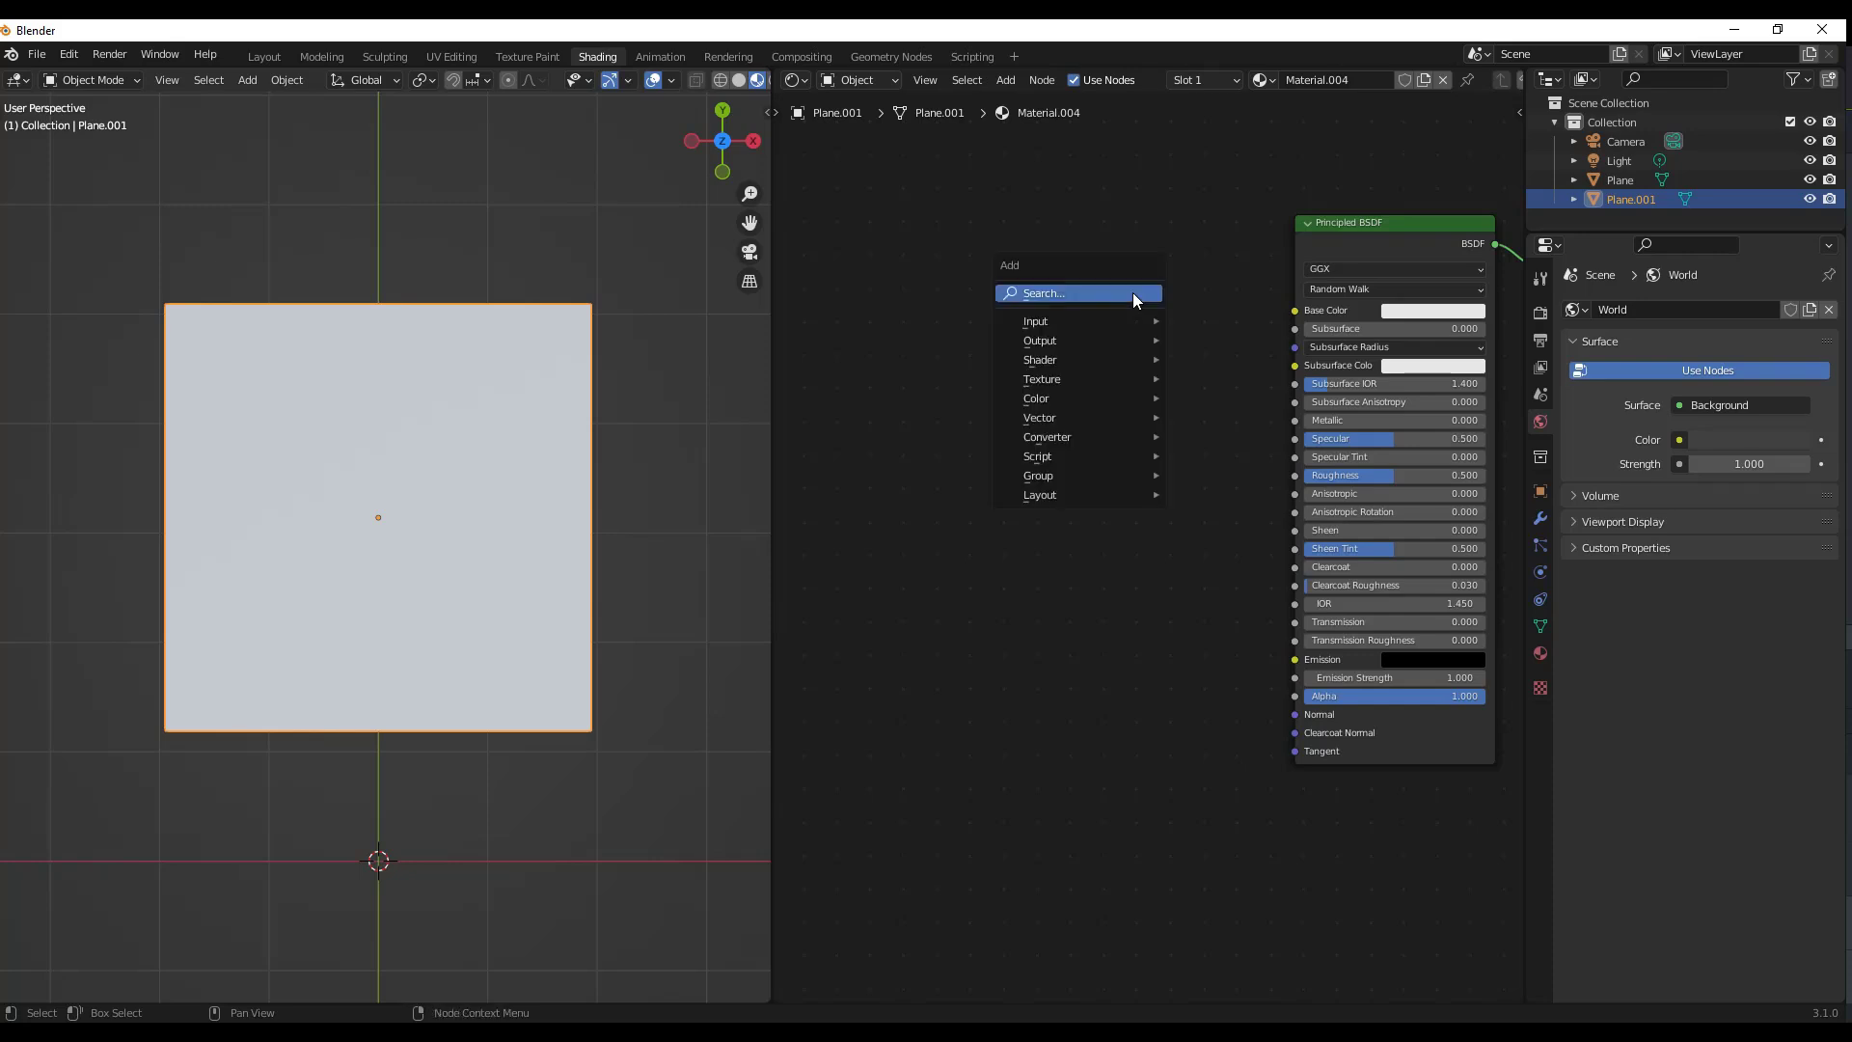
type("mu")
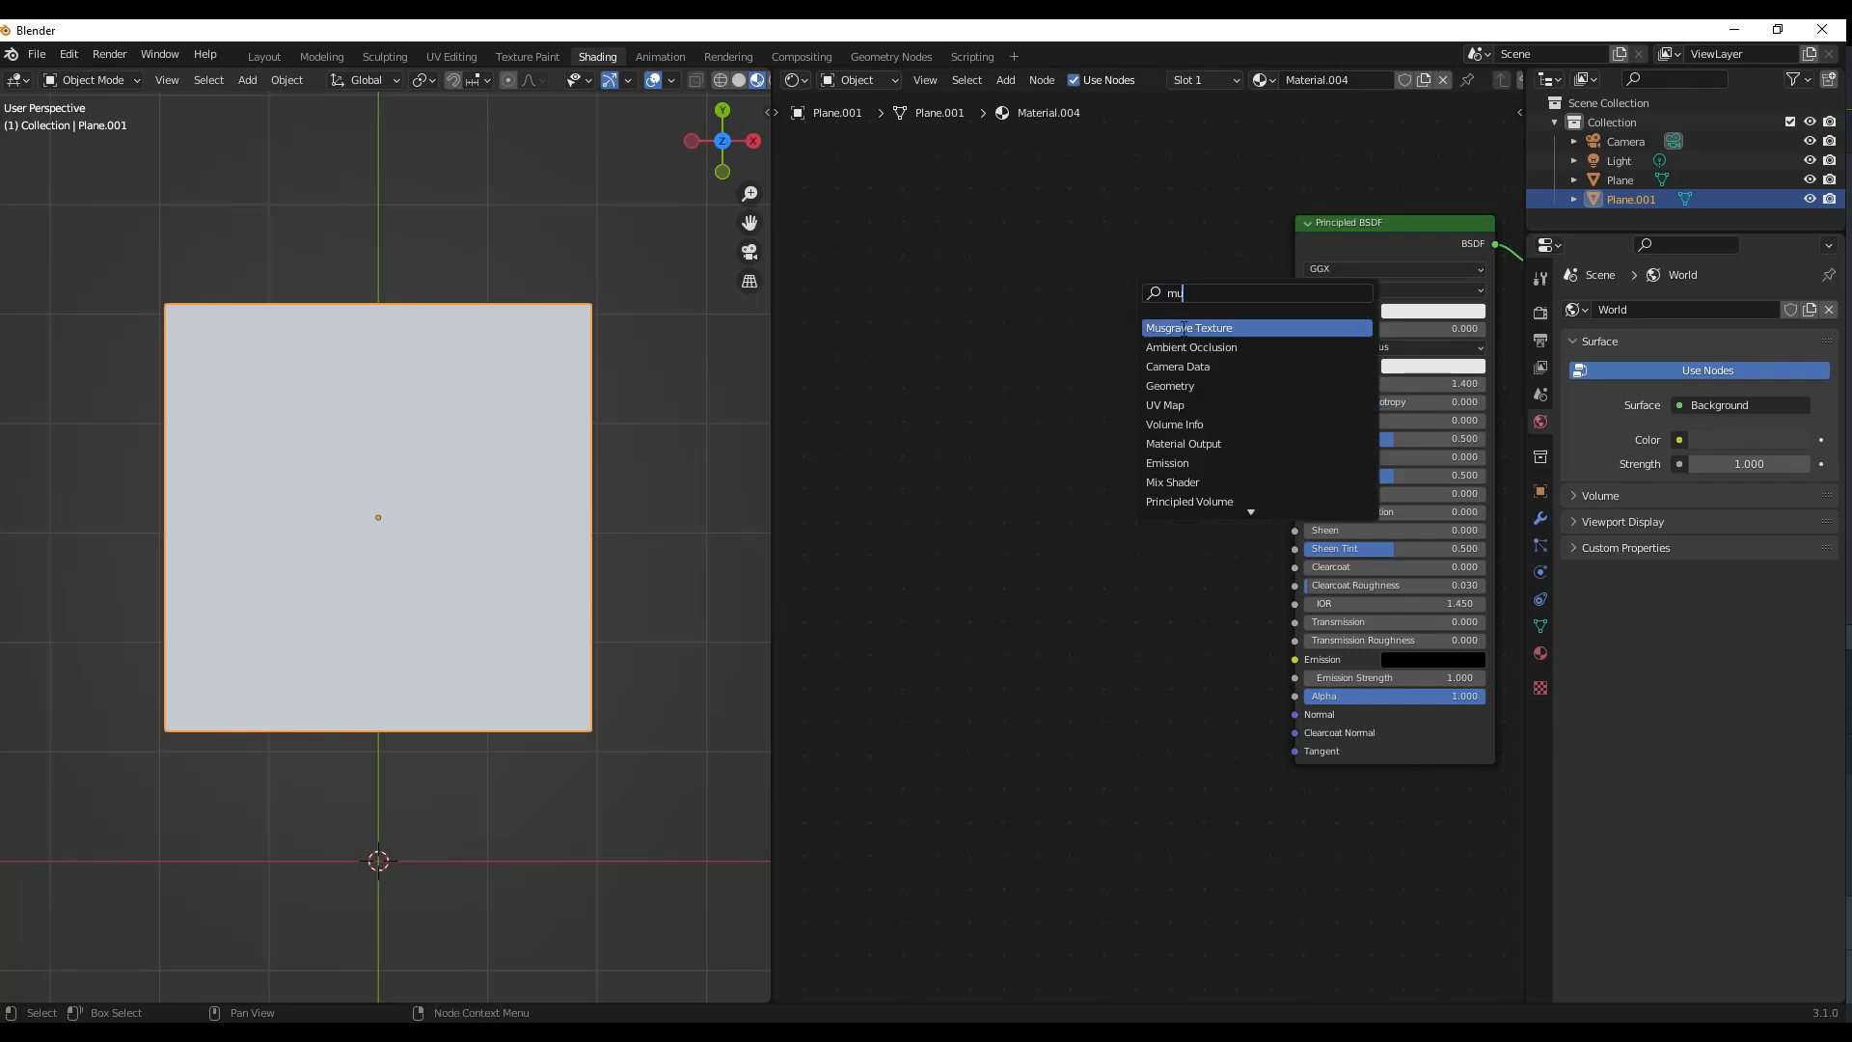
left_click(1190, 328)
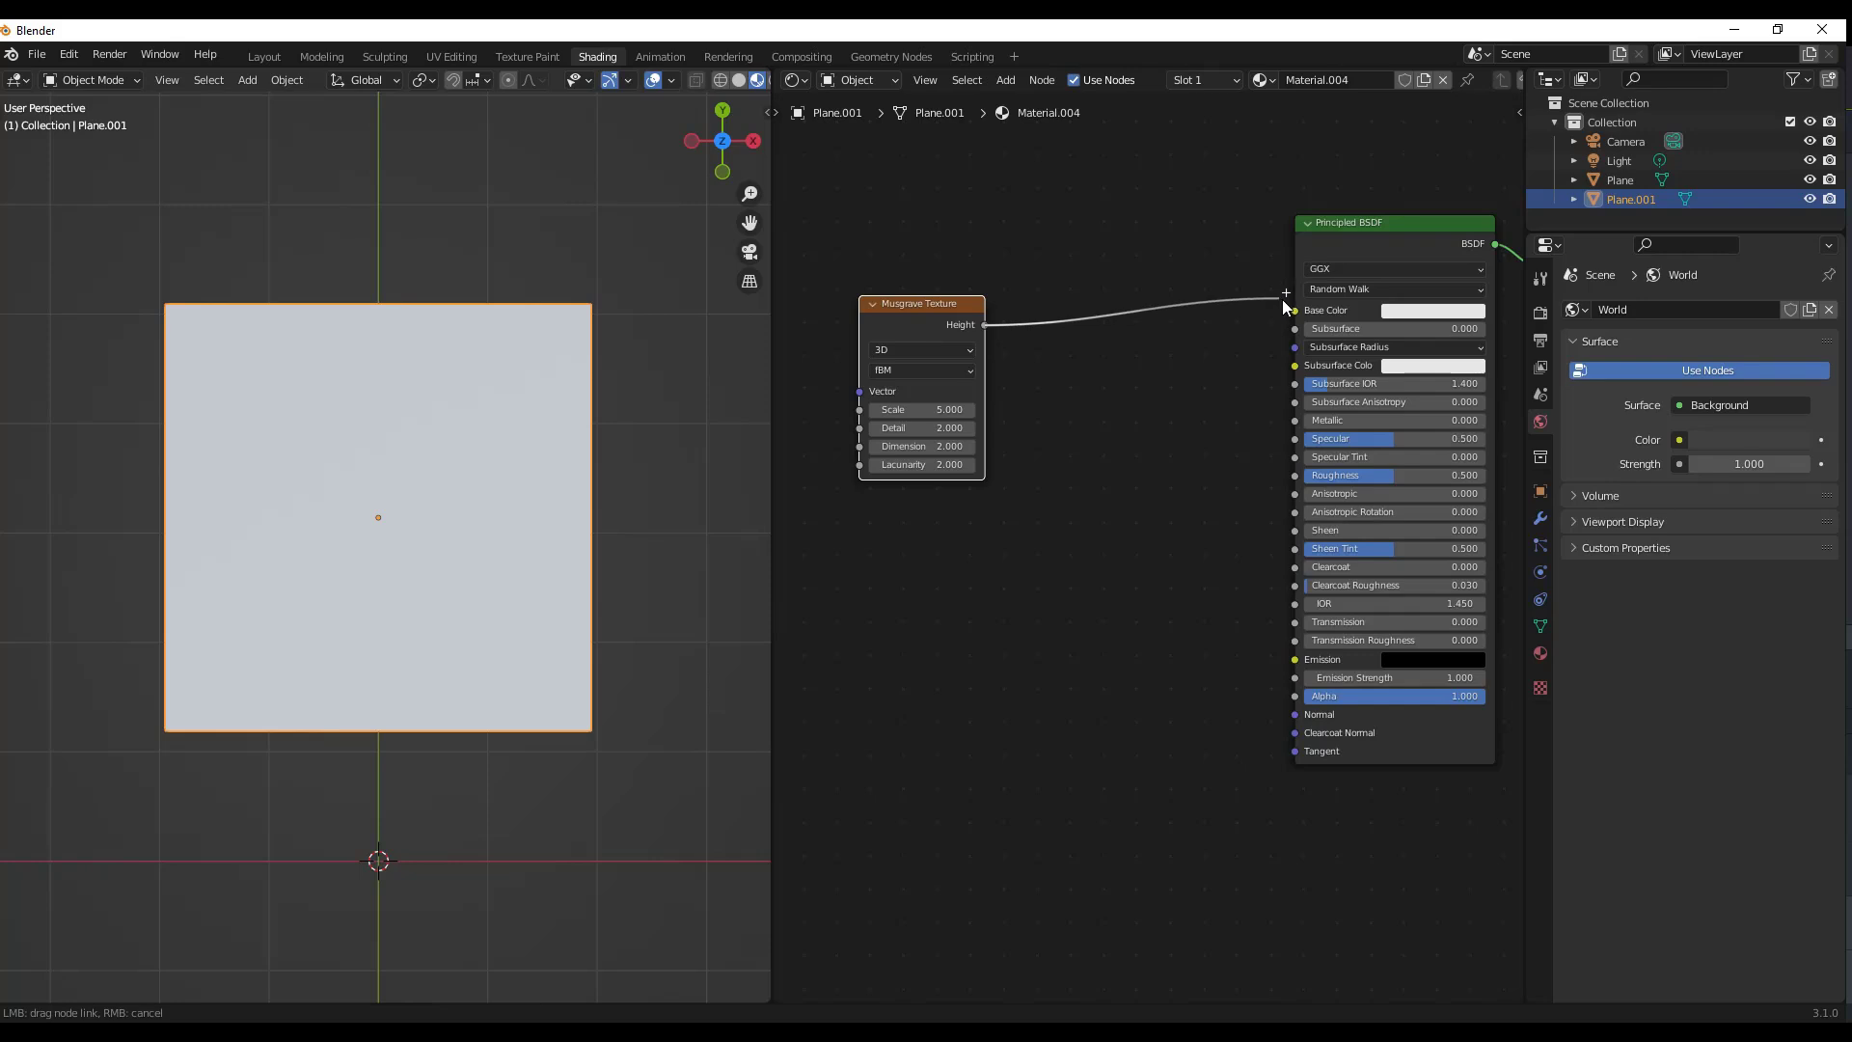
left_click(1296, 308)
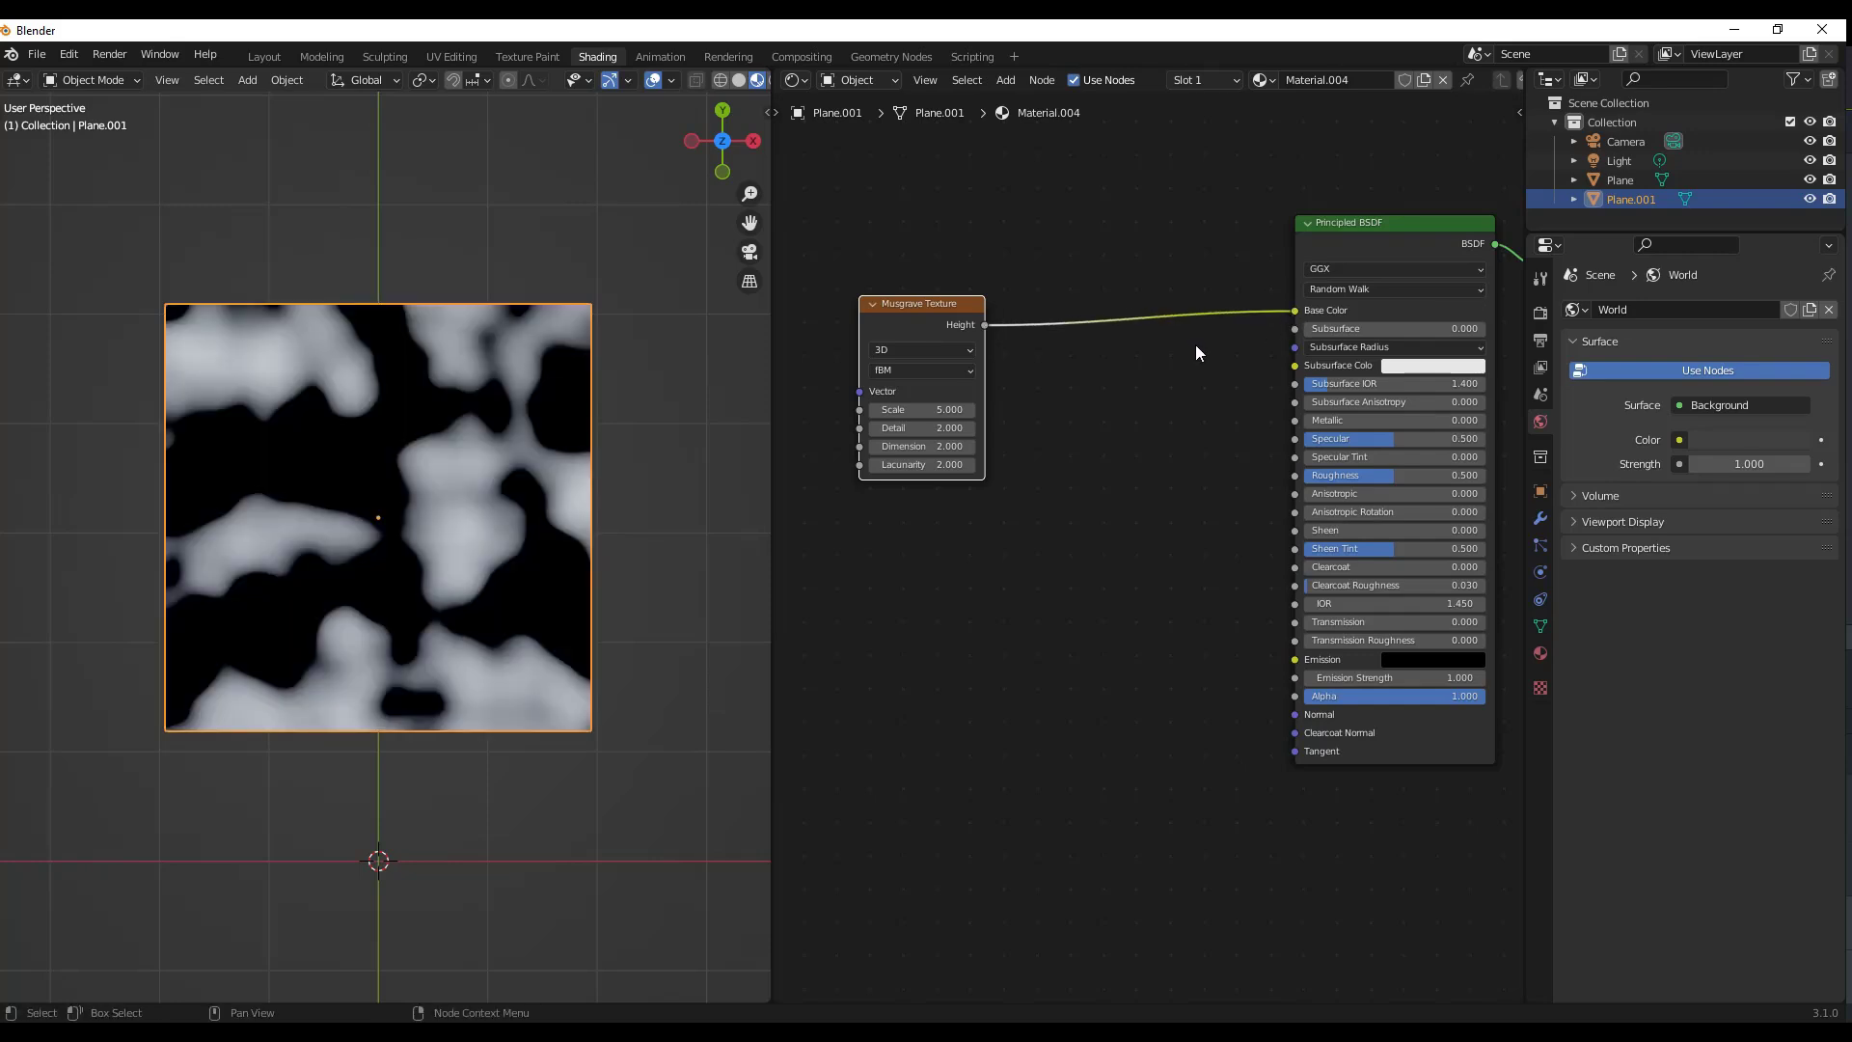
mouse_move(797, 394)
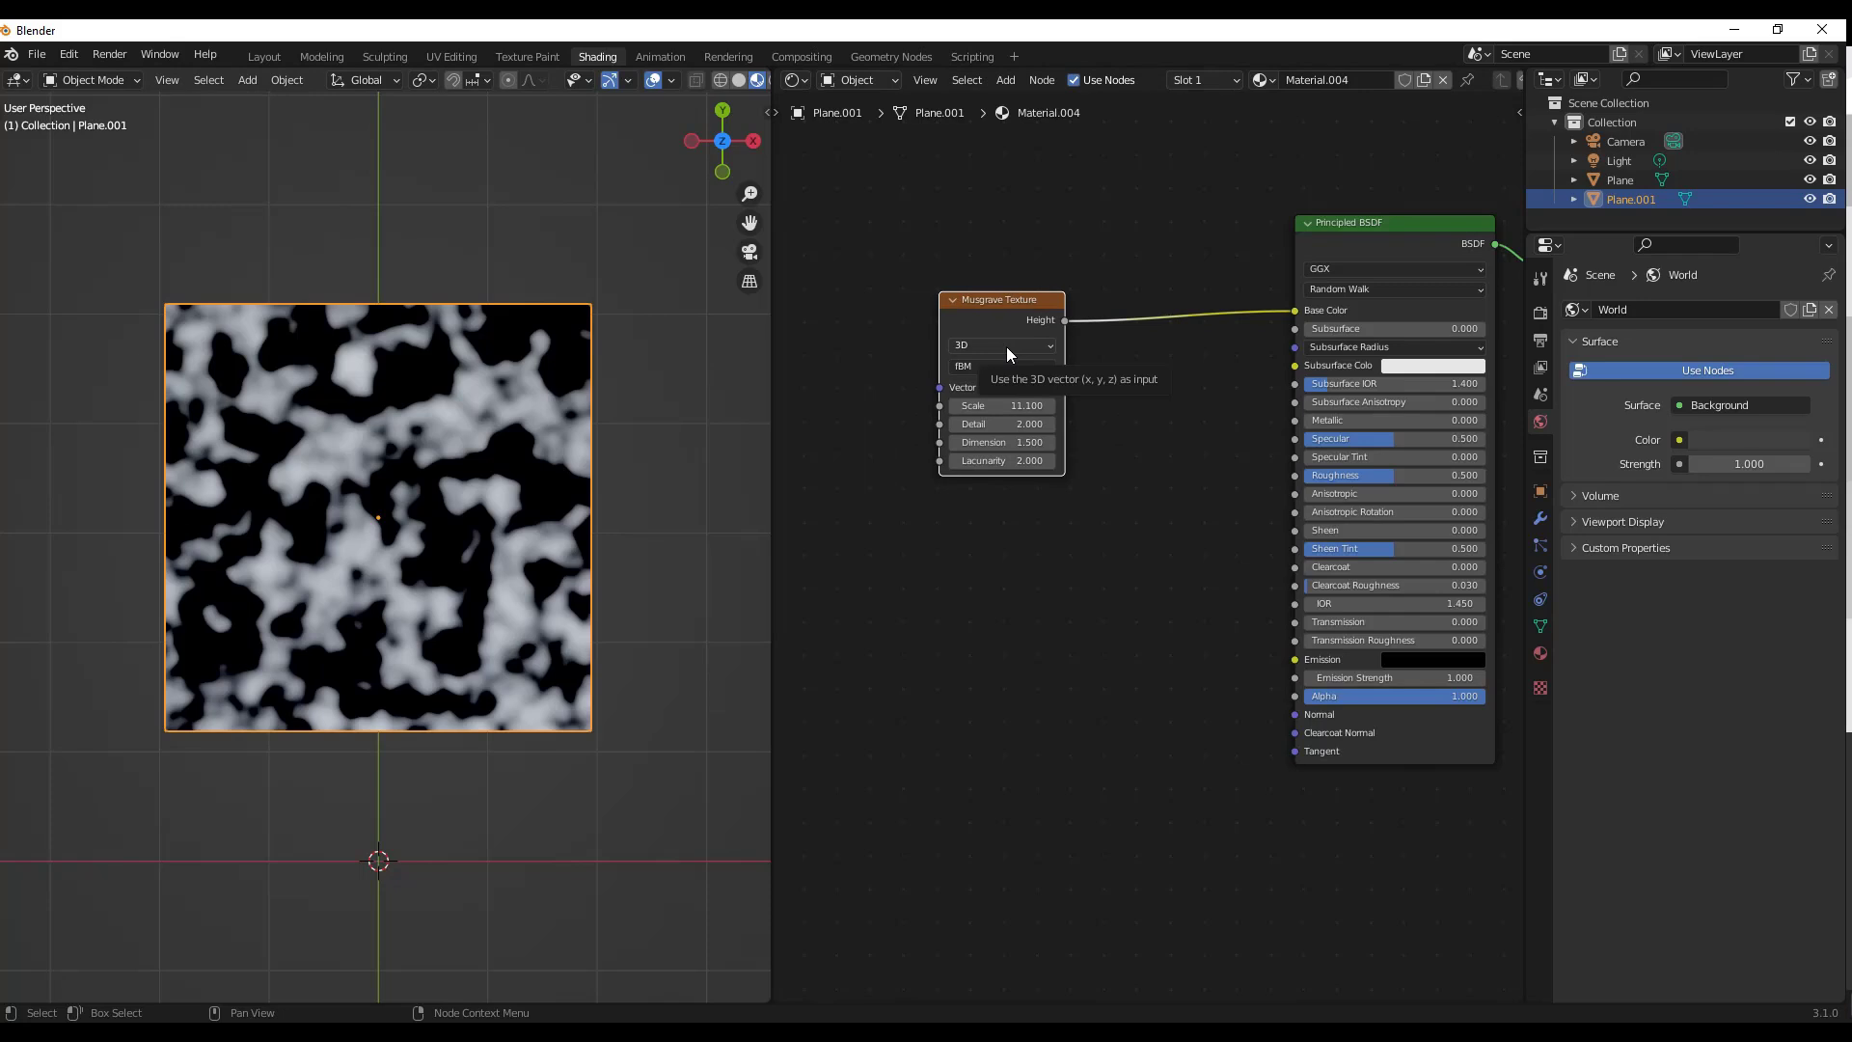
Step: Compare 1D and 2D noise dimensions, then return the Musgrave Texture to 3D
left_click(1001, 345)
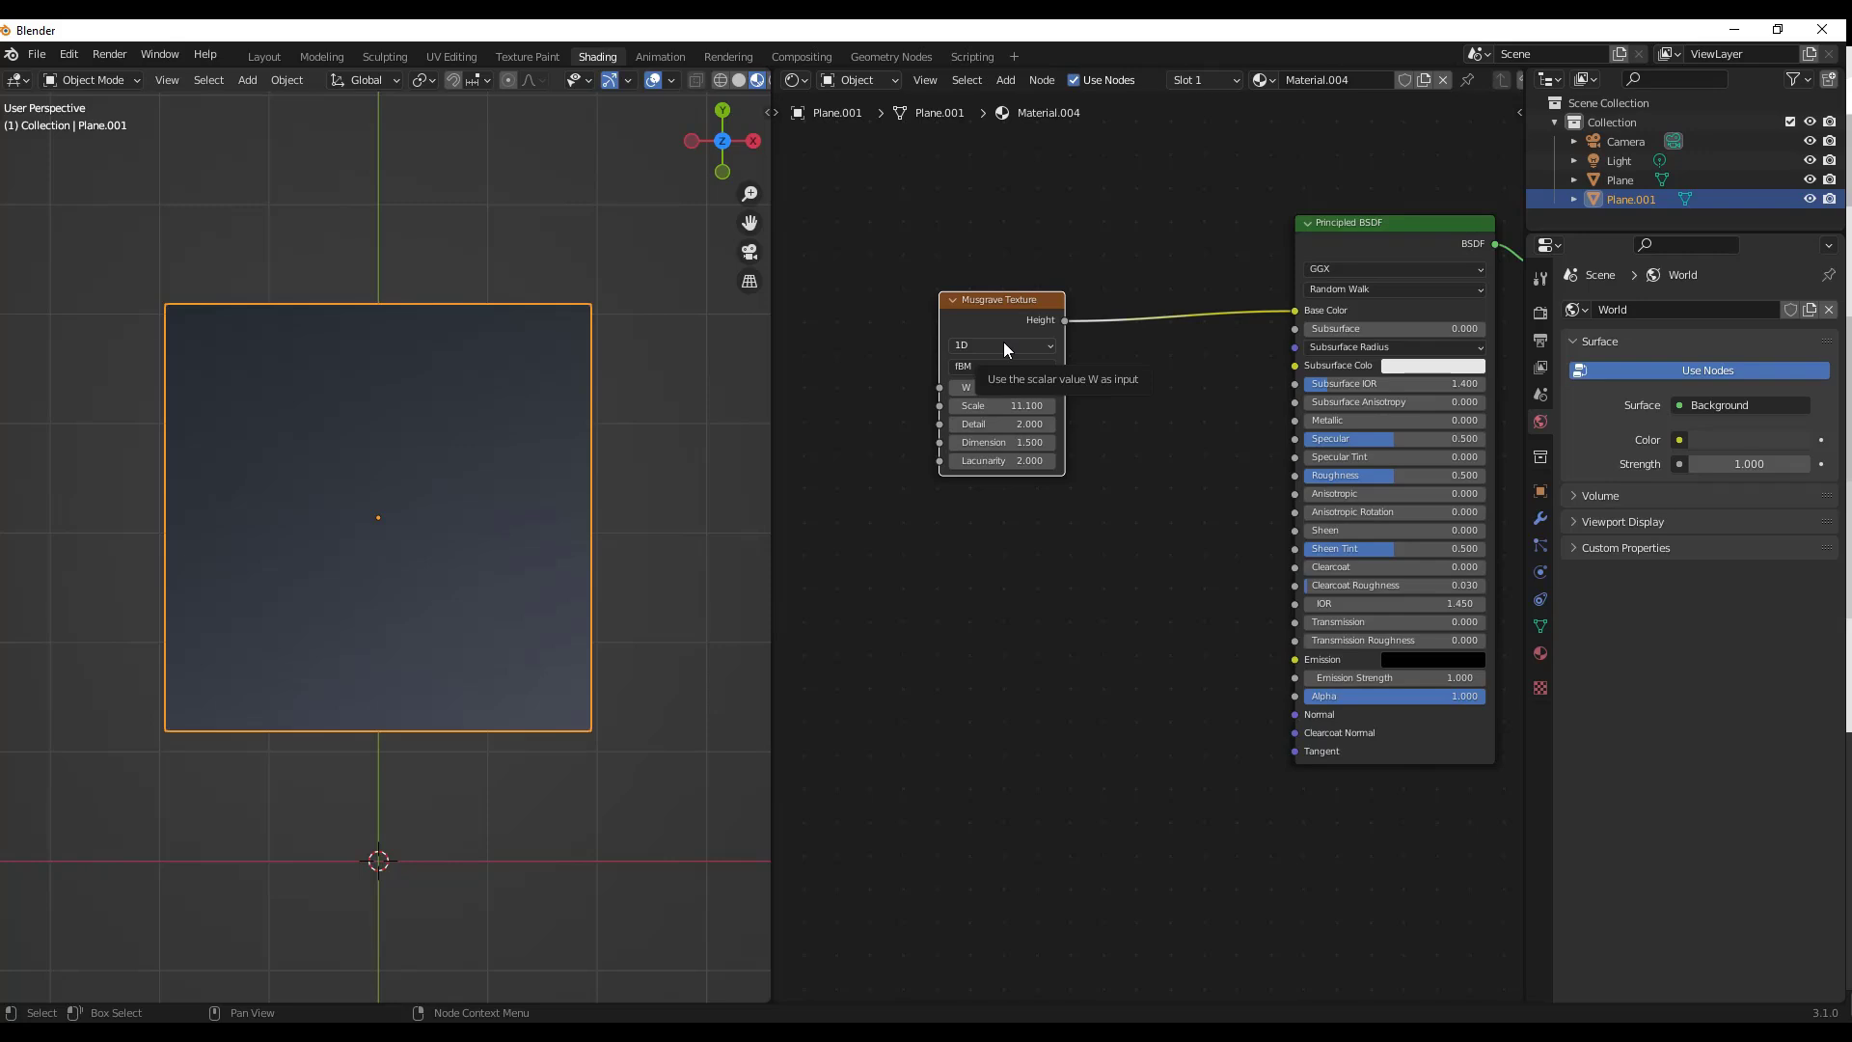
left_click(1001, 345)
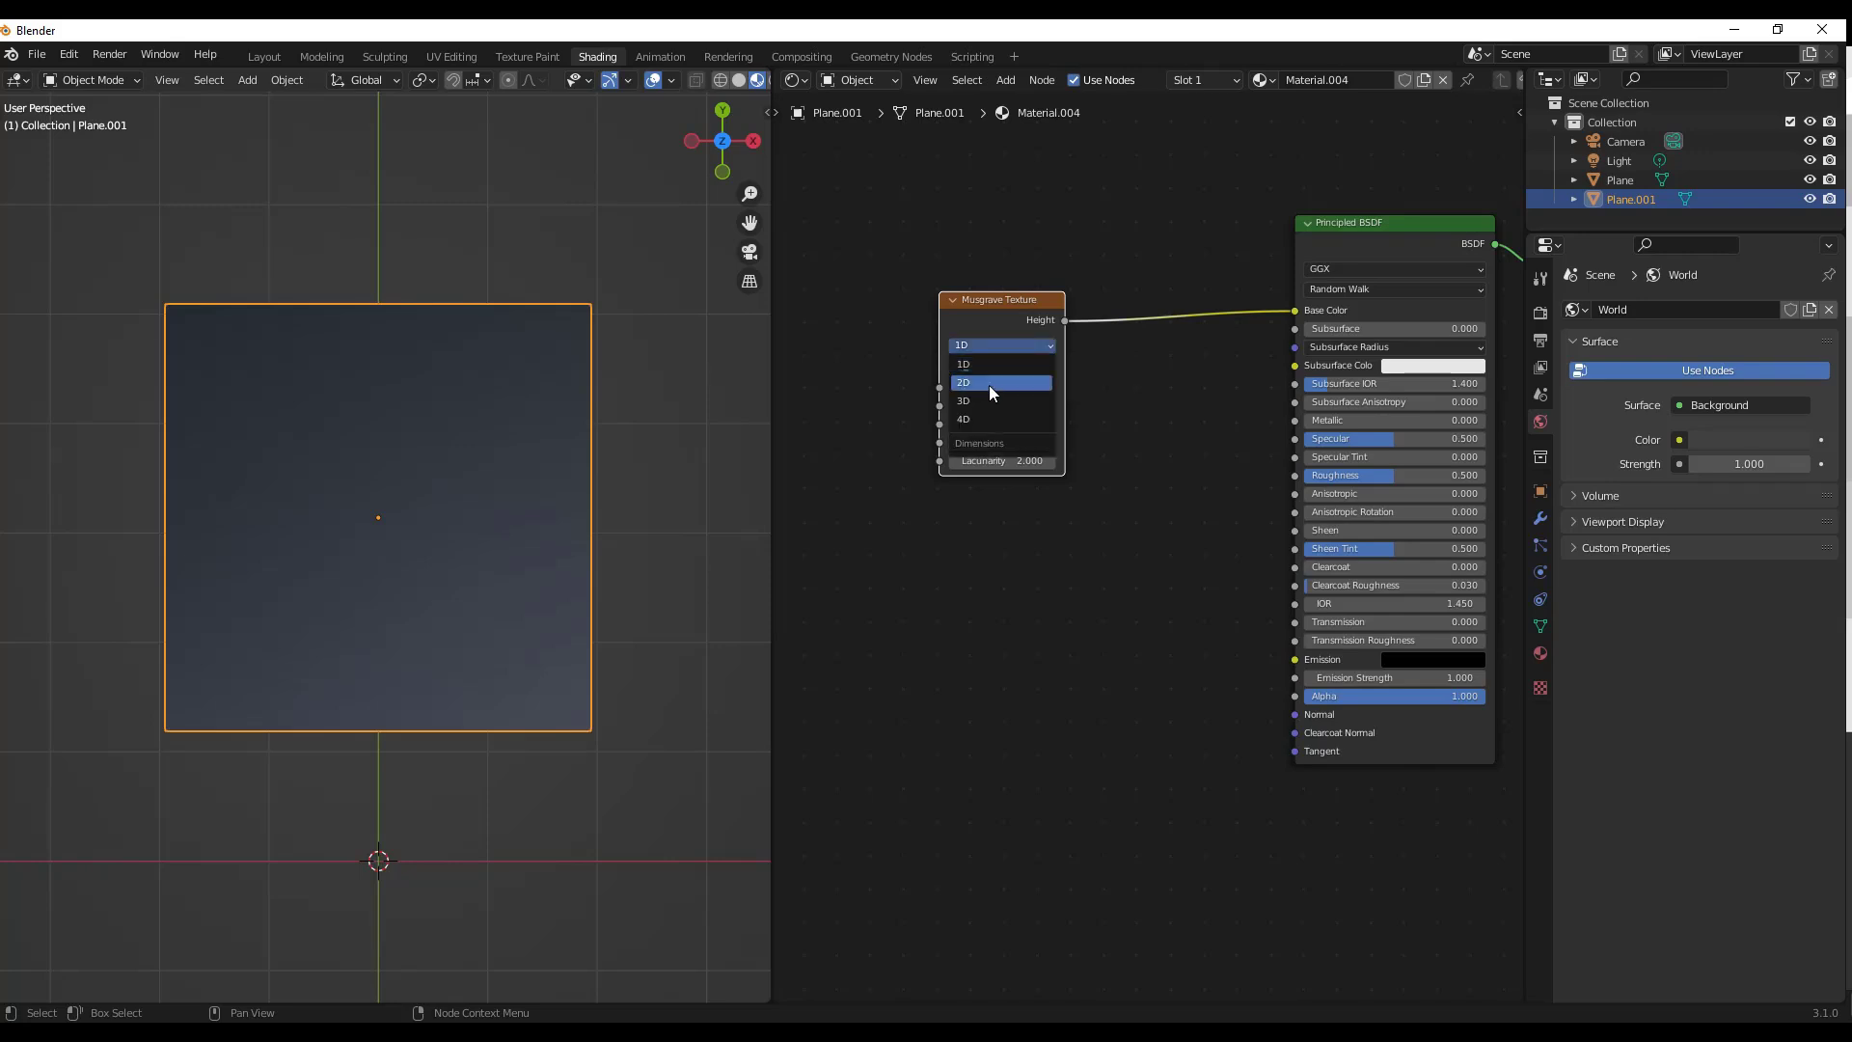
left_click(997, 382)
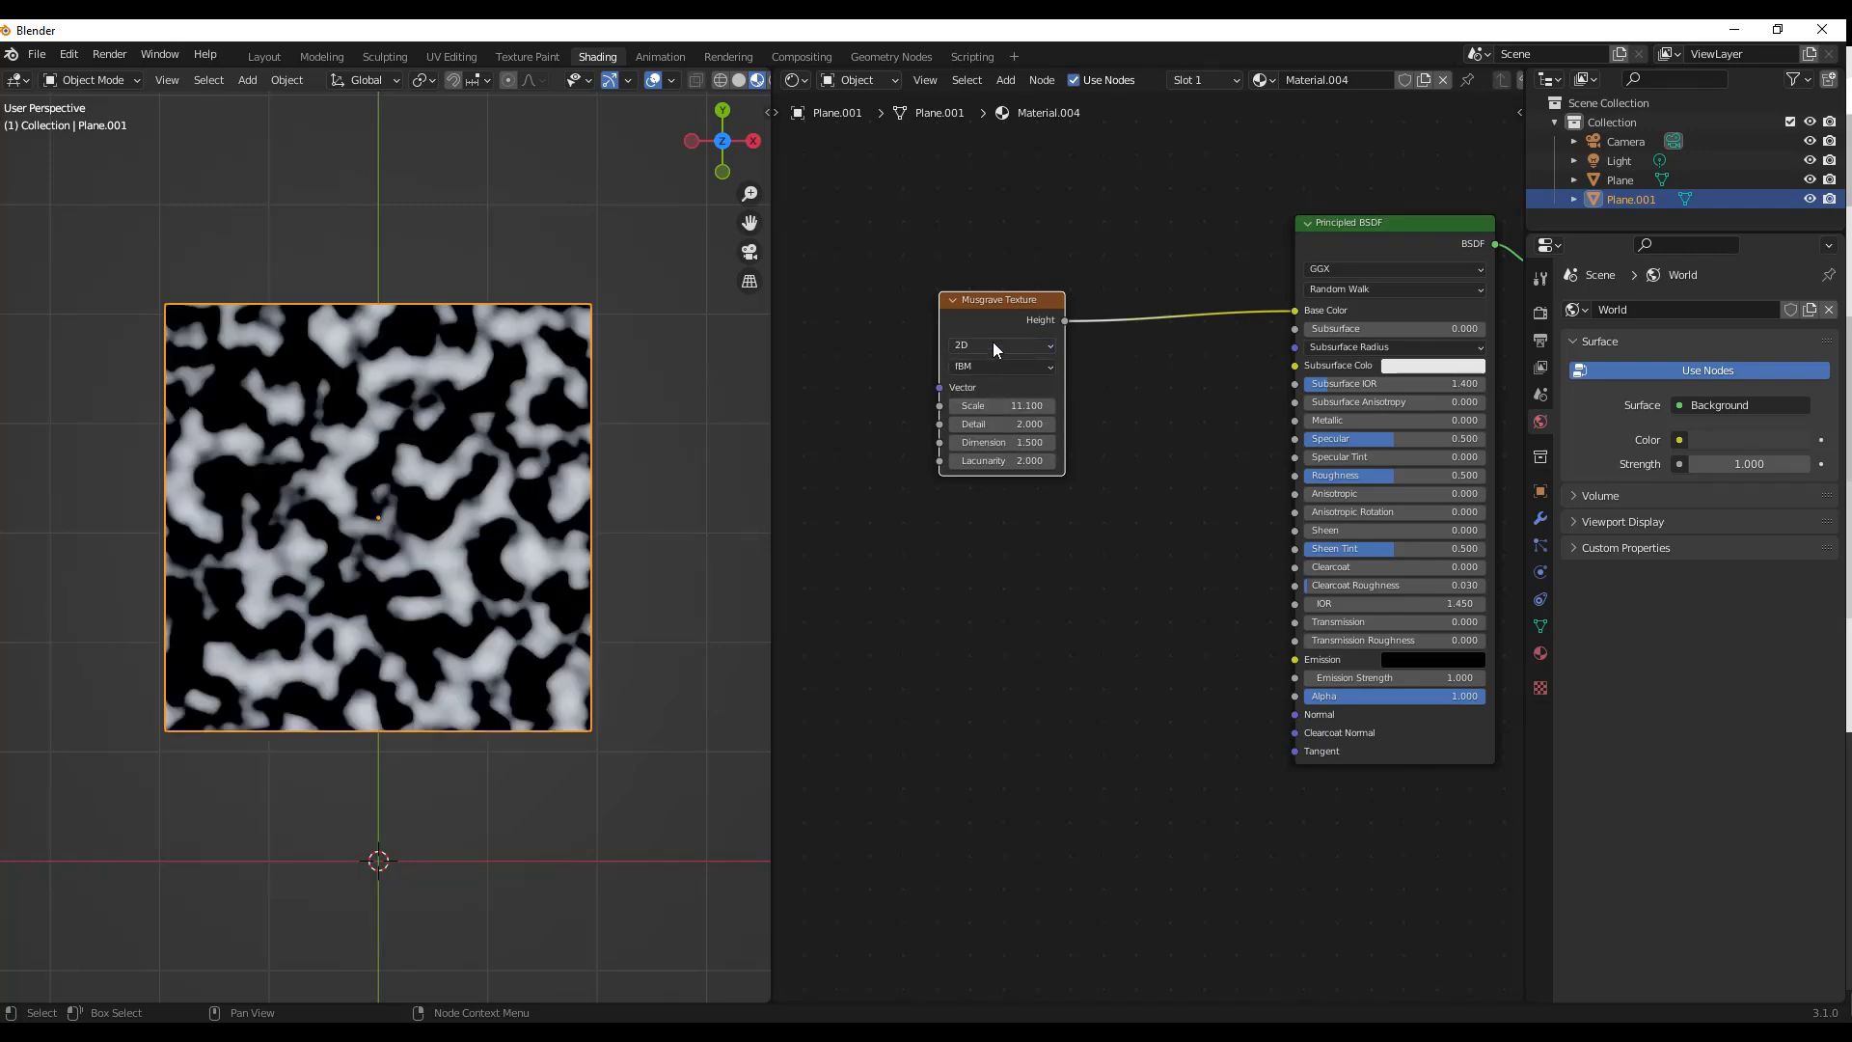
left_click(999, 345)
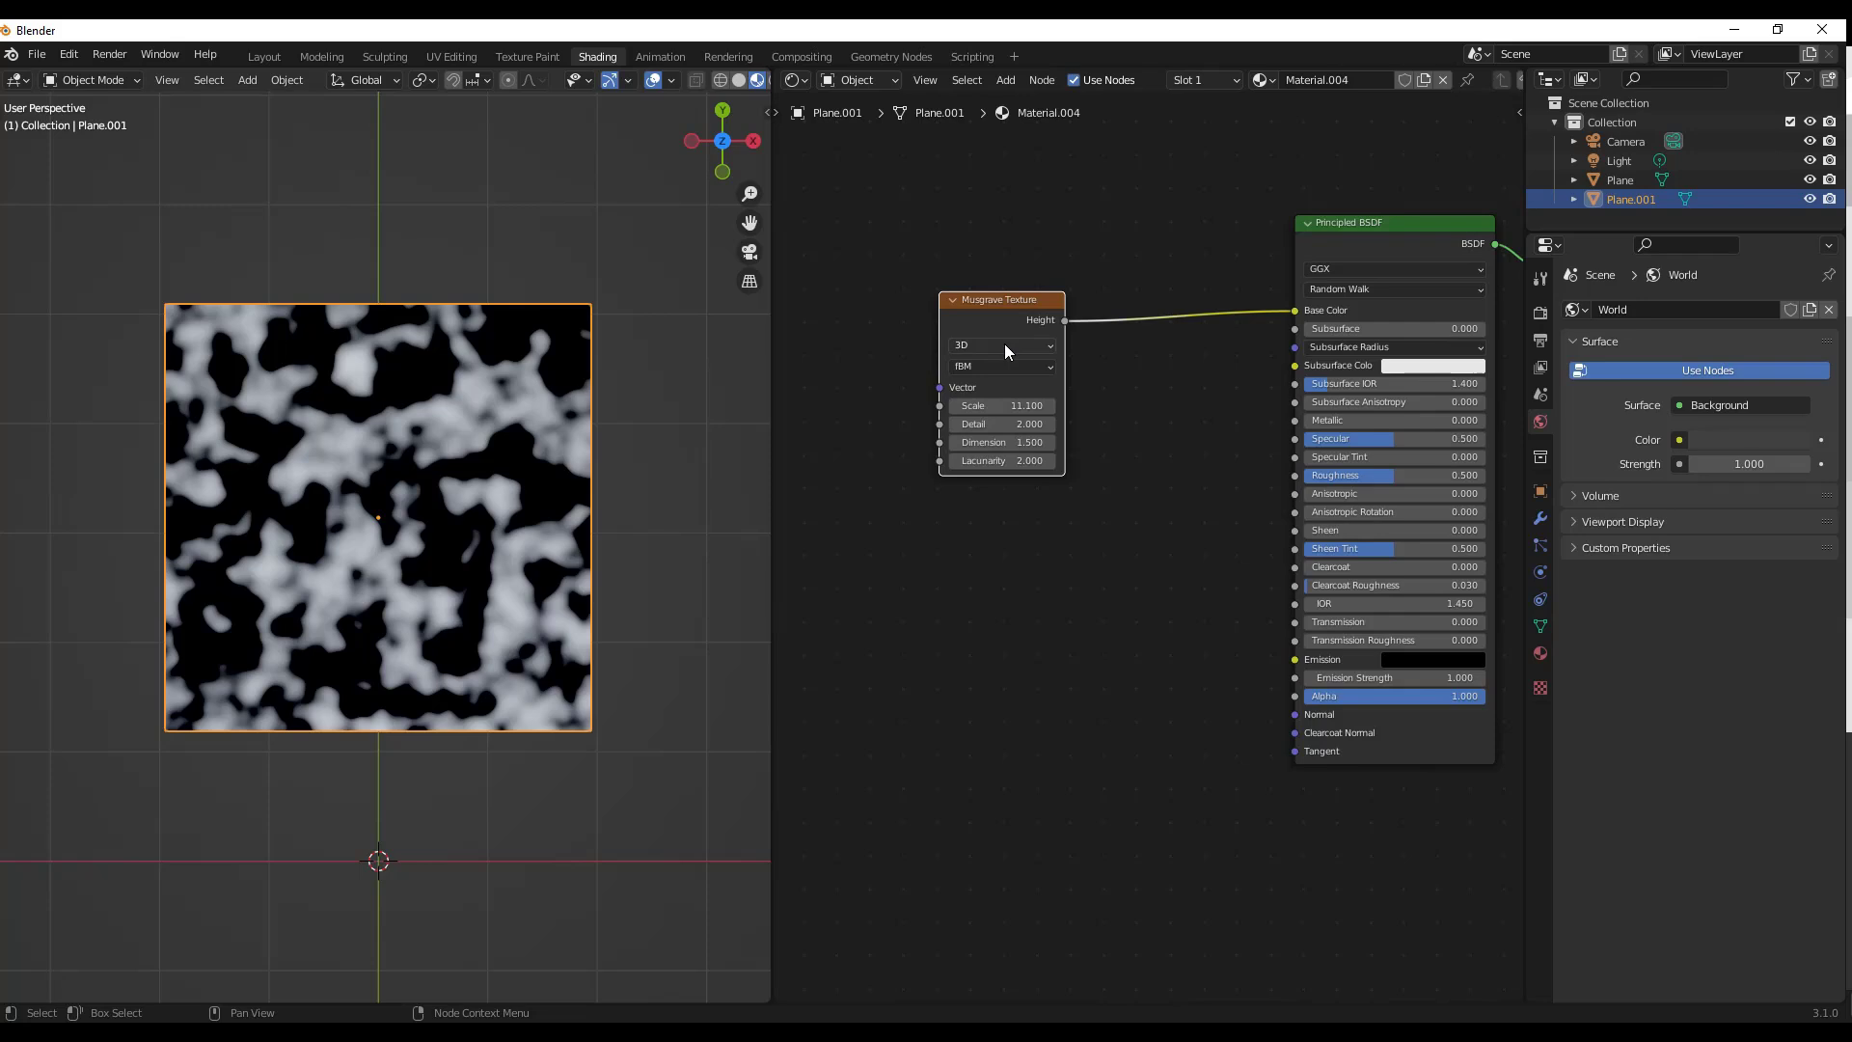
mouse_move(496, 509)
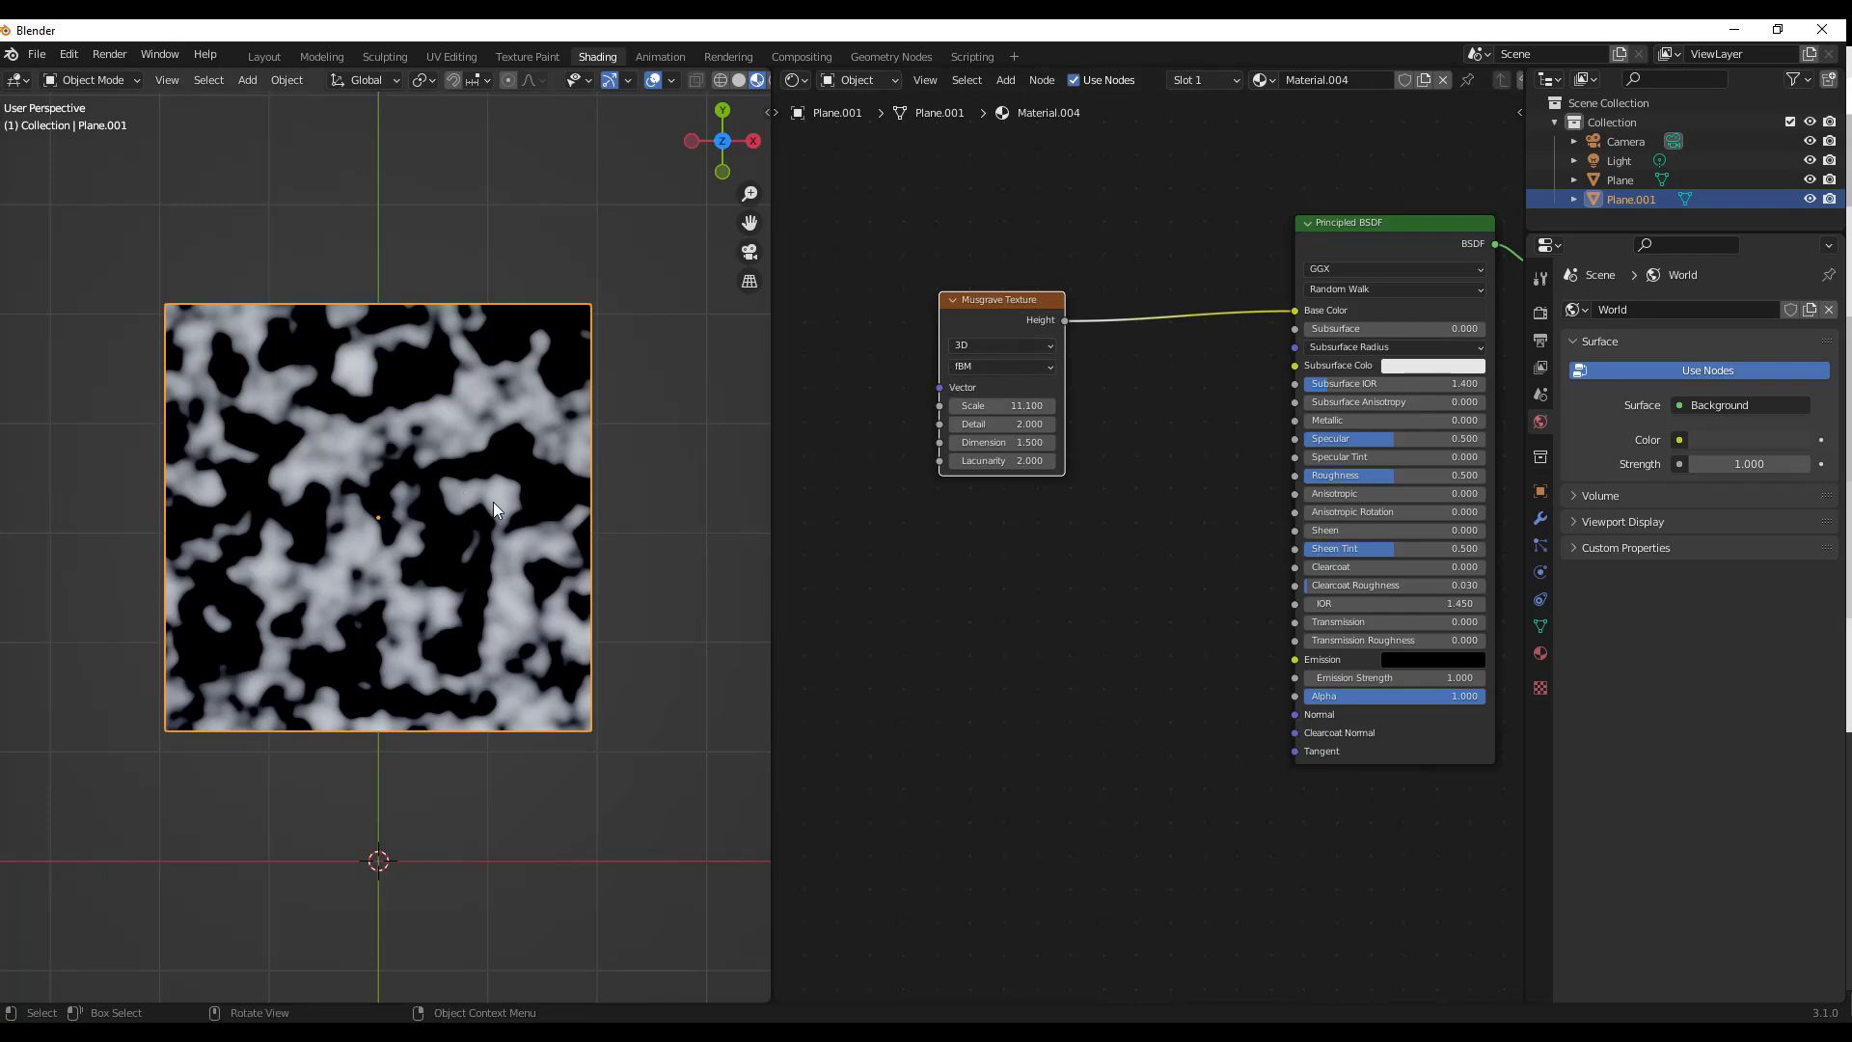
Step: Try Hybrid Multifractal, then set the Musgrave type to Multifractal
left_click(1000, 367)
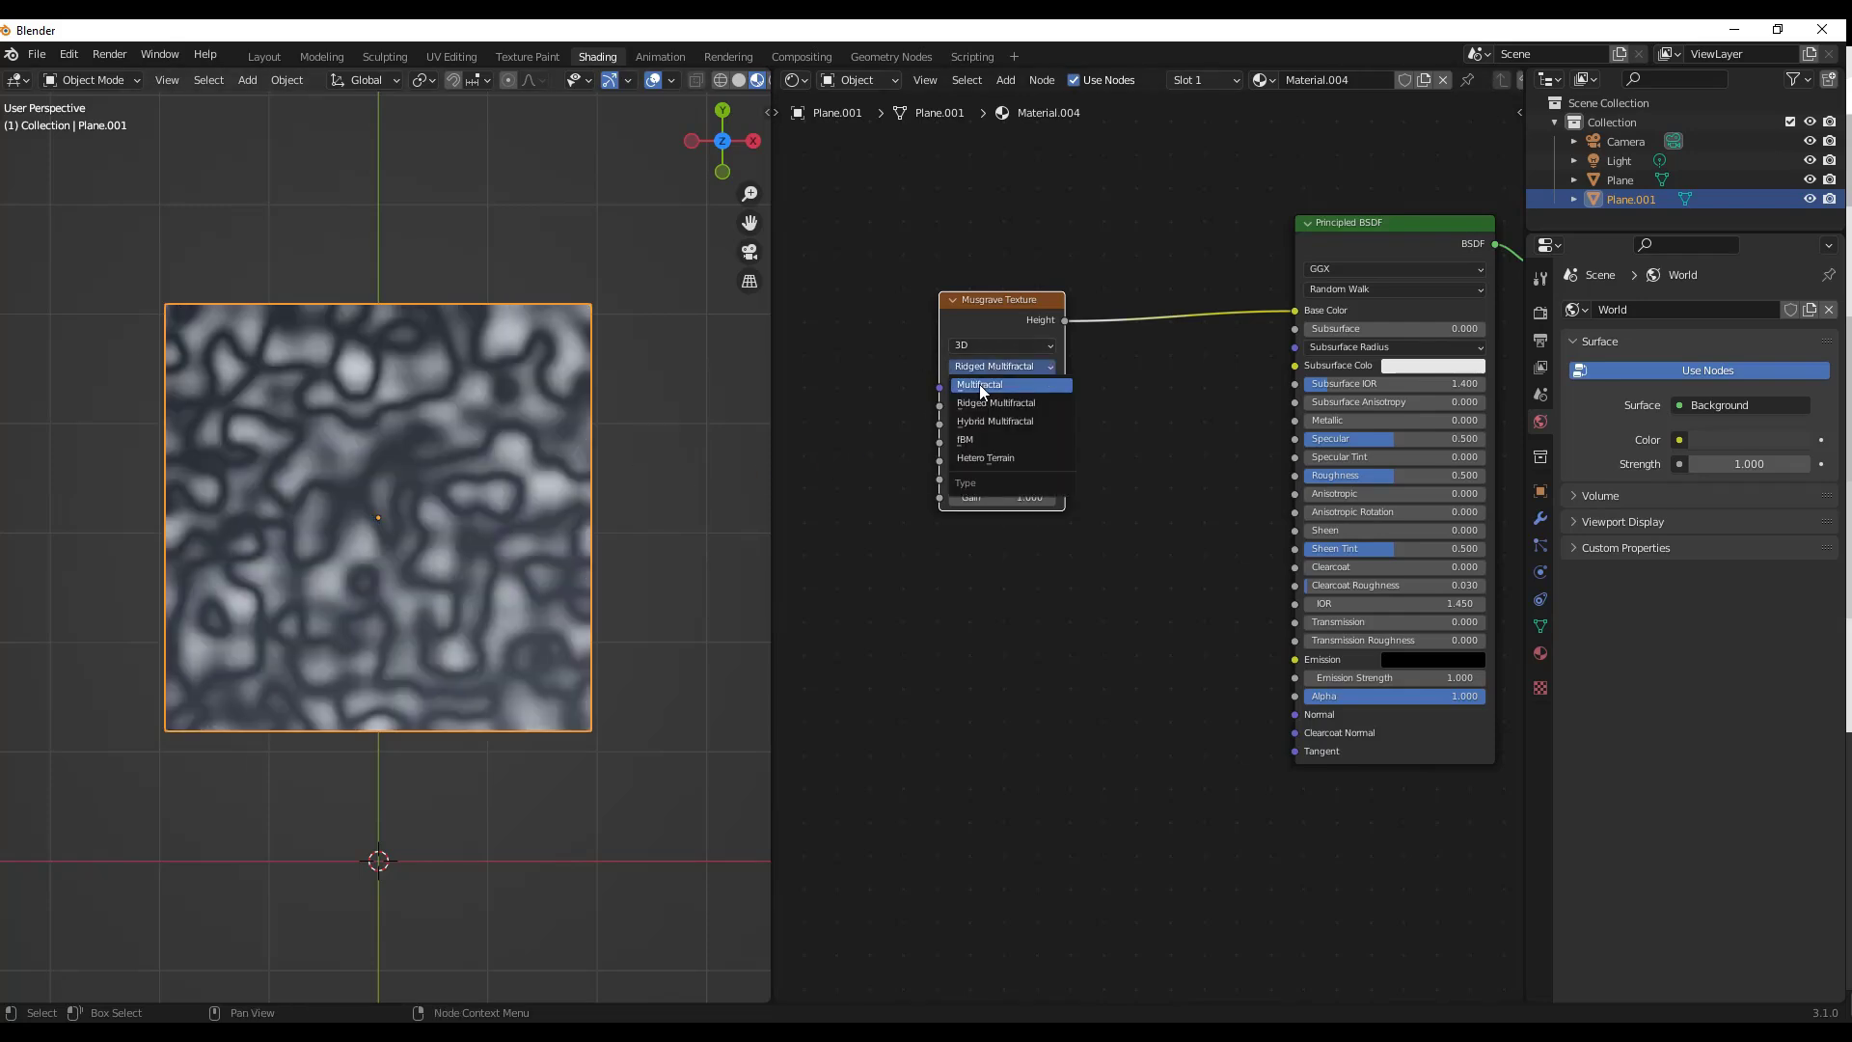
left_click(995, 420)
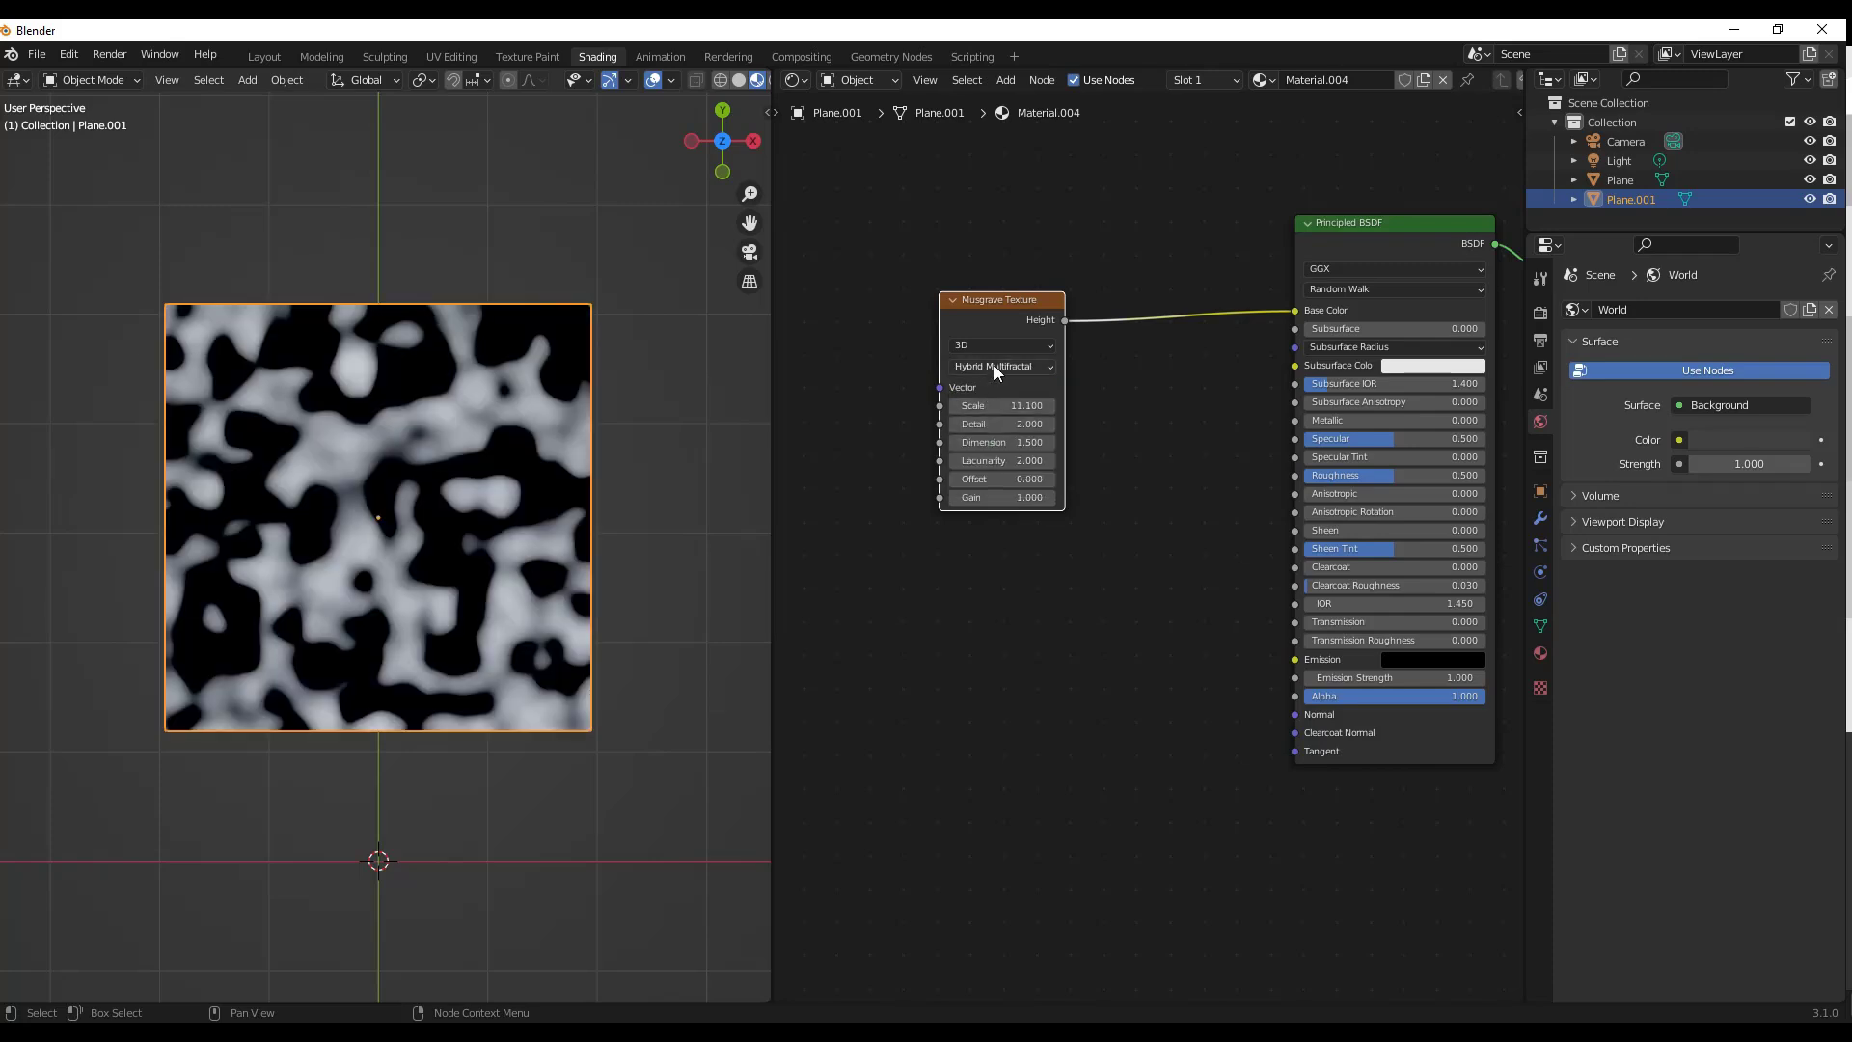
left_click(1001, 365)
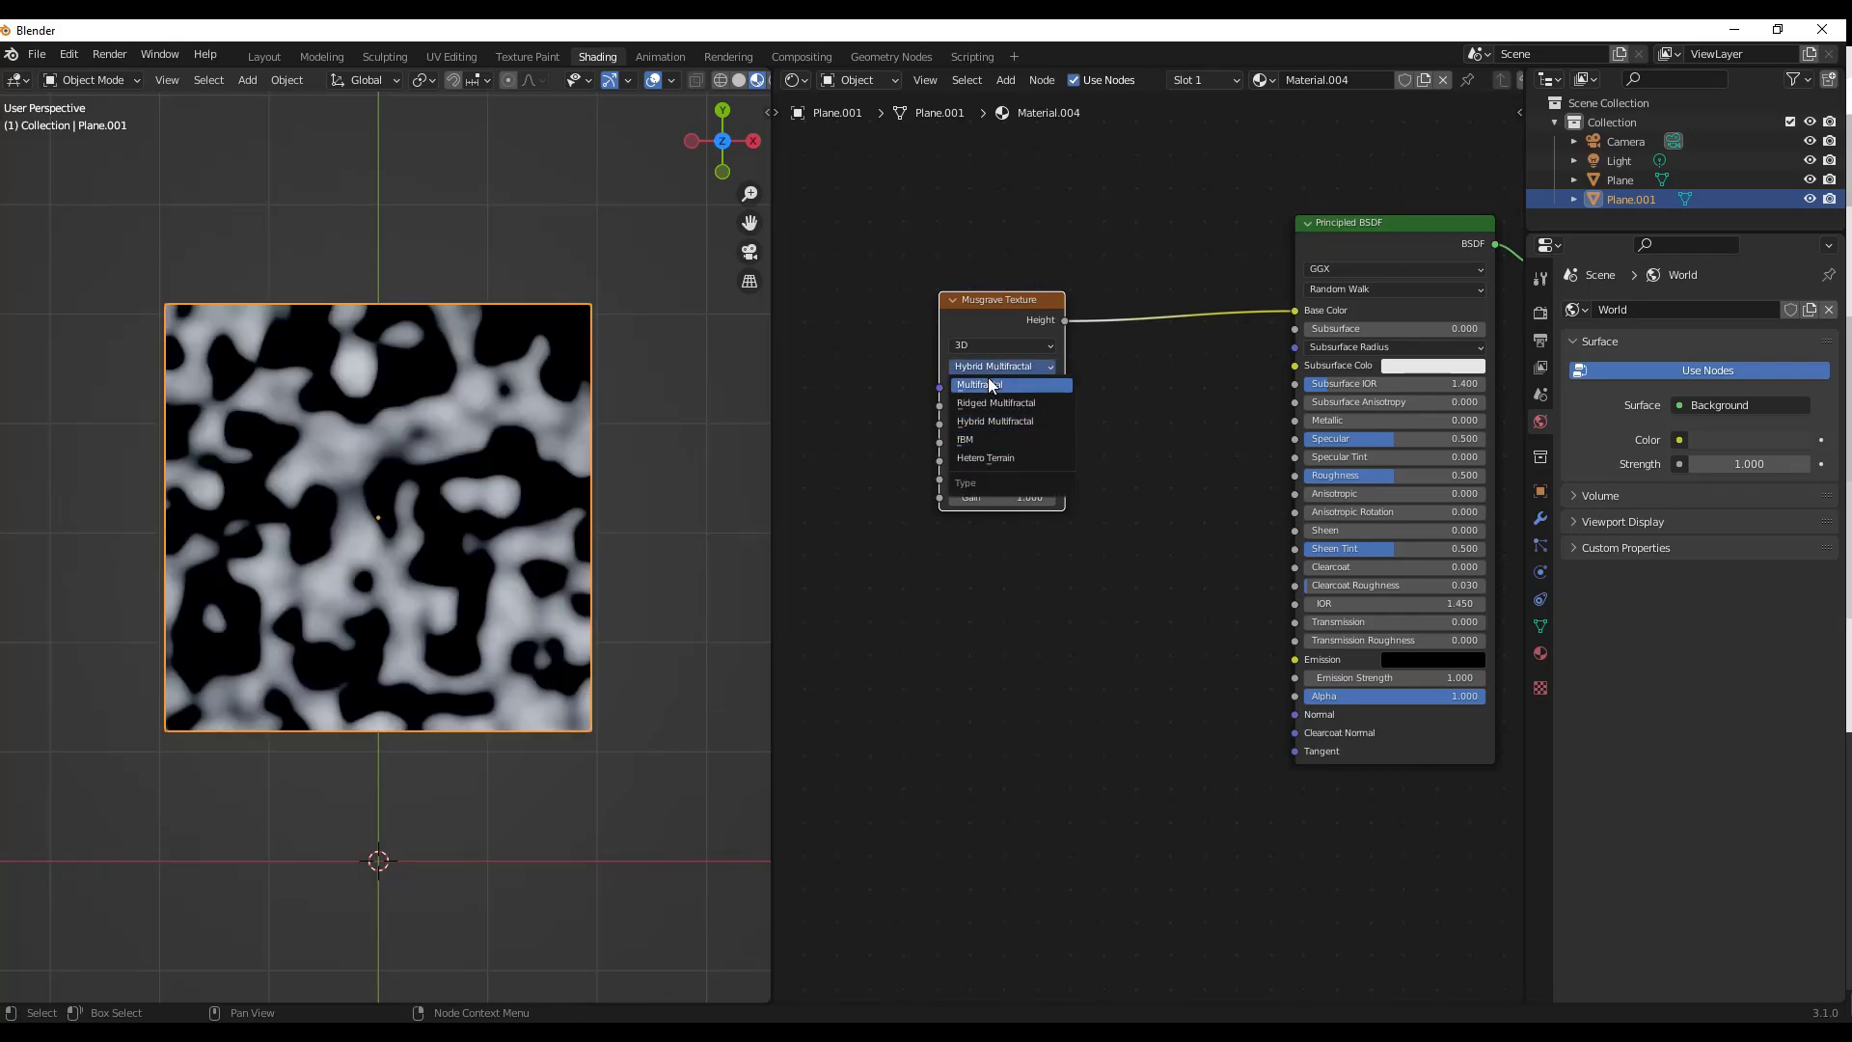
left_click(978, 384)
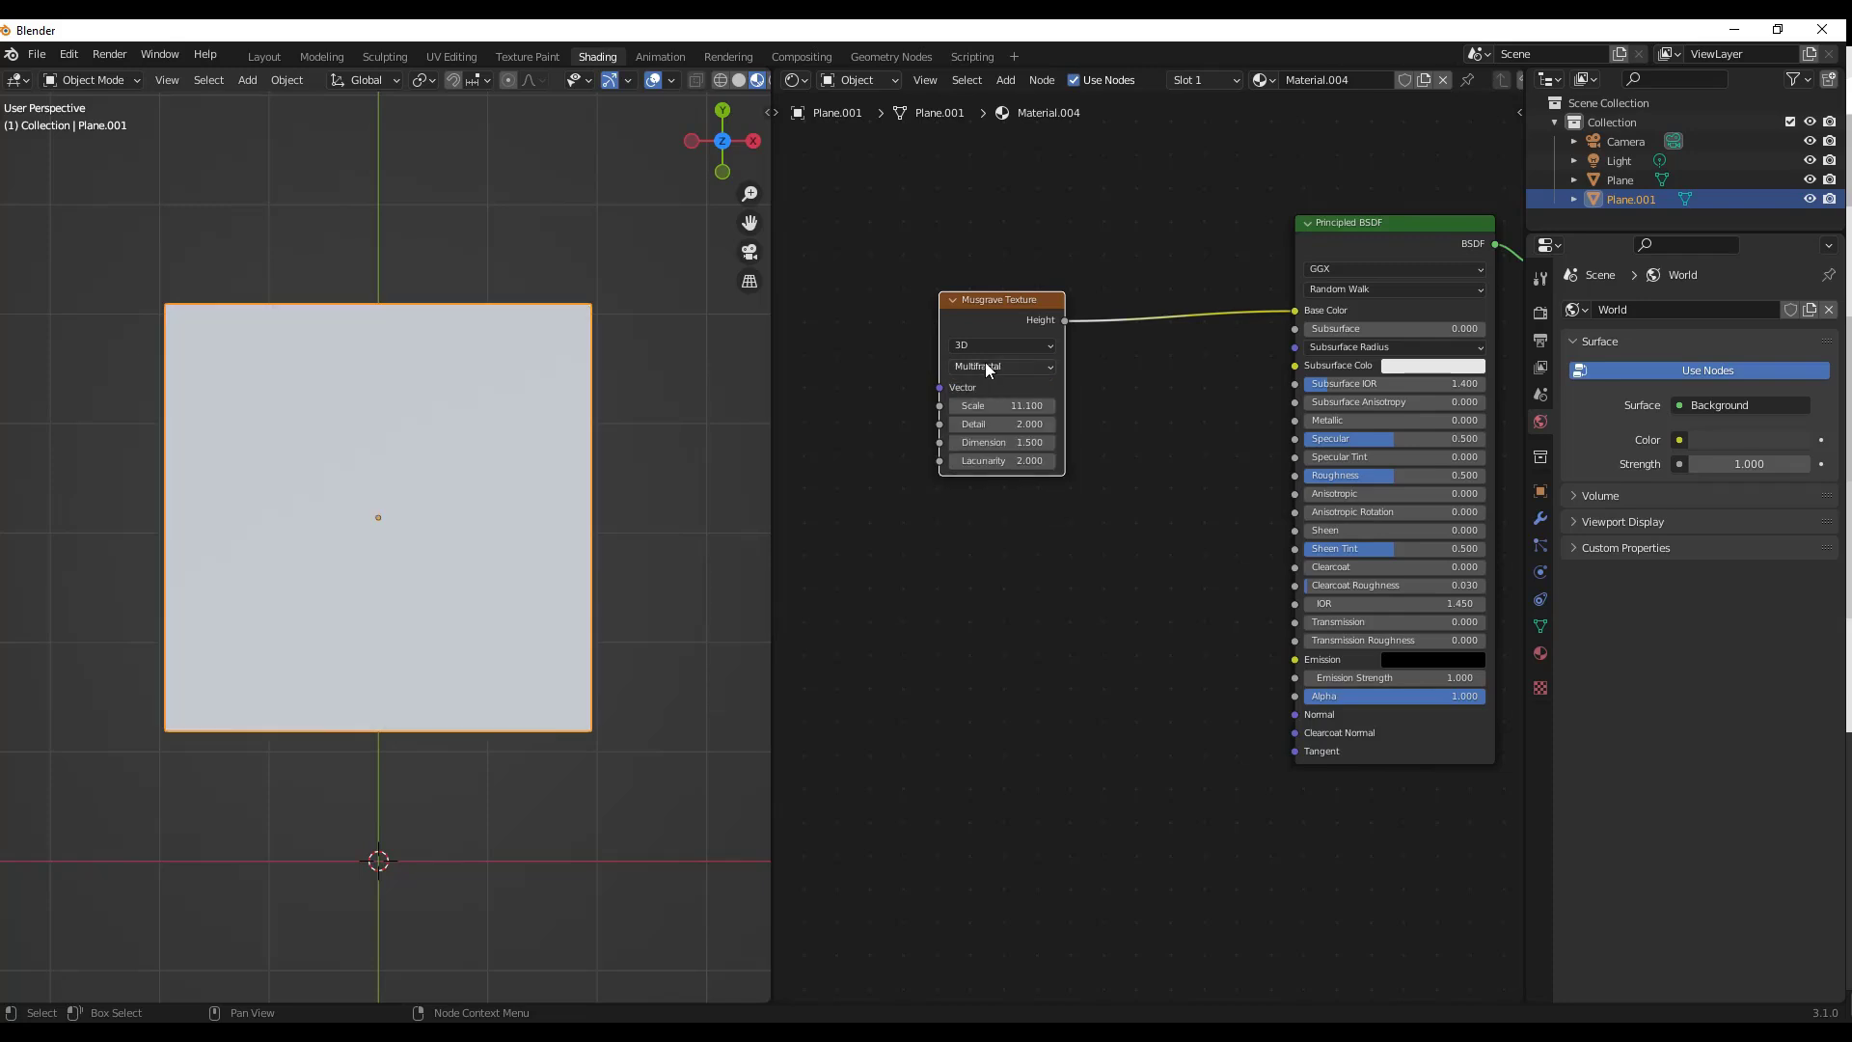
left_click(1001, 405)
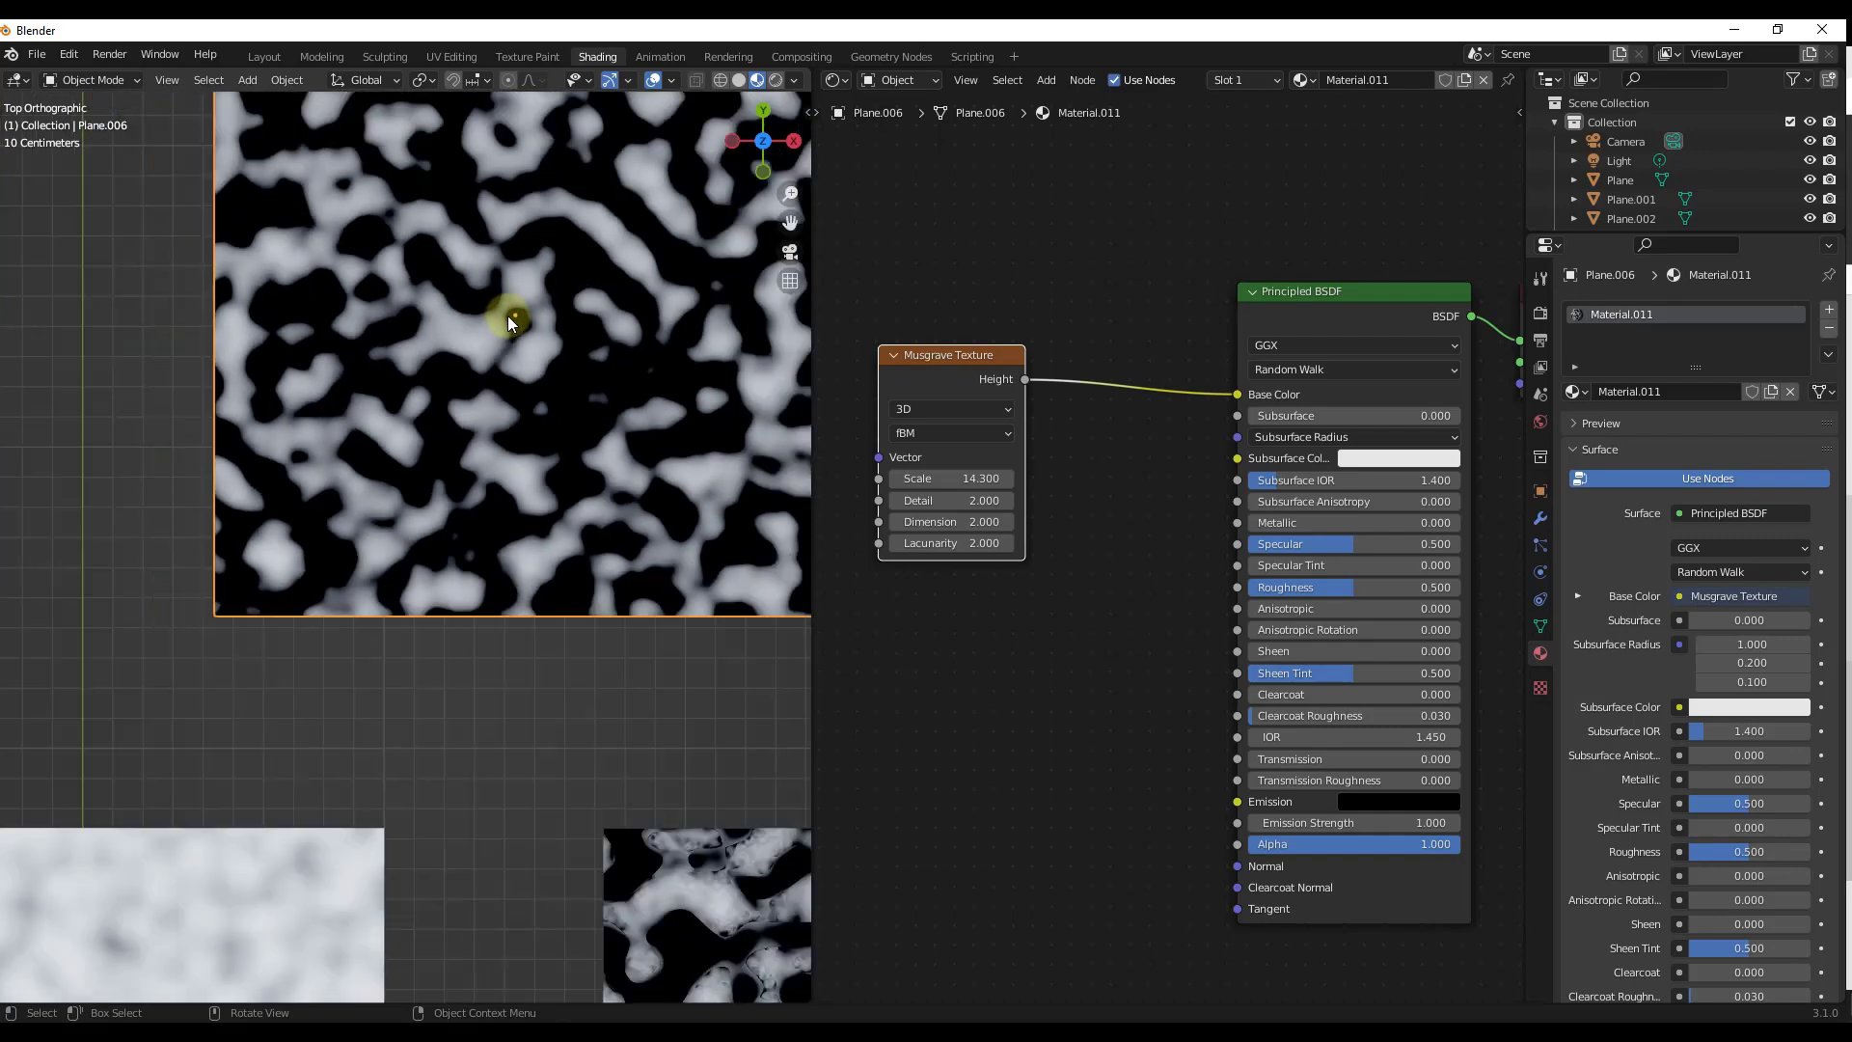
mouse_move(473, 470)
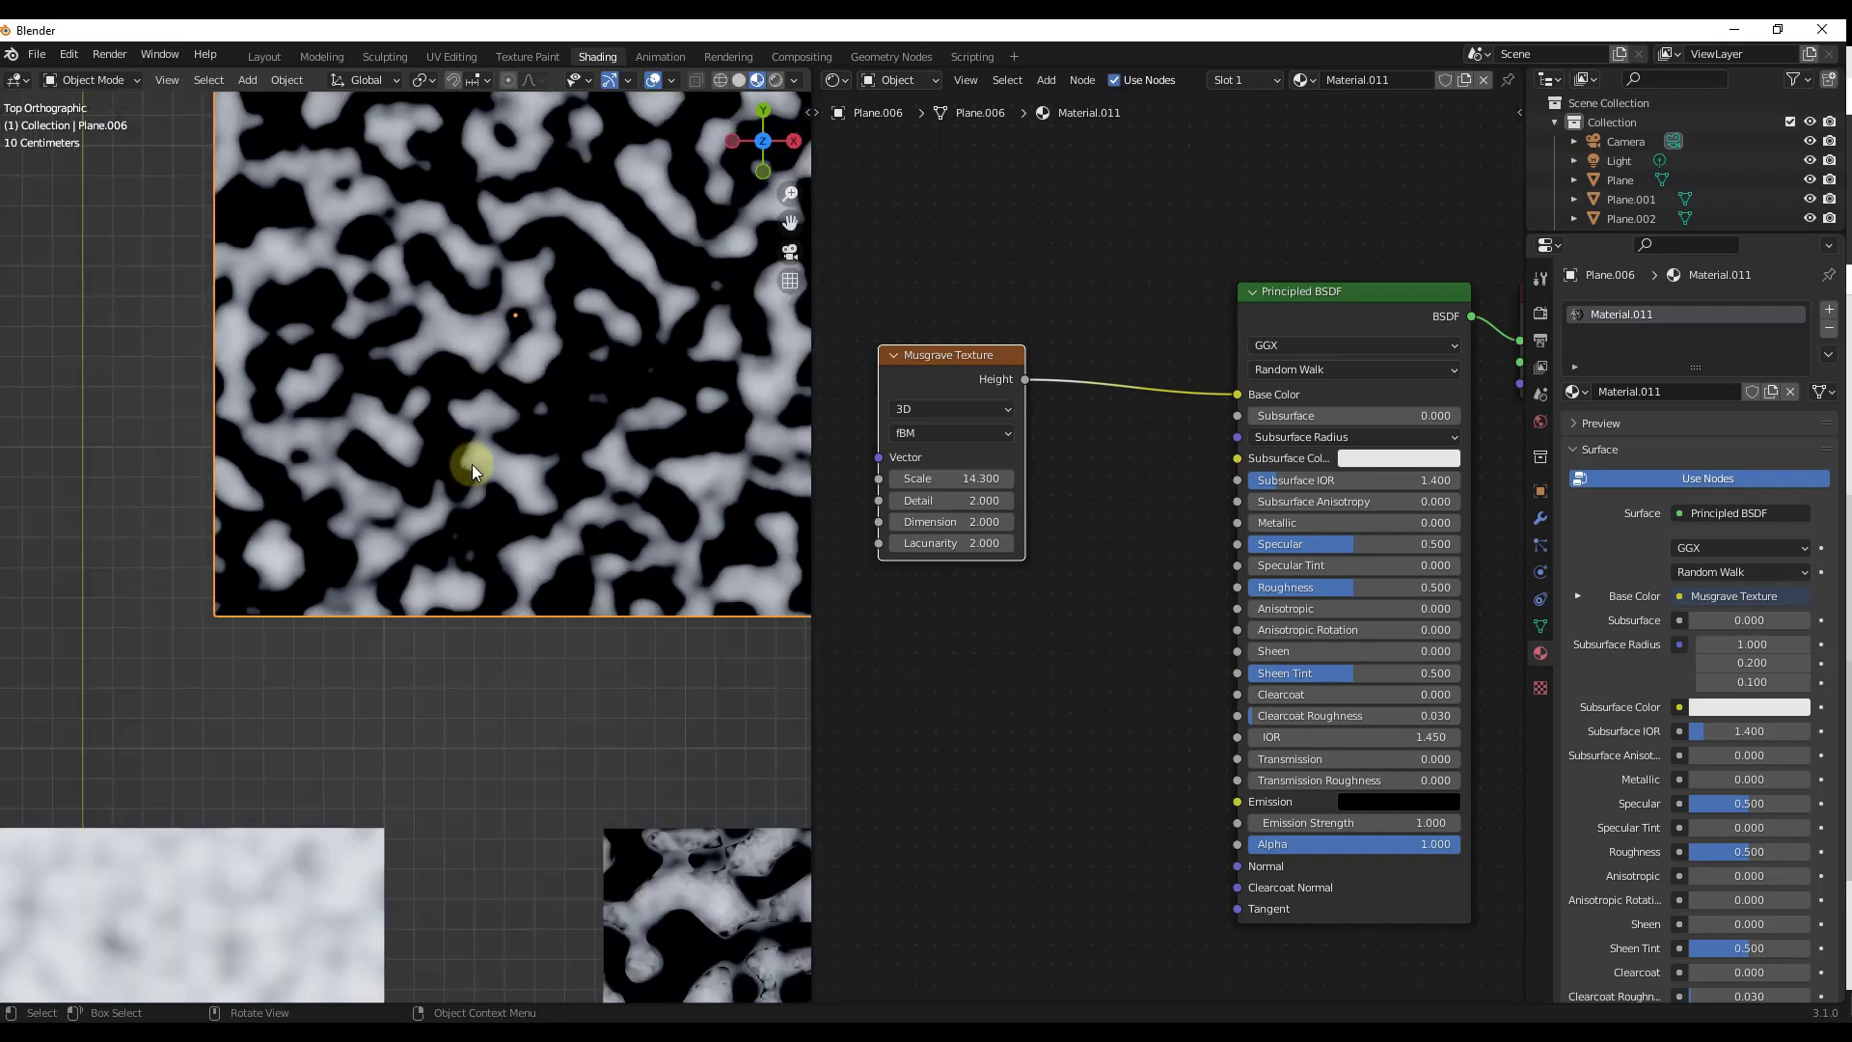
Step: Zoom through the prepared planes to inspect their Musgrave node settings
scroll("down", 3)
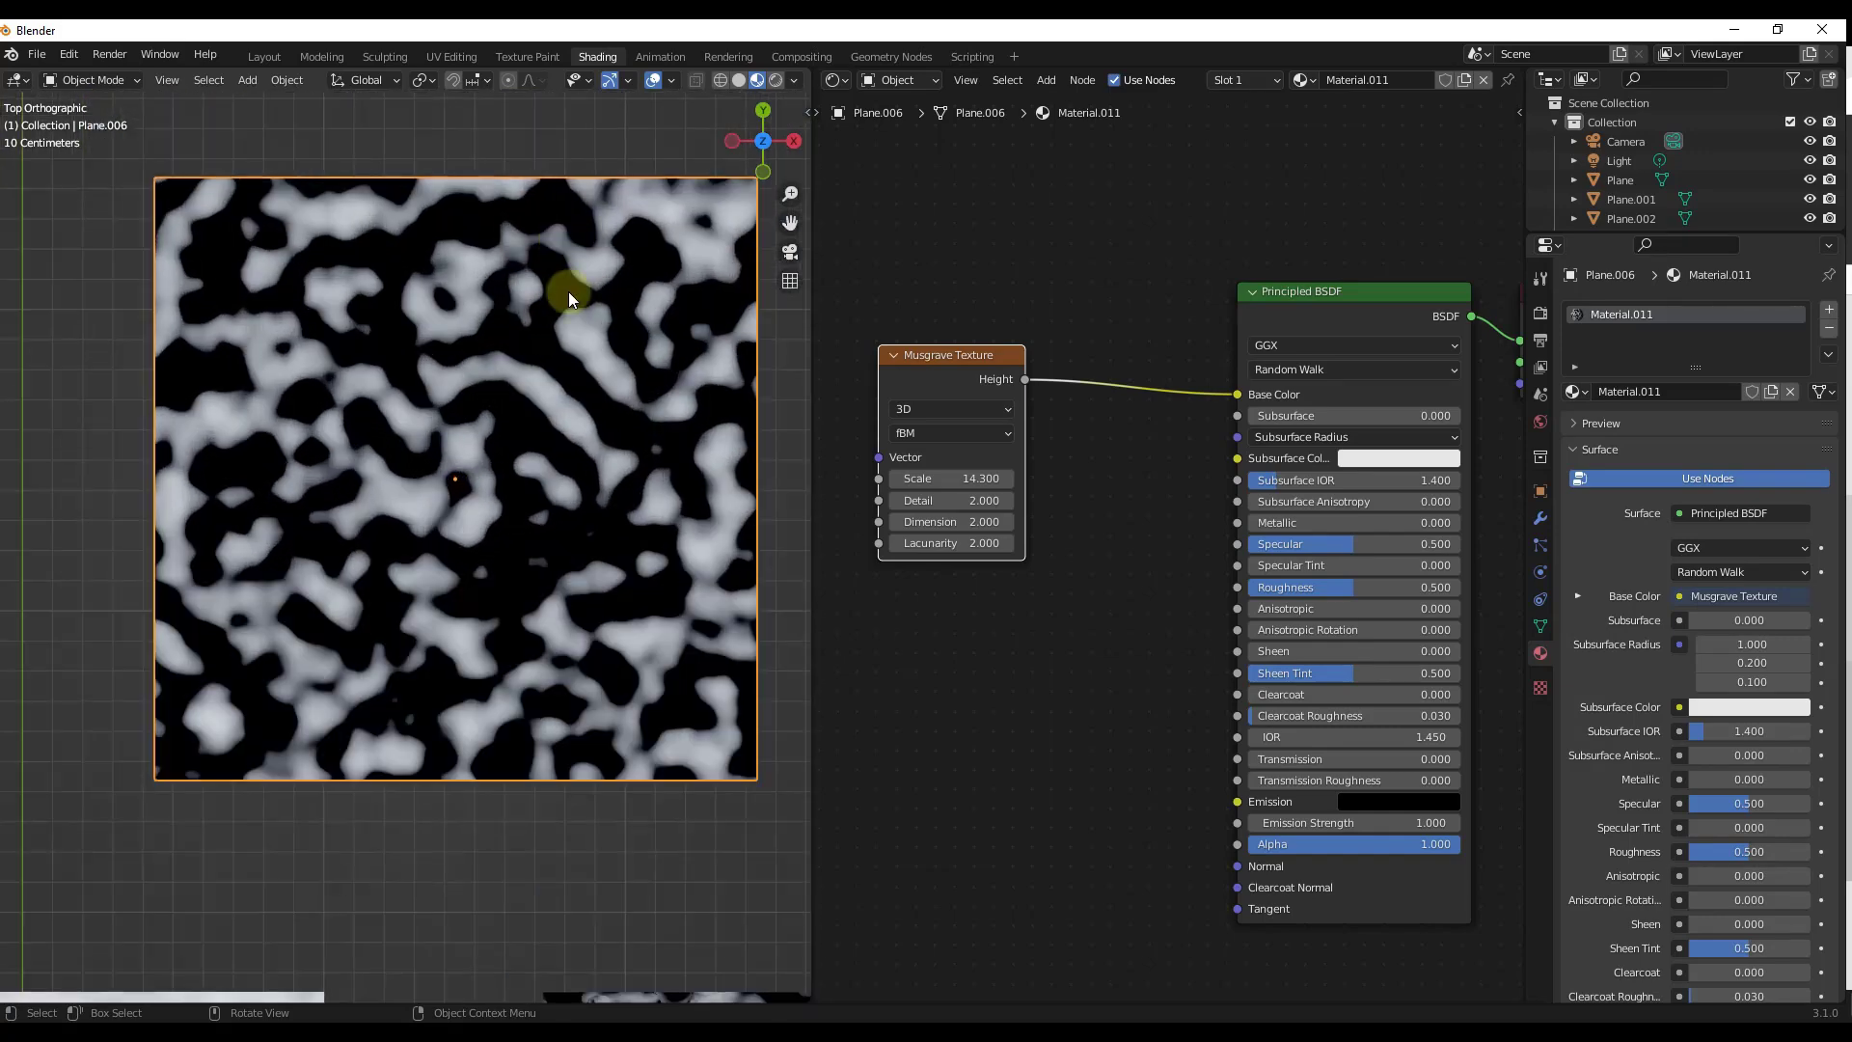
scroll("down", 3)
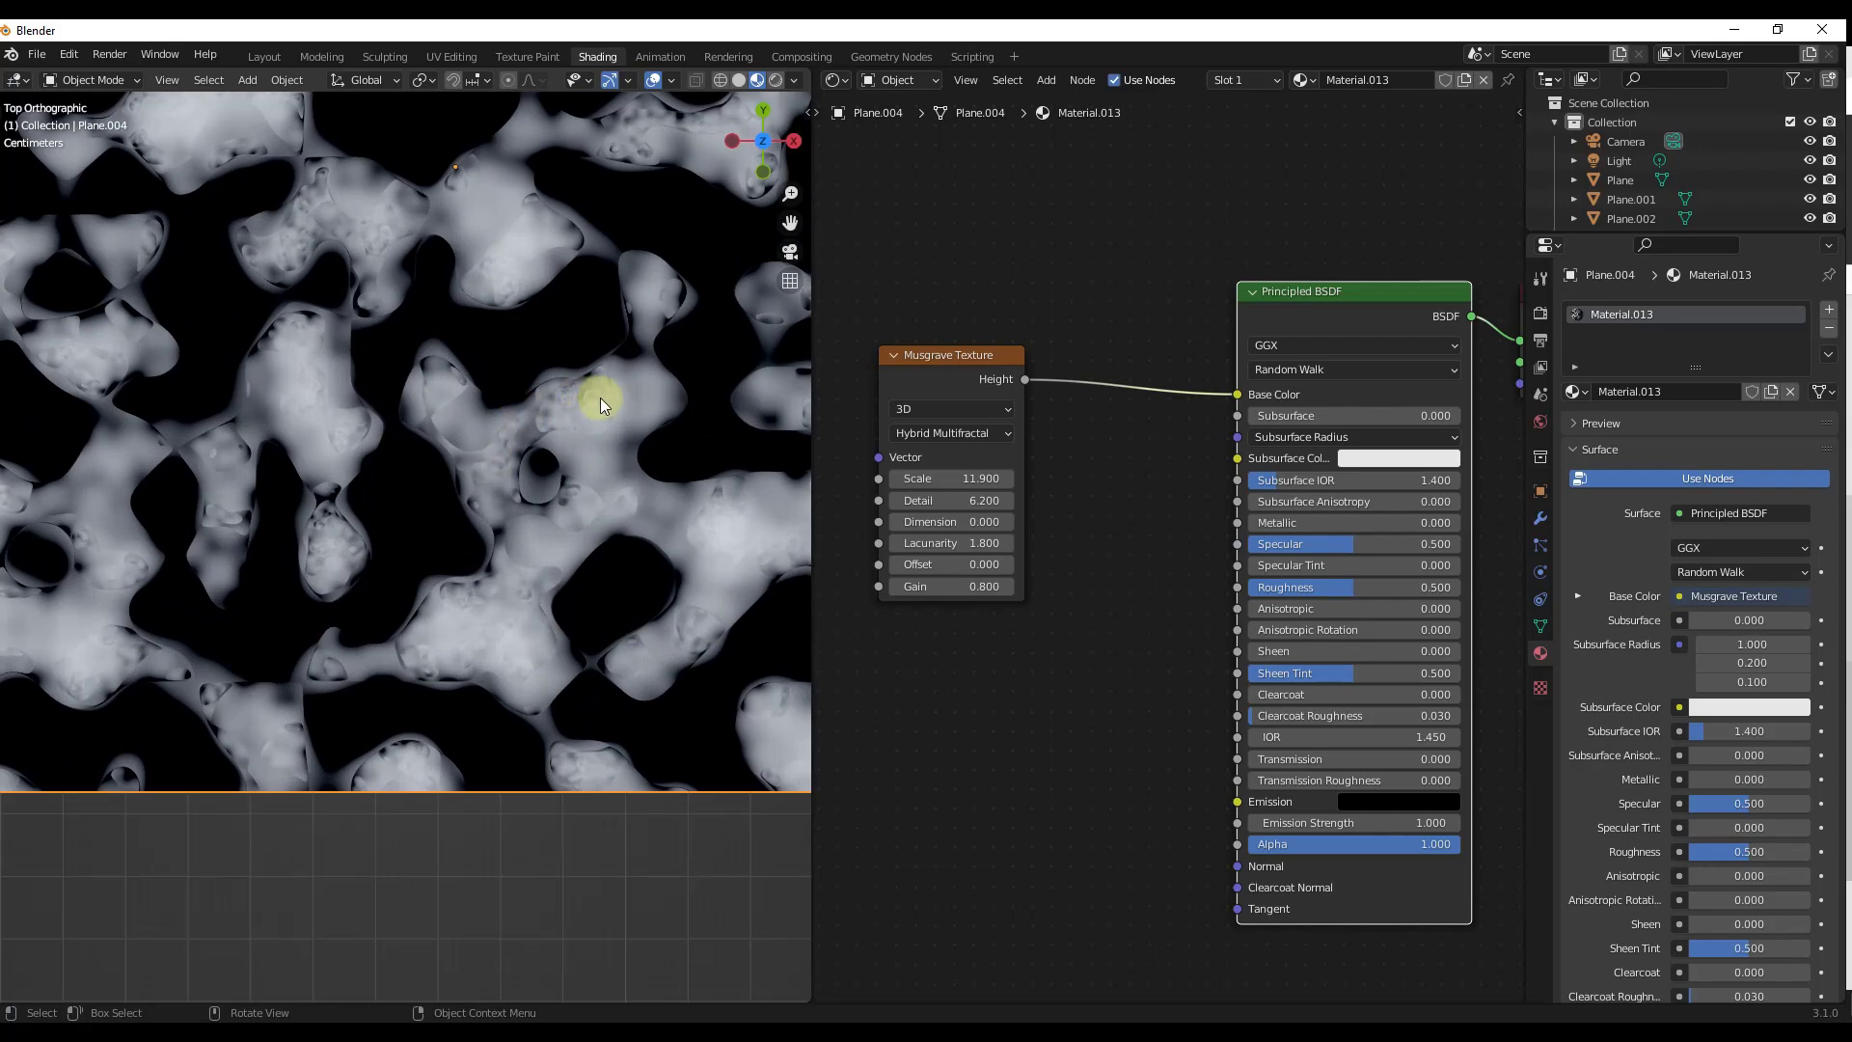
scroll("down", 3)
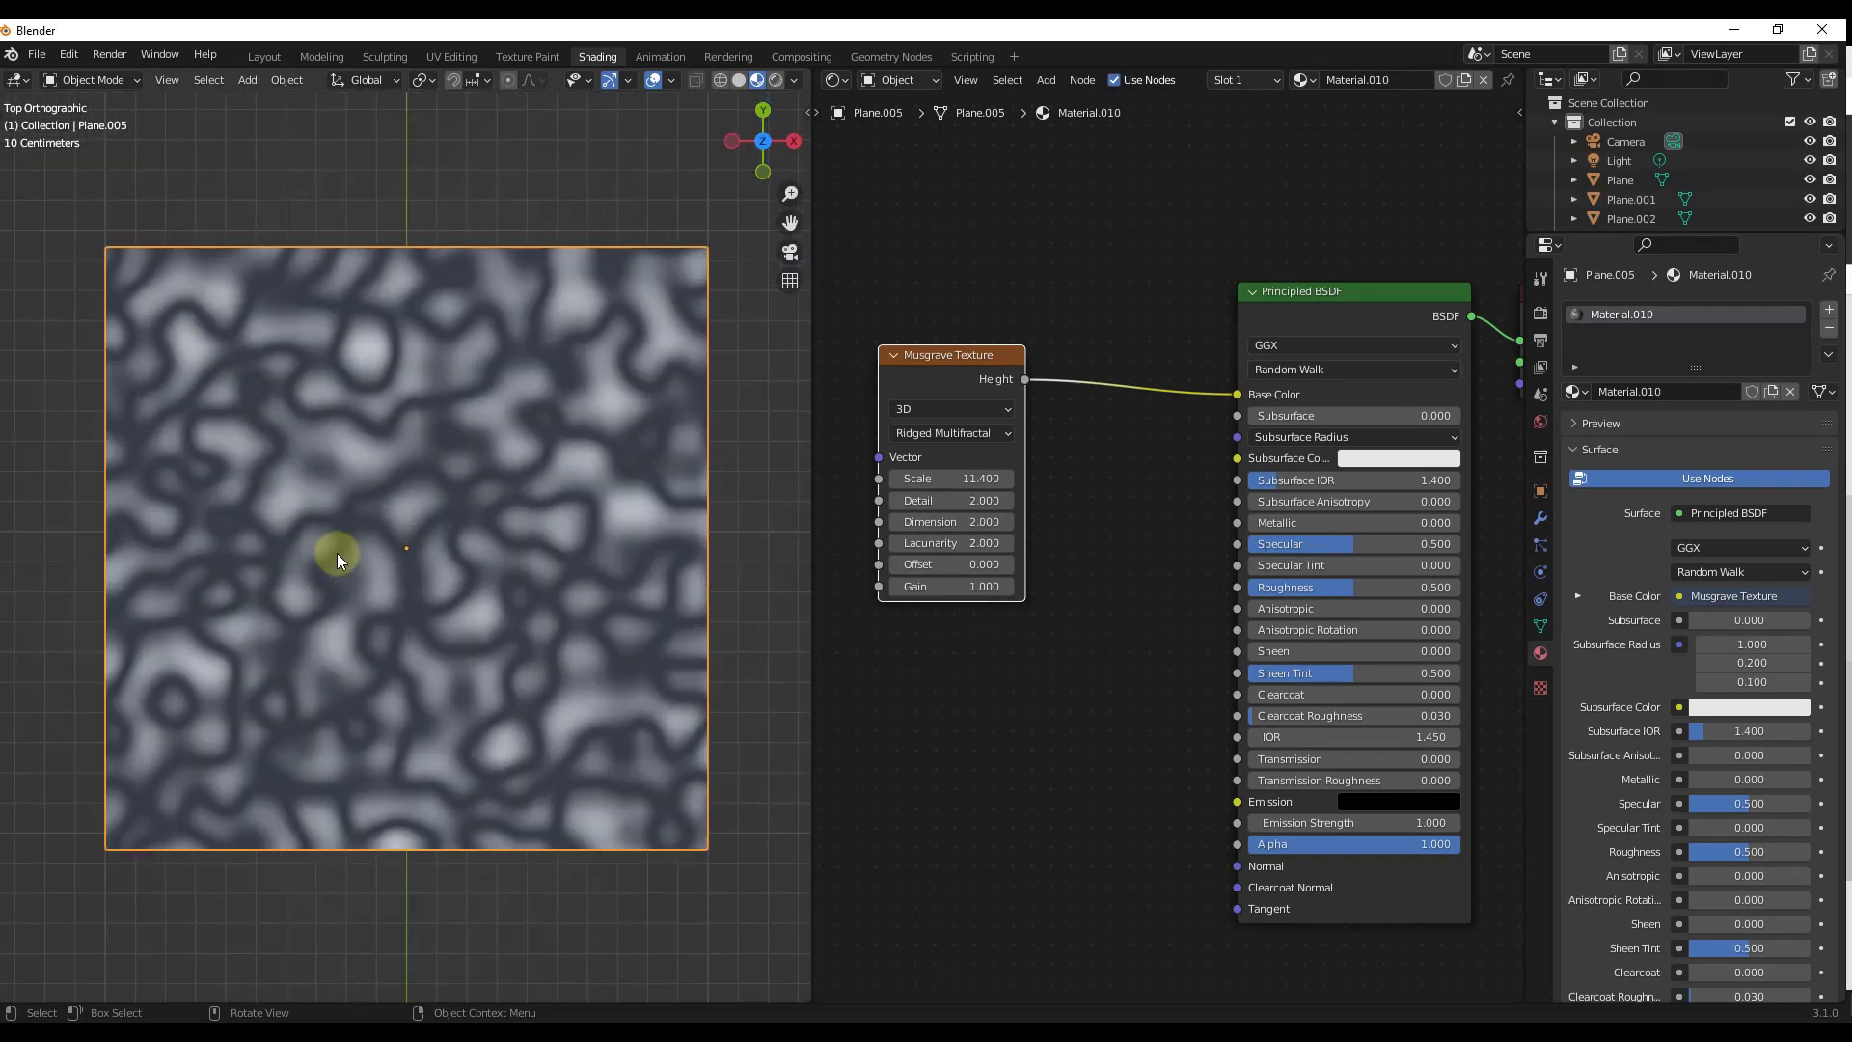
mouse_move(494, 535)
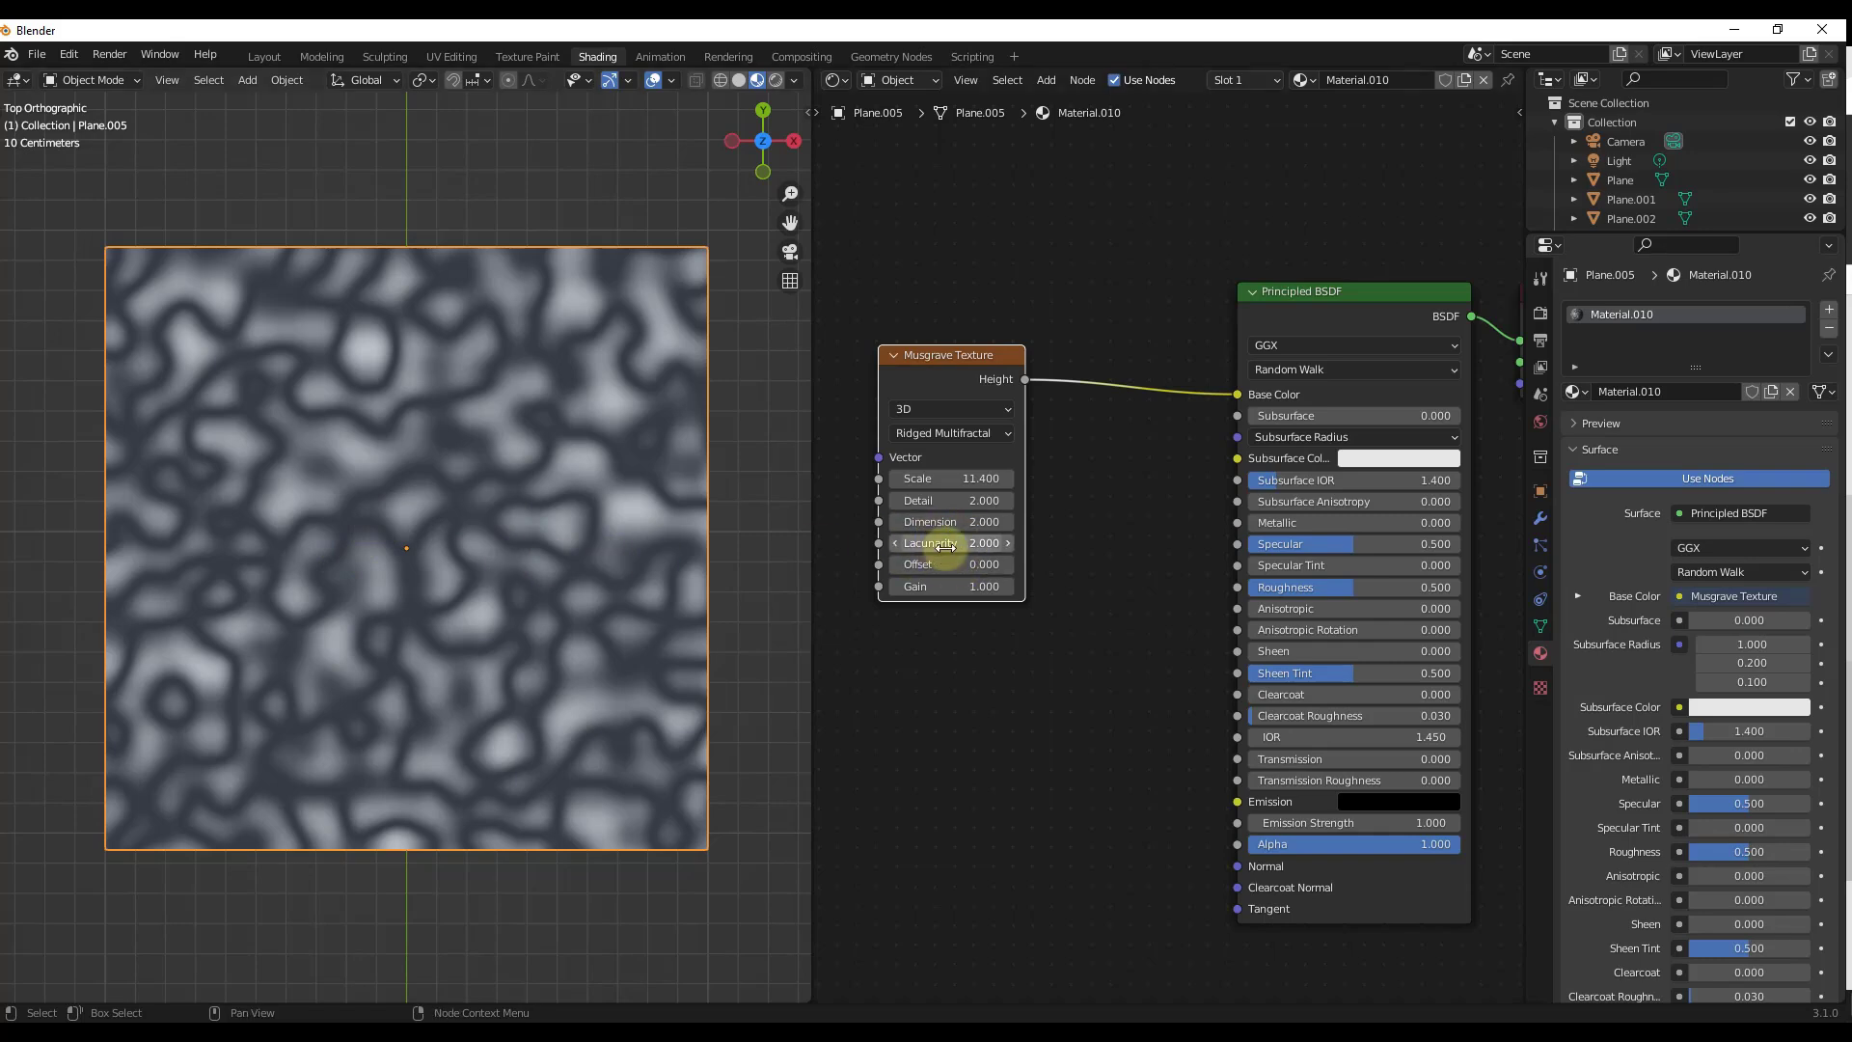
Step: Set the Ridged Multifractal node's lacunarity to 0, giving thin dark lines on white
left_click(949, 542)
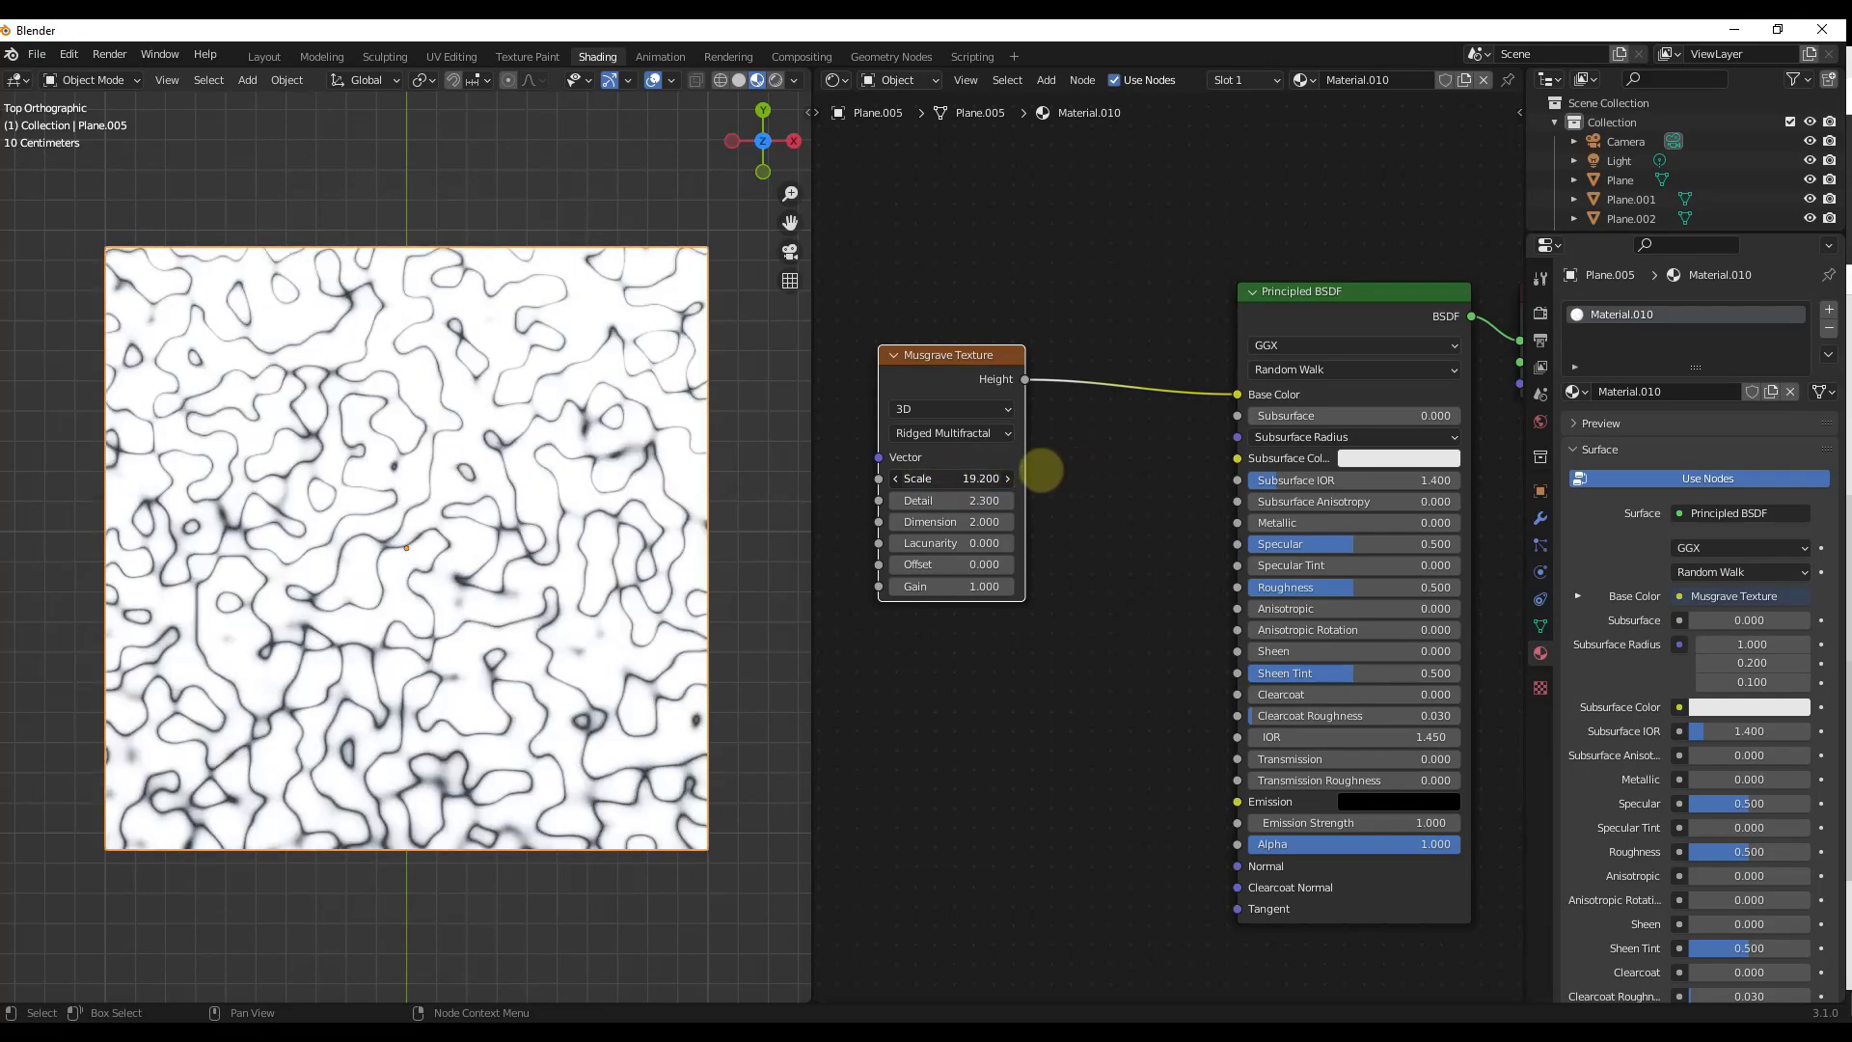
left_click(1632, 198)
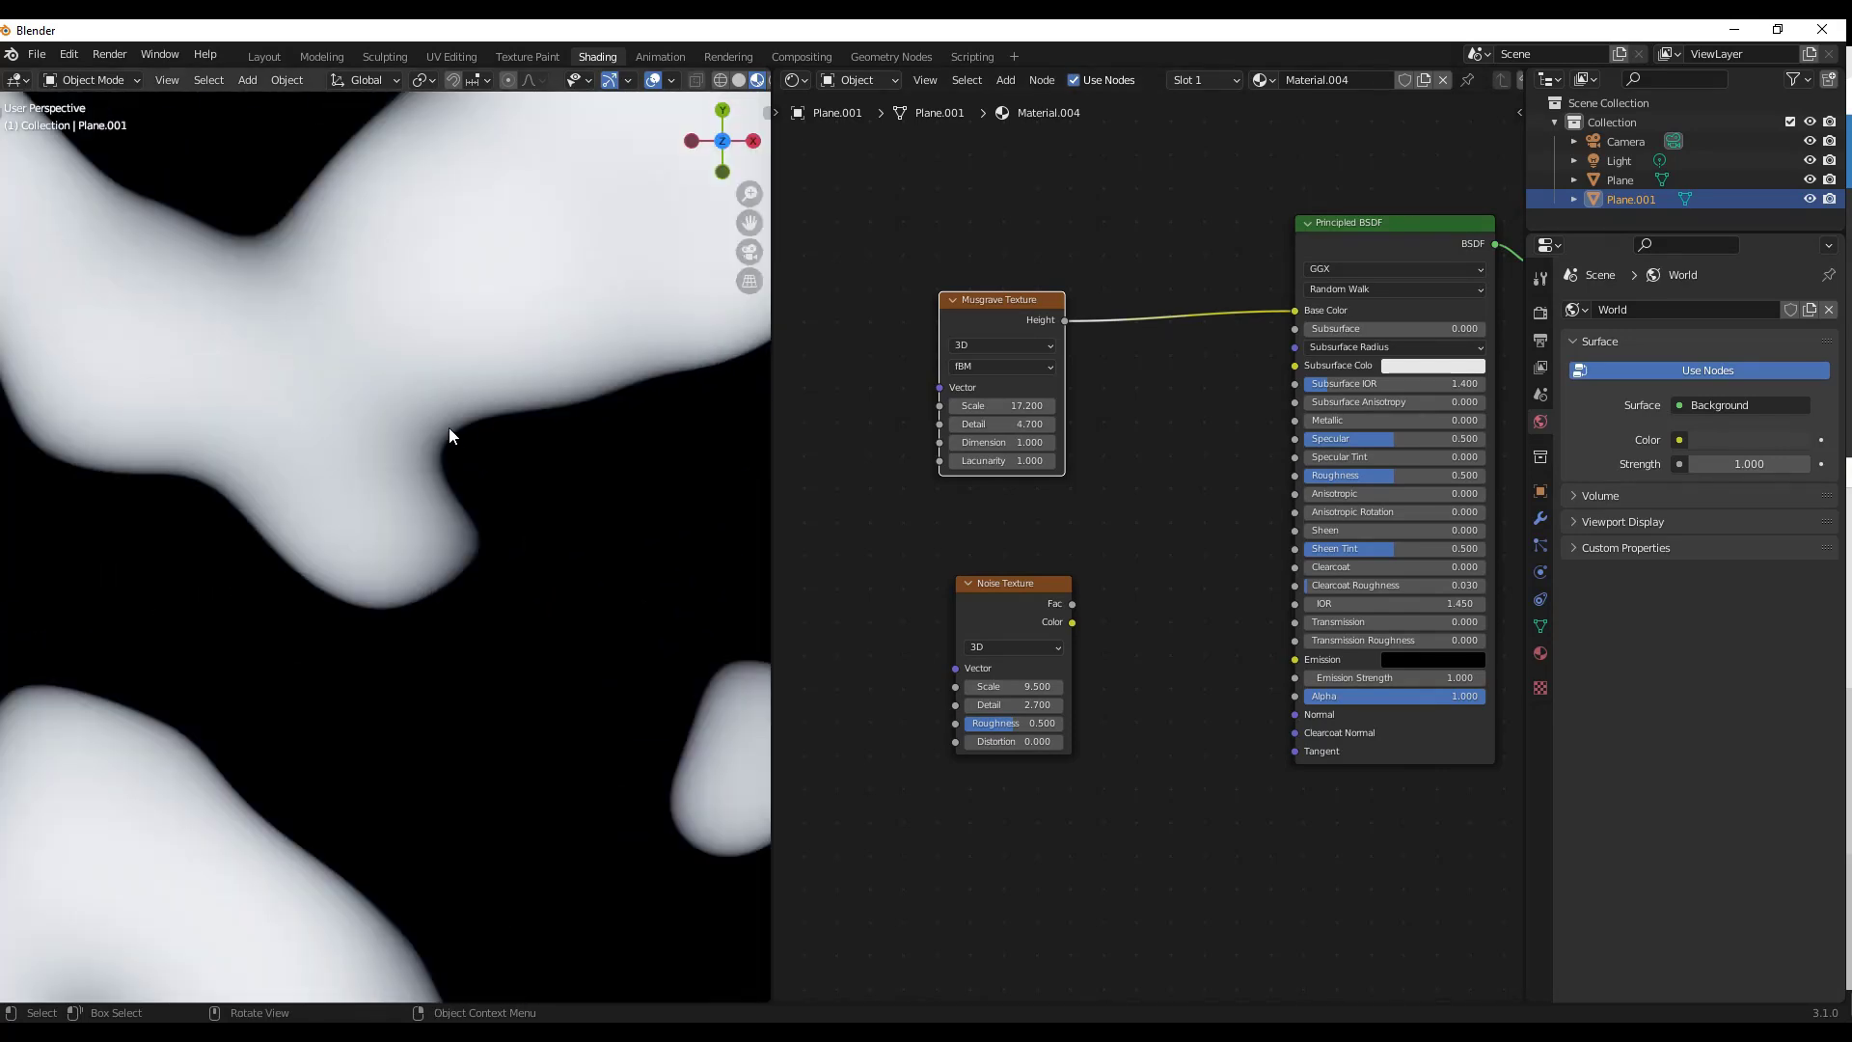
mouse_move(623, 401)
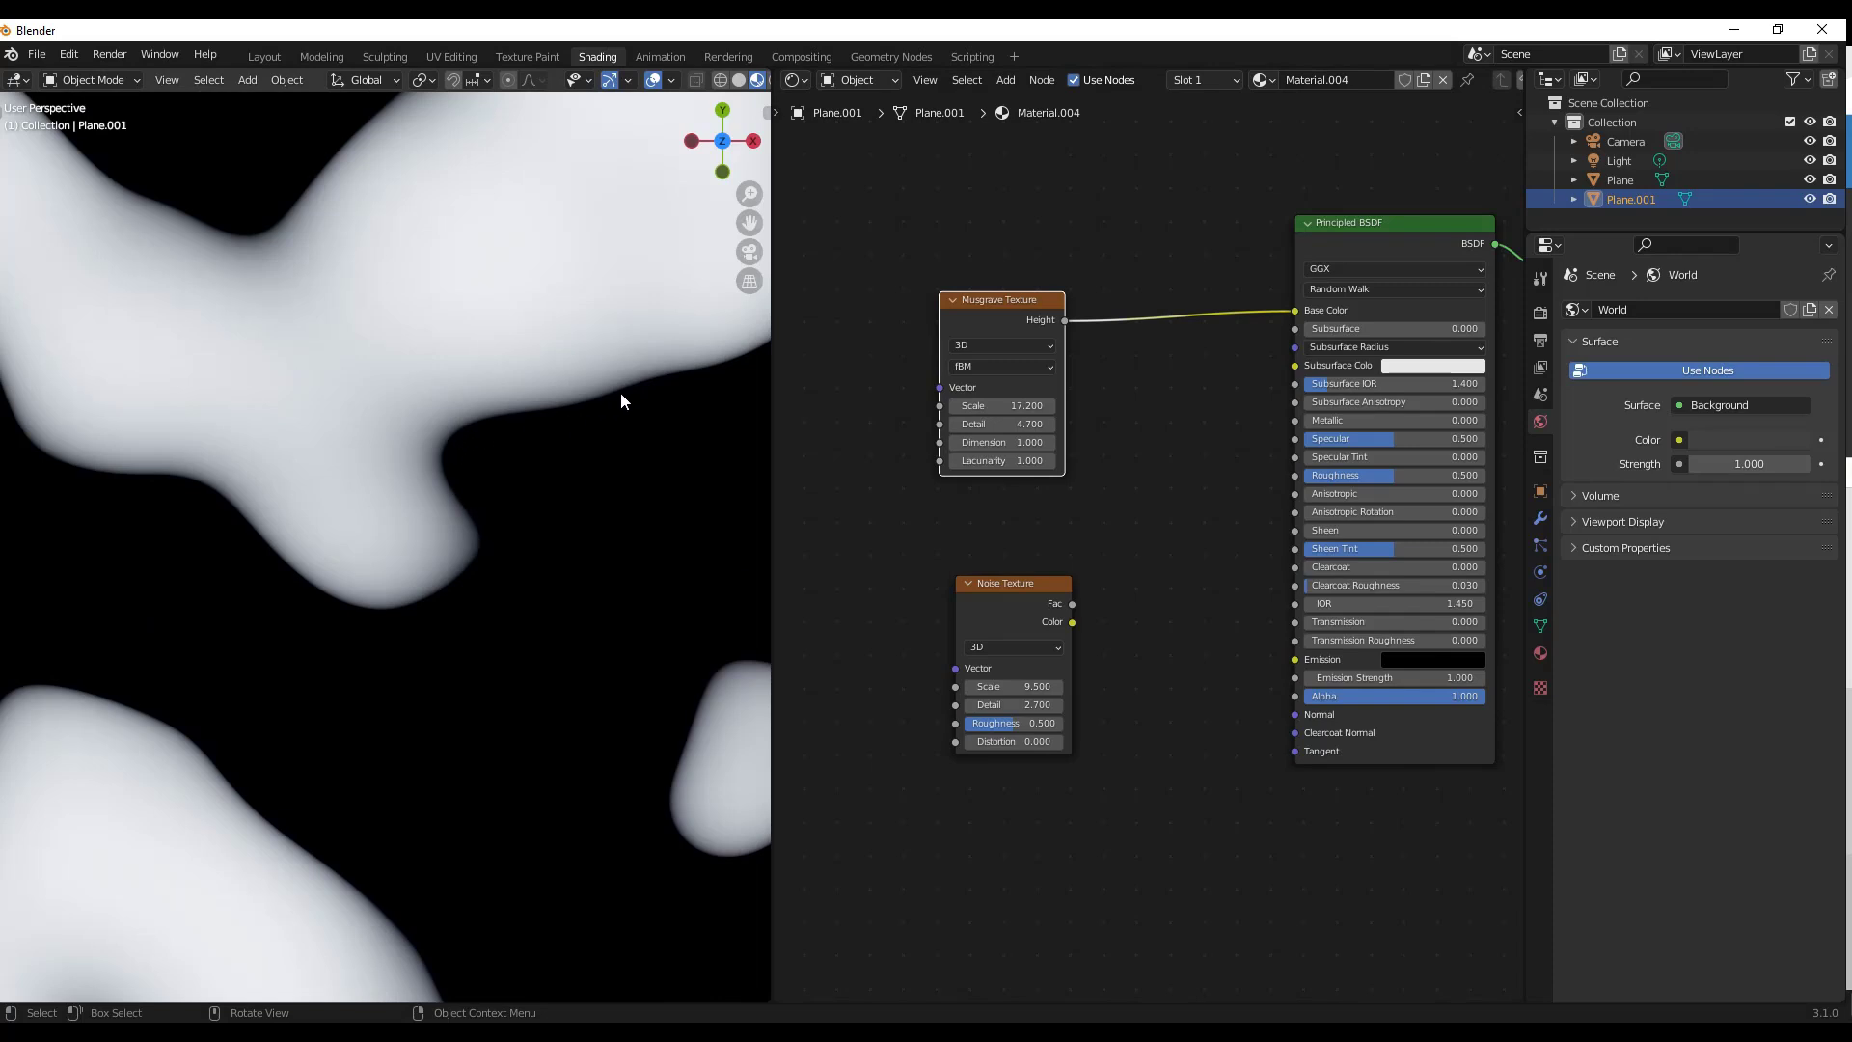
mouse_move(1003, 422)
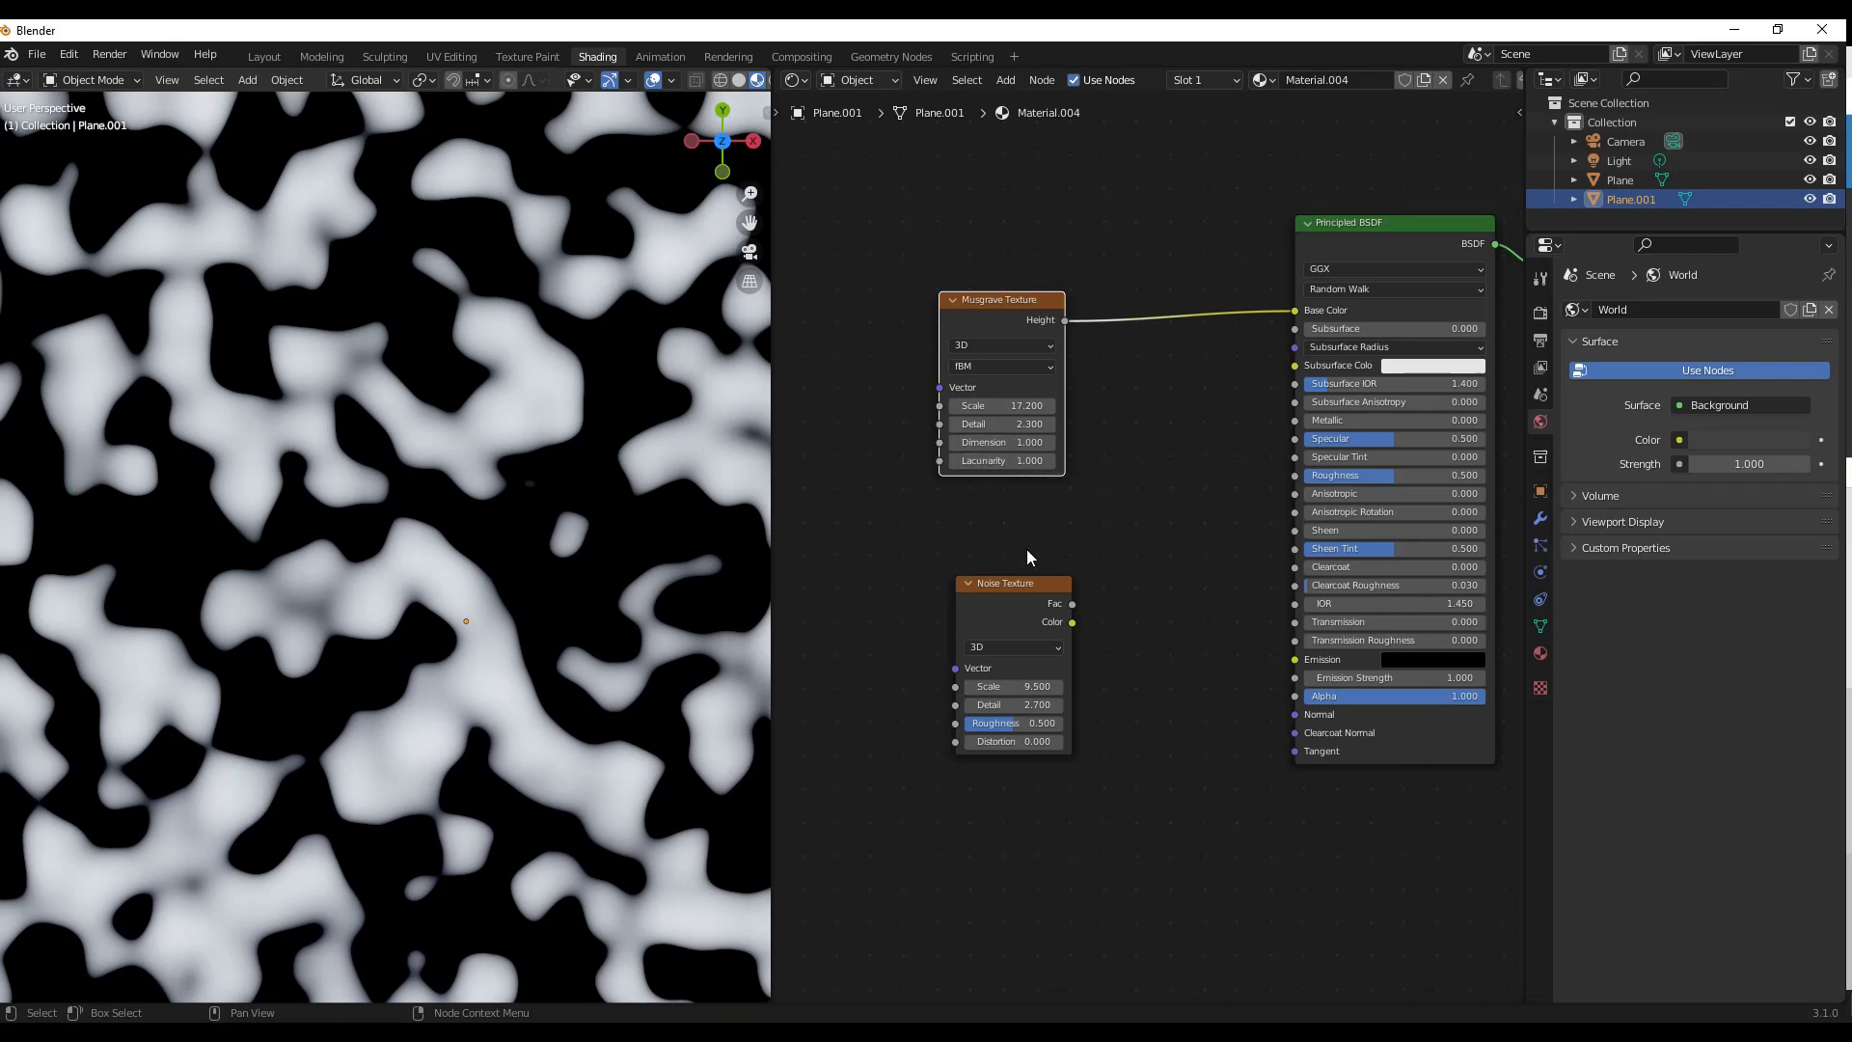
mouse_move(1037, 482)
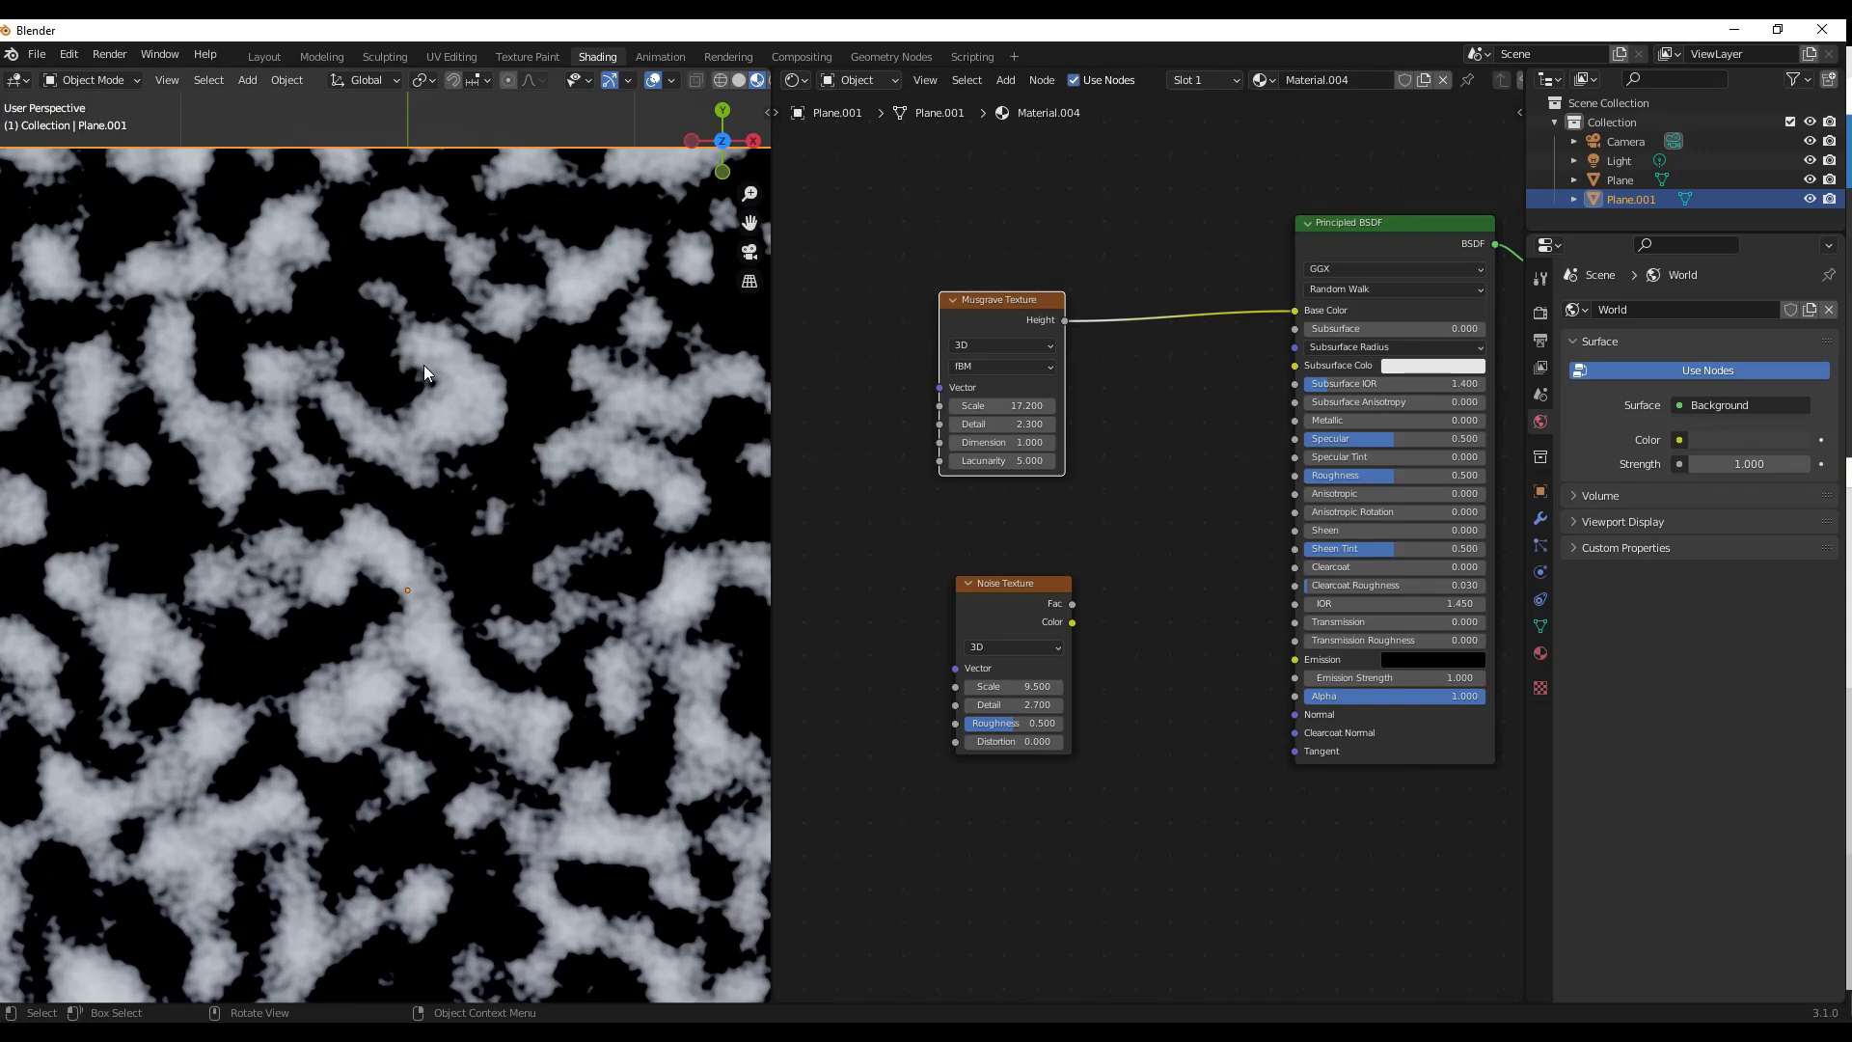
mouse_move(438, 371)
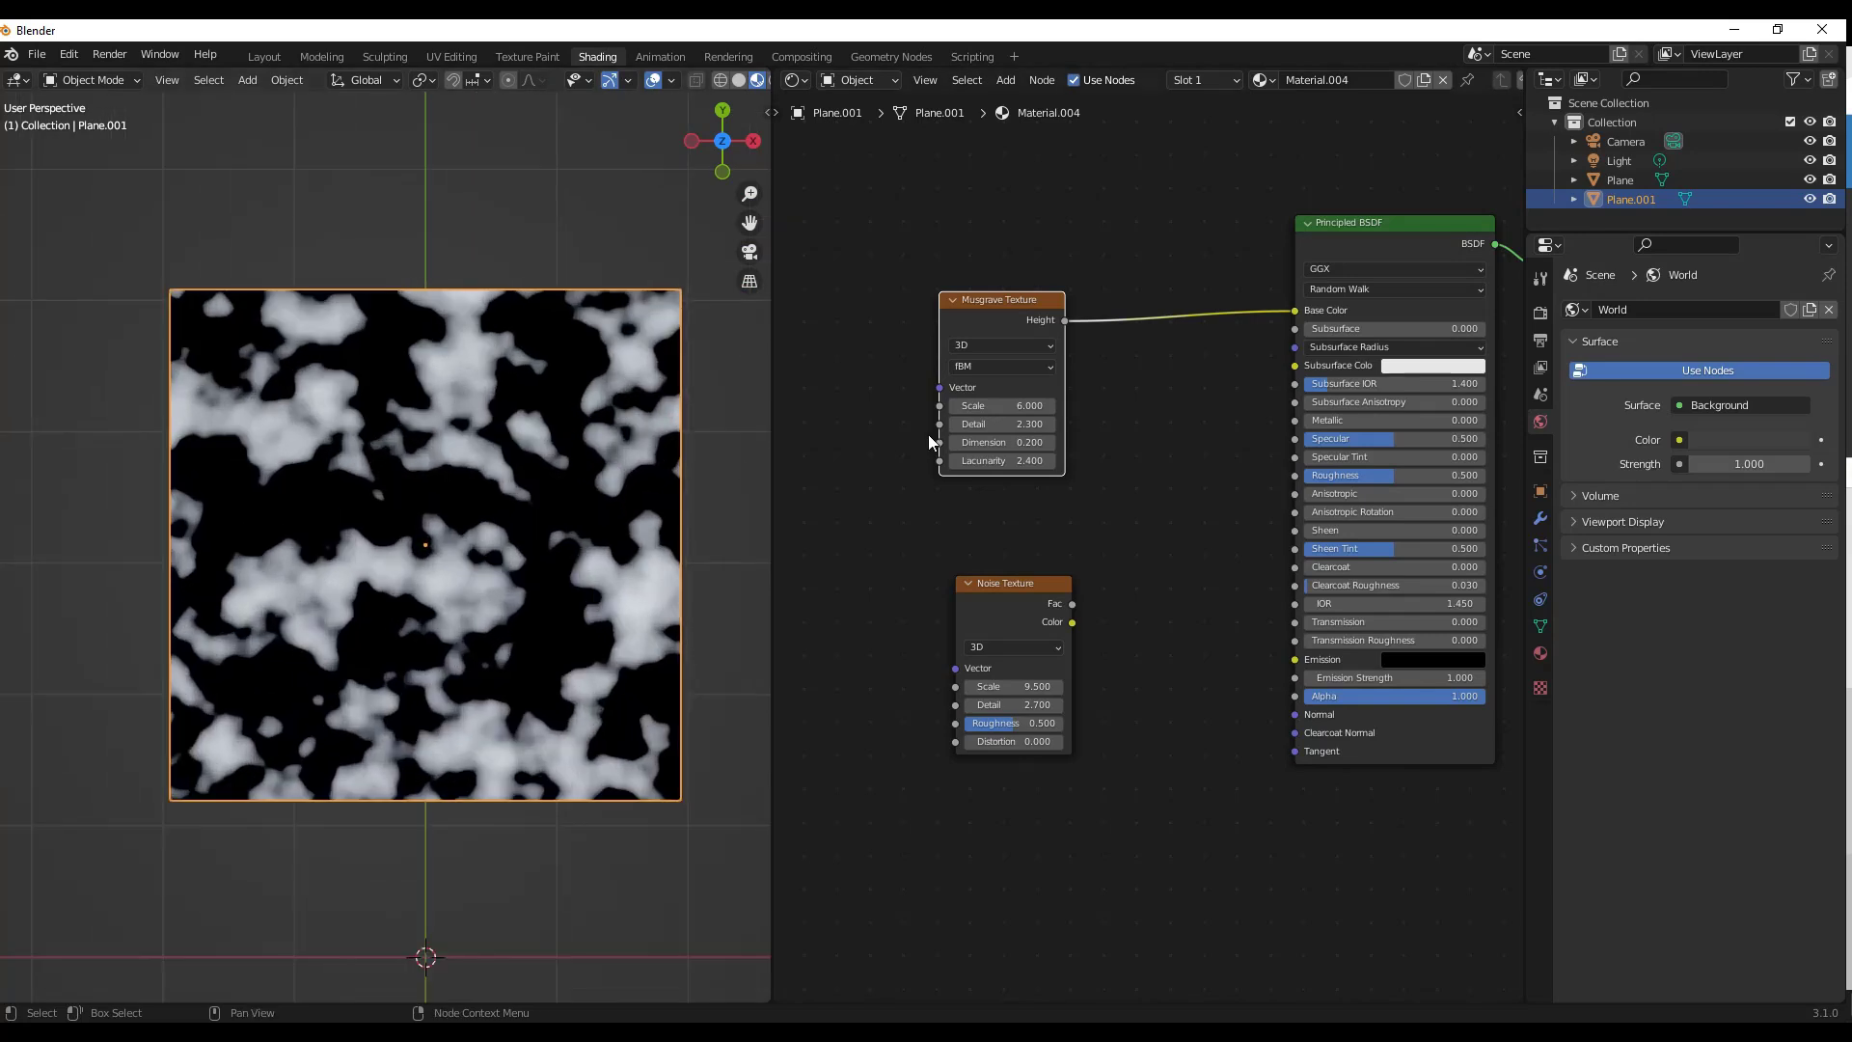
Step: Adjust the fBM Musgrave values toward scale 11, dimension 0.4 and lacunarity 4.5
left_click(1003, 440)
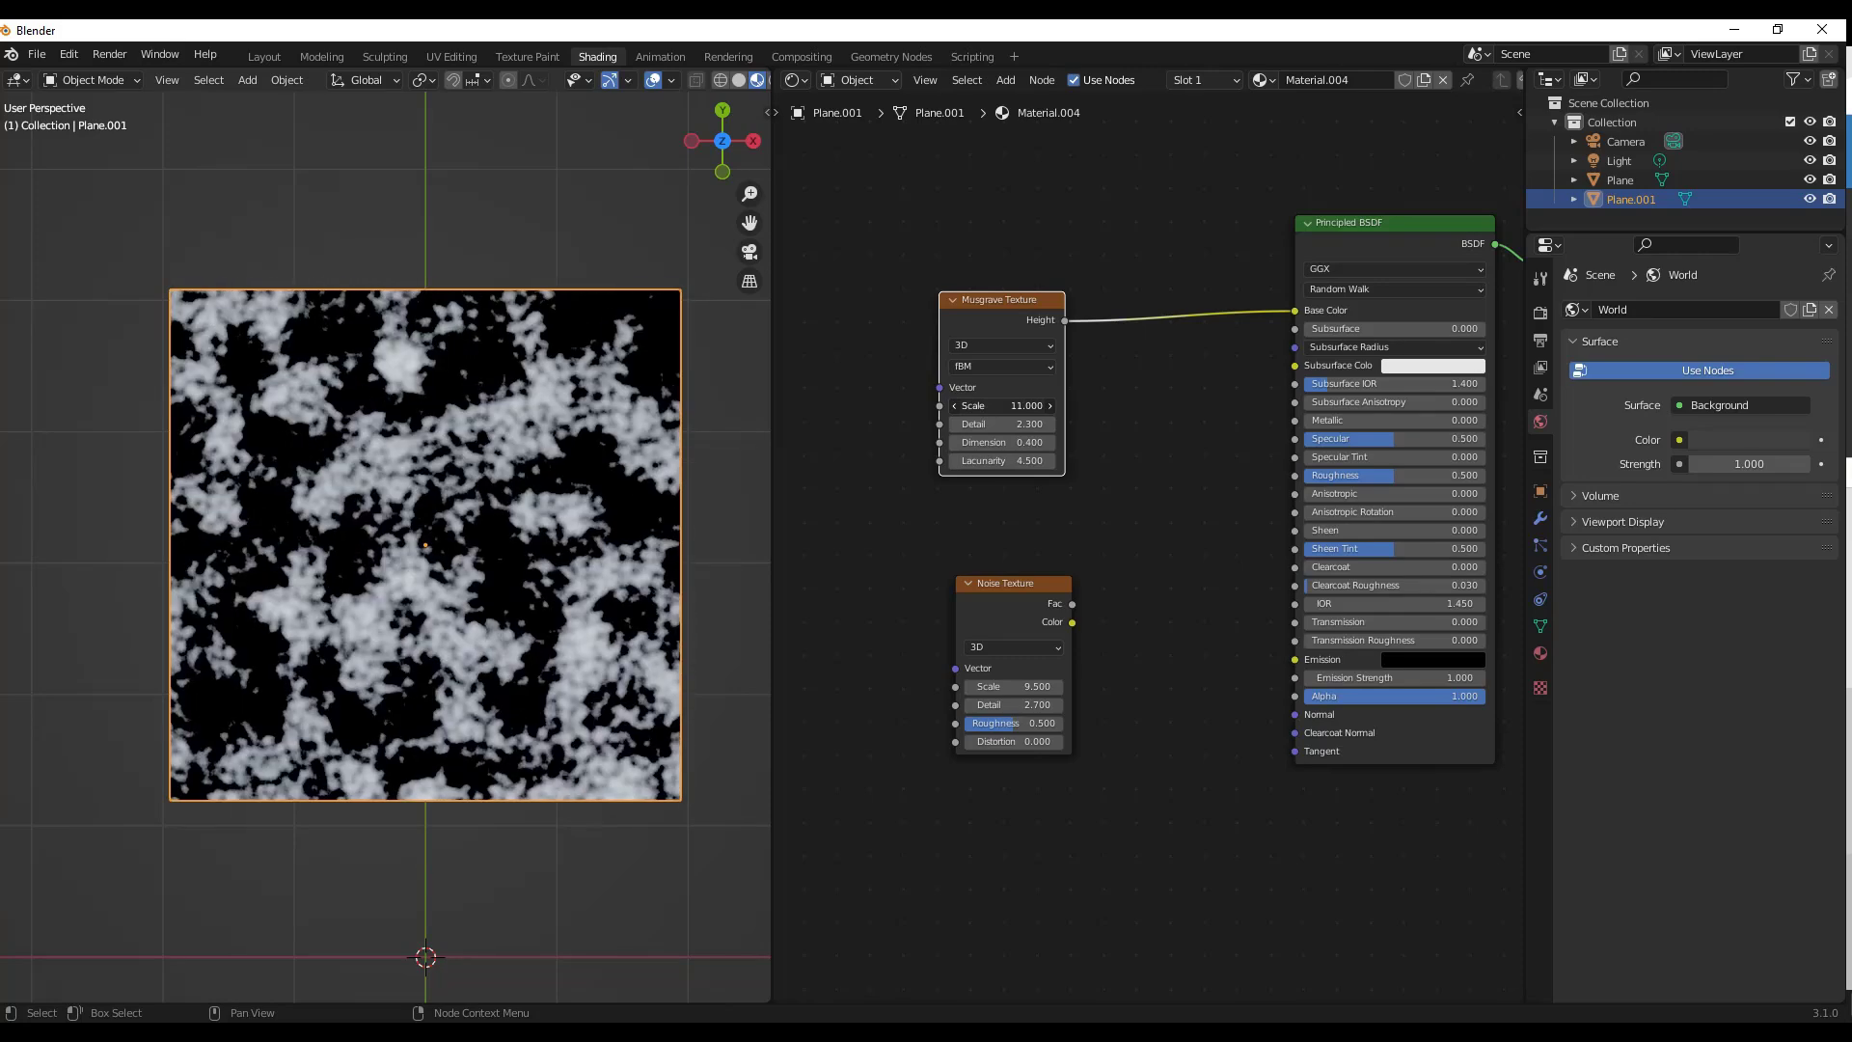
mouse_move(367, 577)
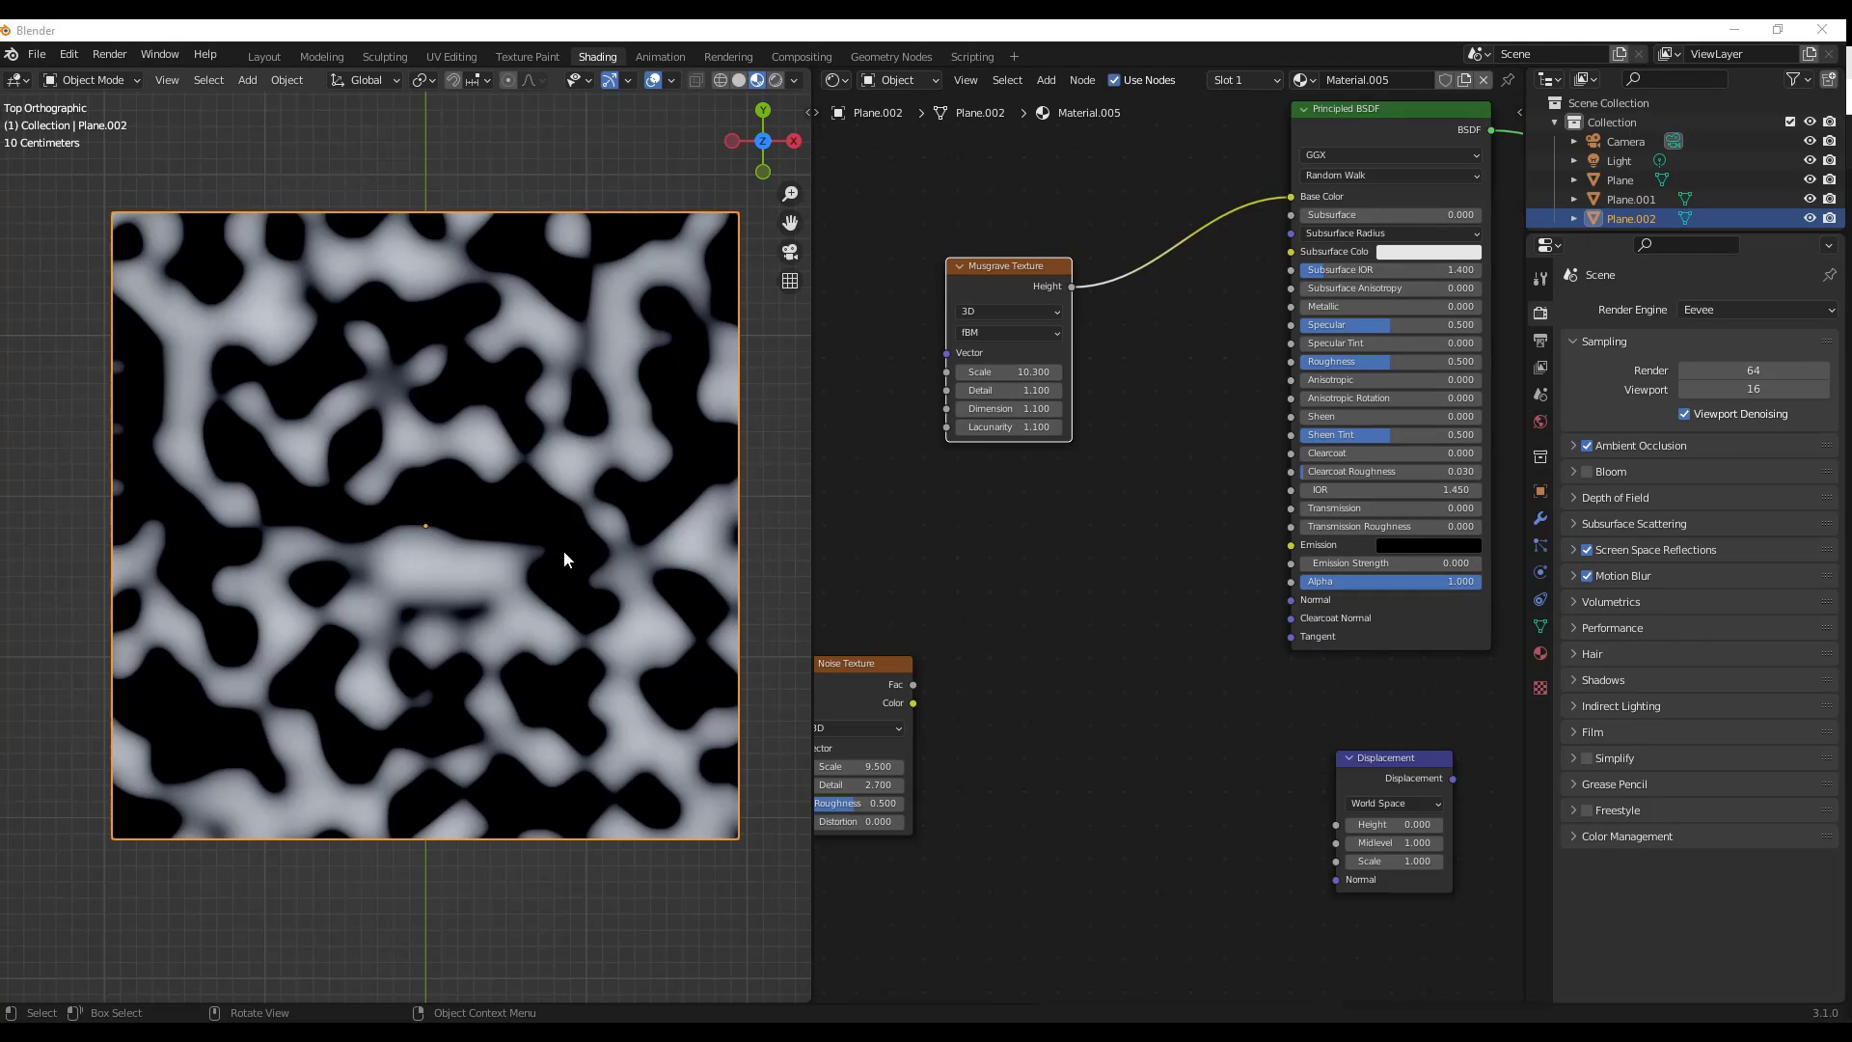
Step: Switch the Musgrave type to Multifractal and raise Dimension to 4.0
left_click(1007, 332)
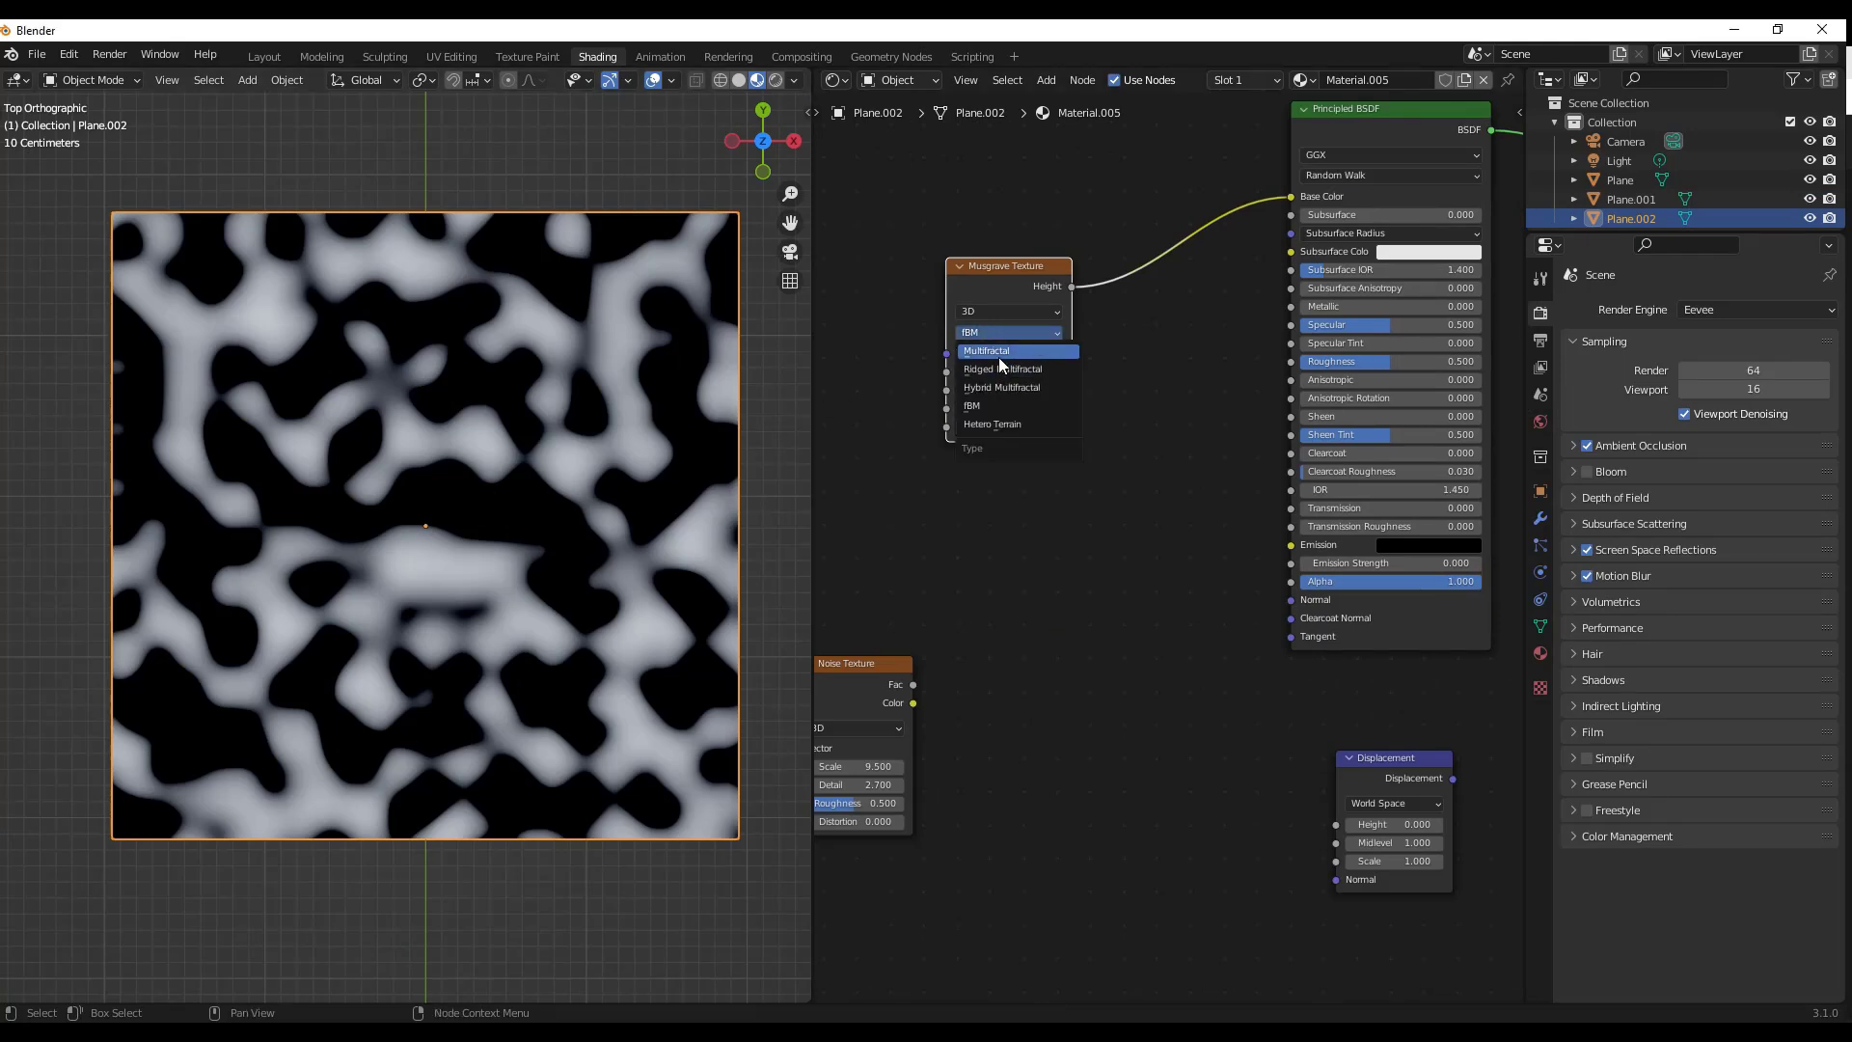
left_click(983, 351)
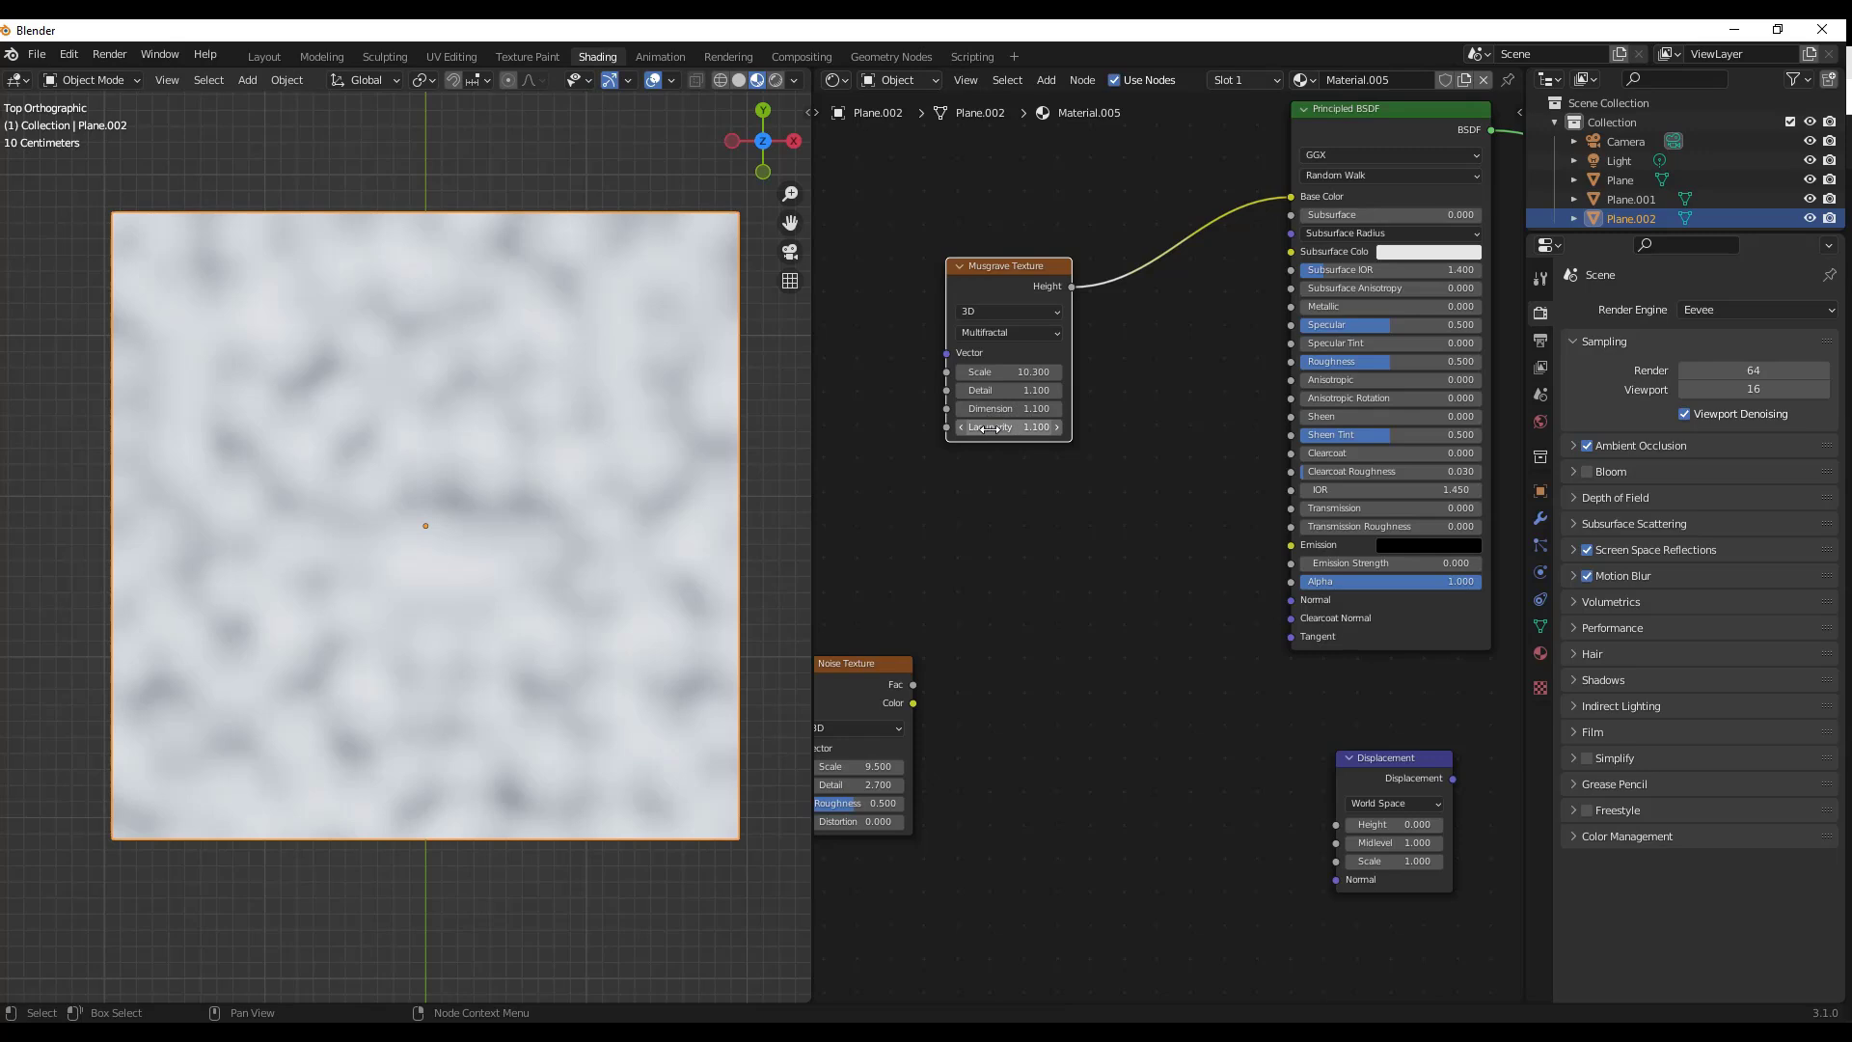
left_click(961, 427)
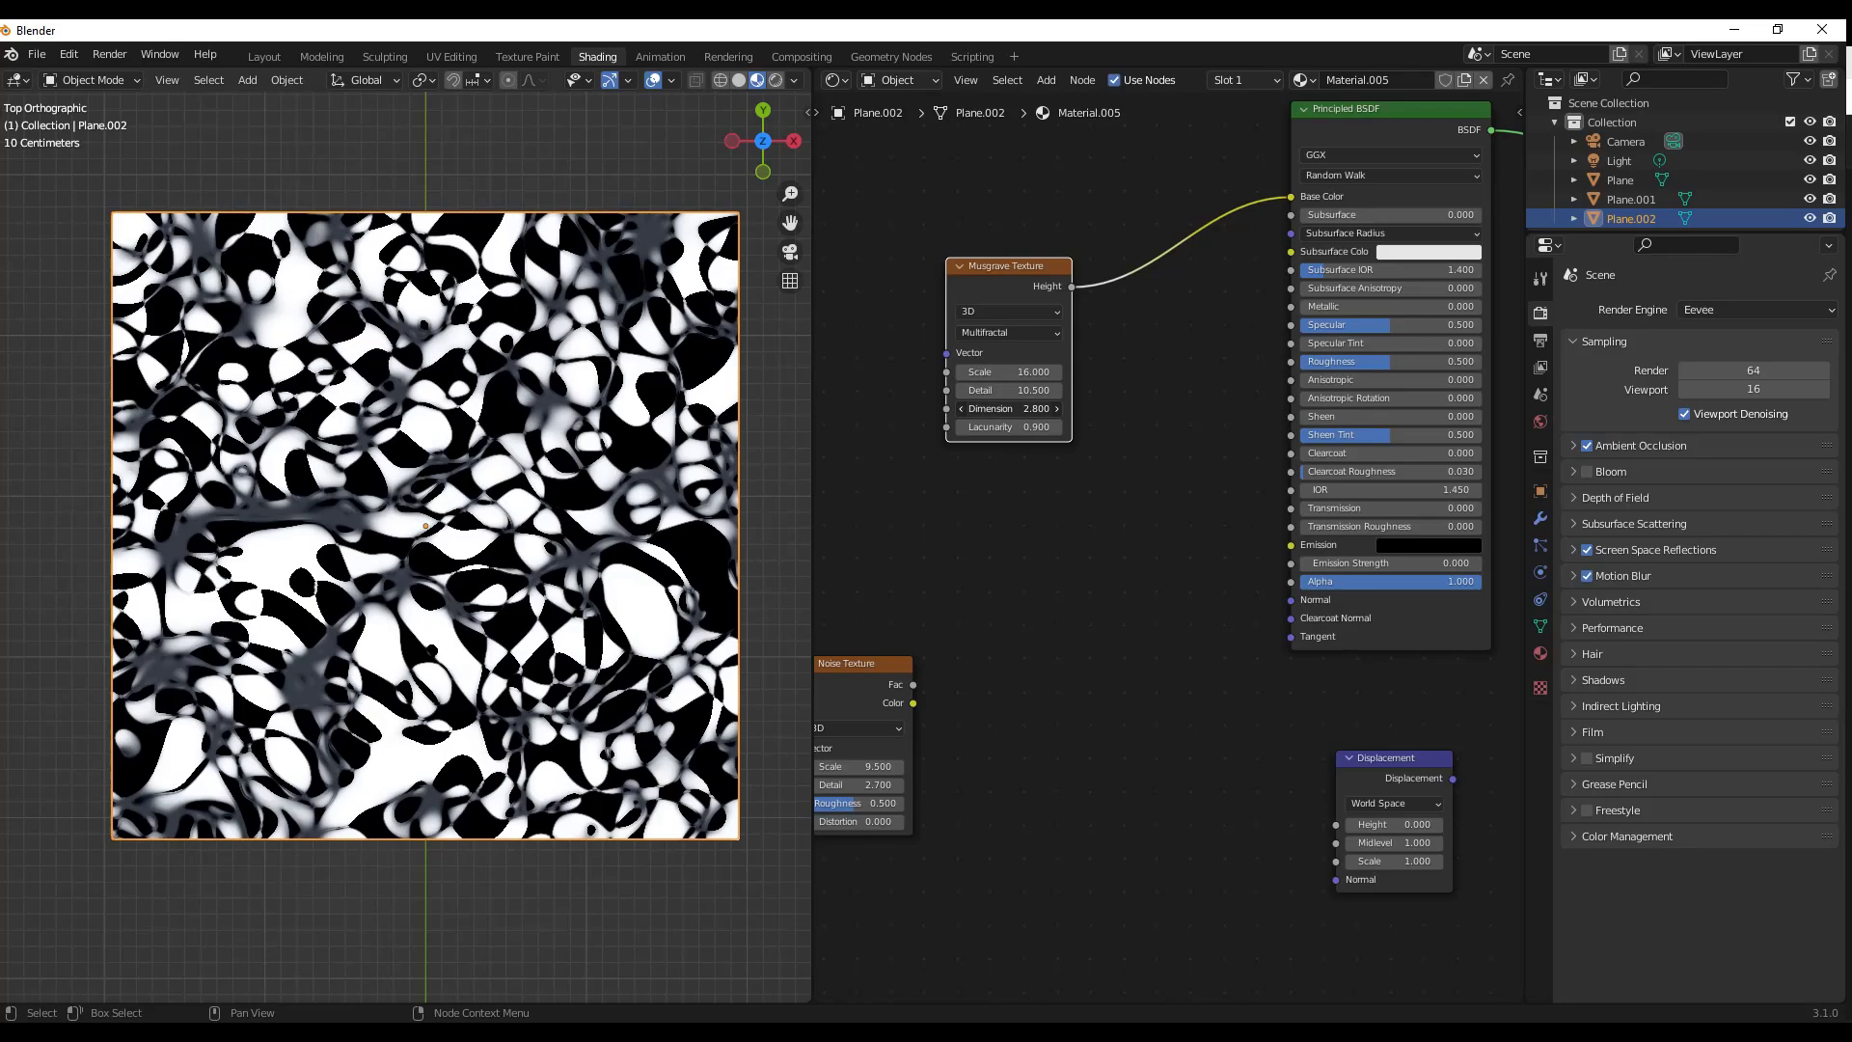
left_click_drag(980, 409, 1034, 409)
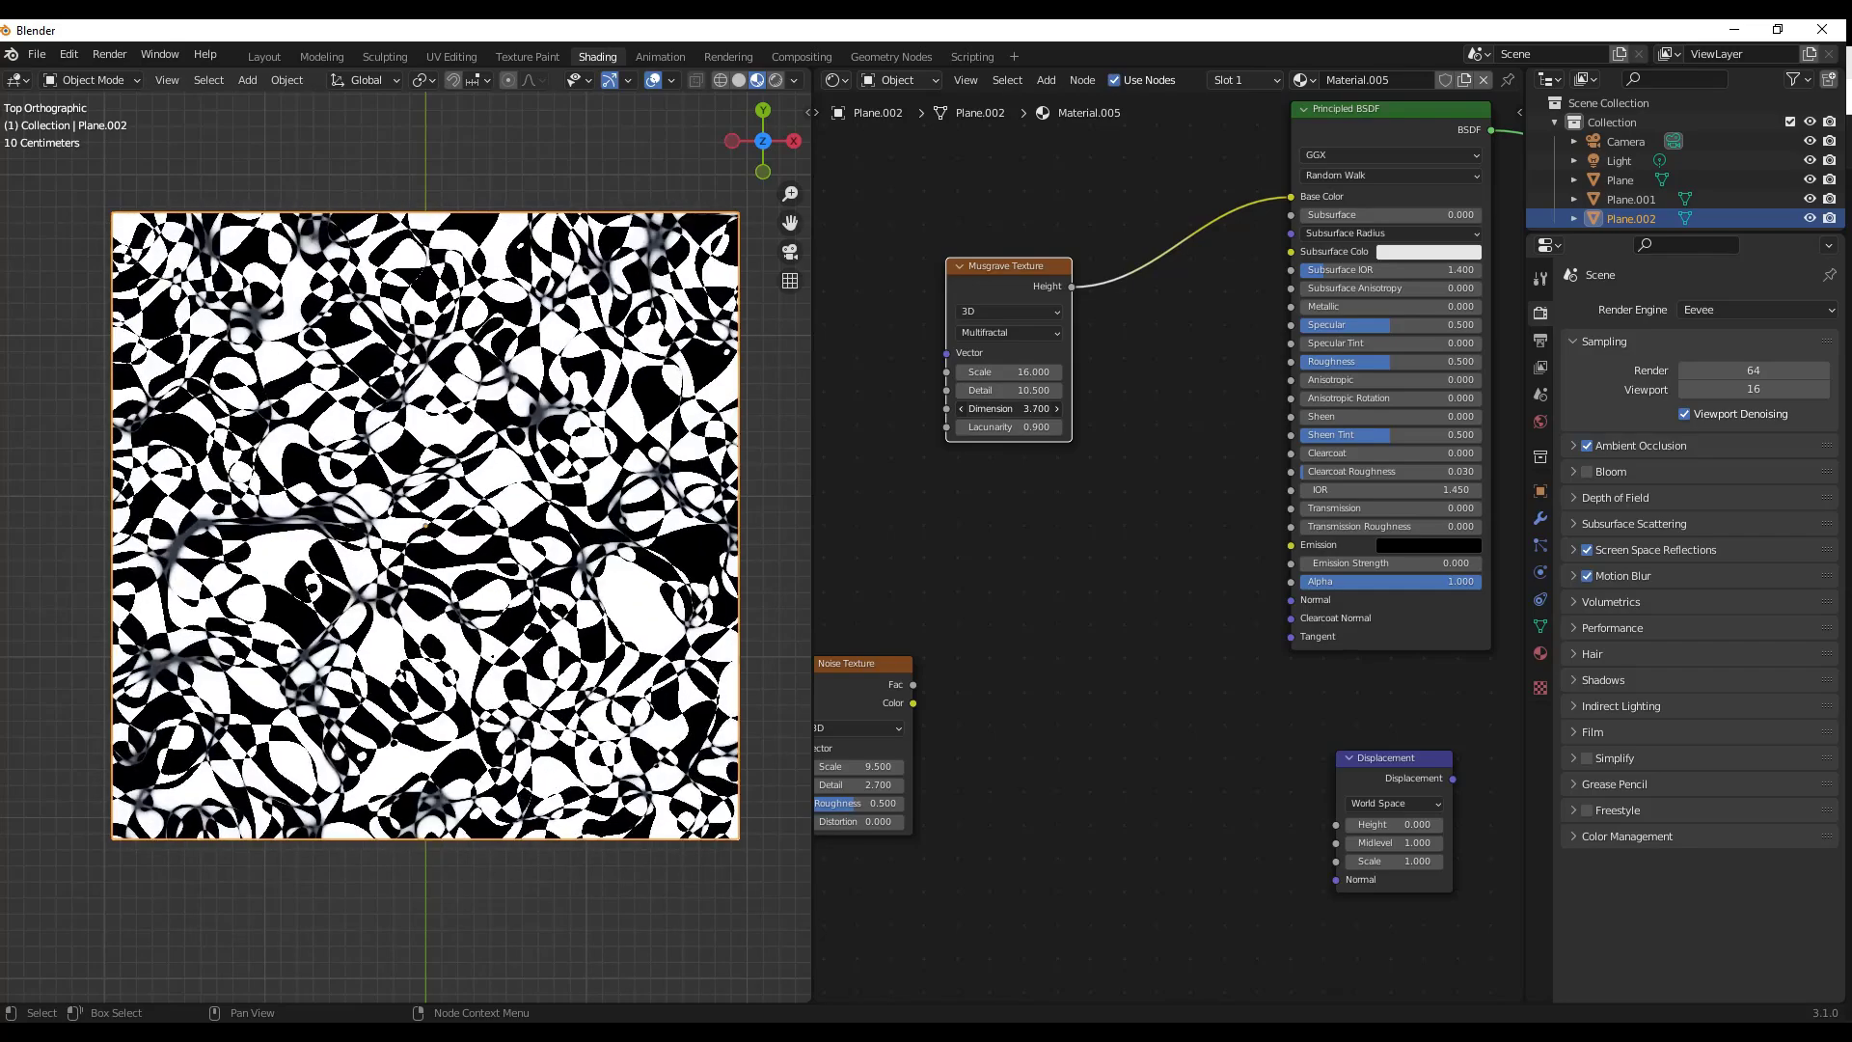
left_click_drag(1009, 409, 1028, 409)
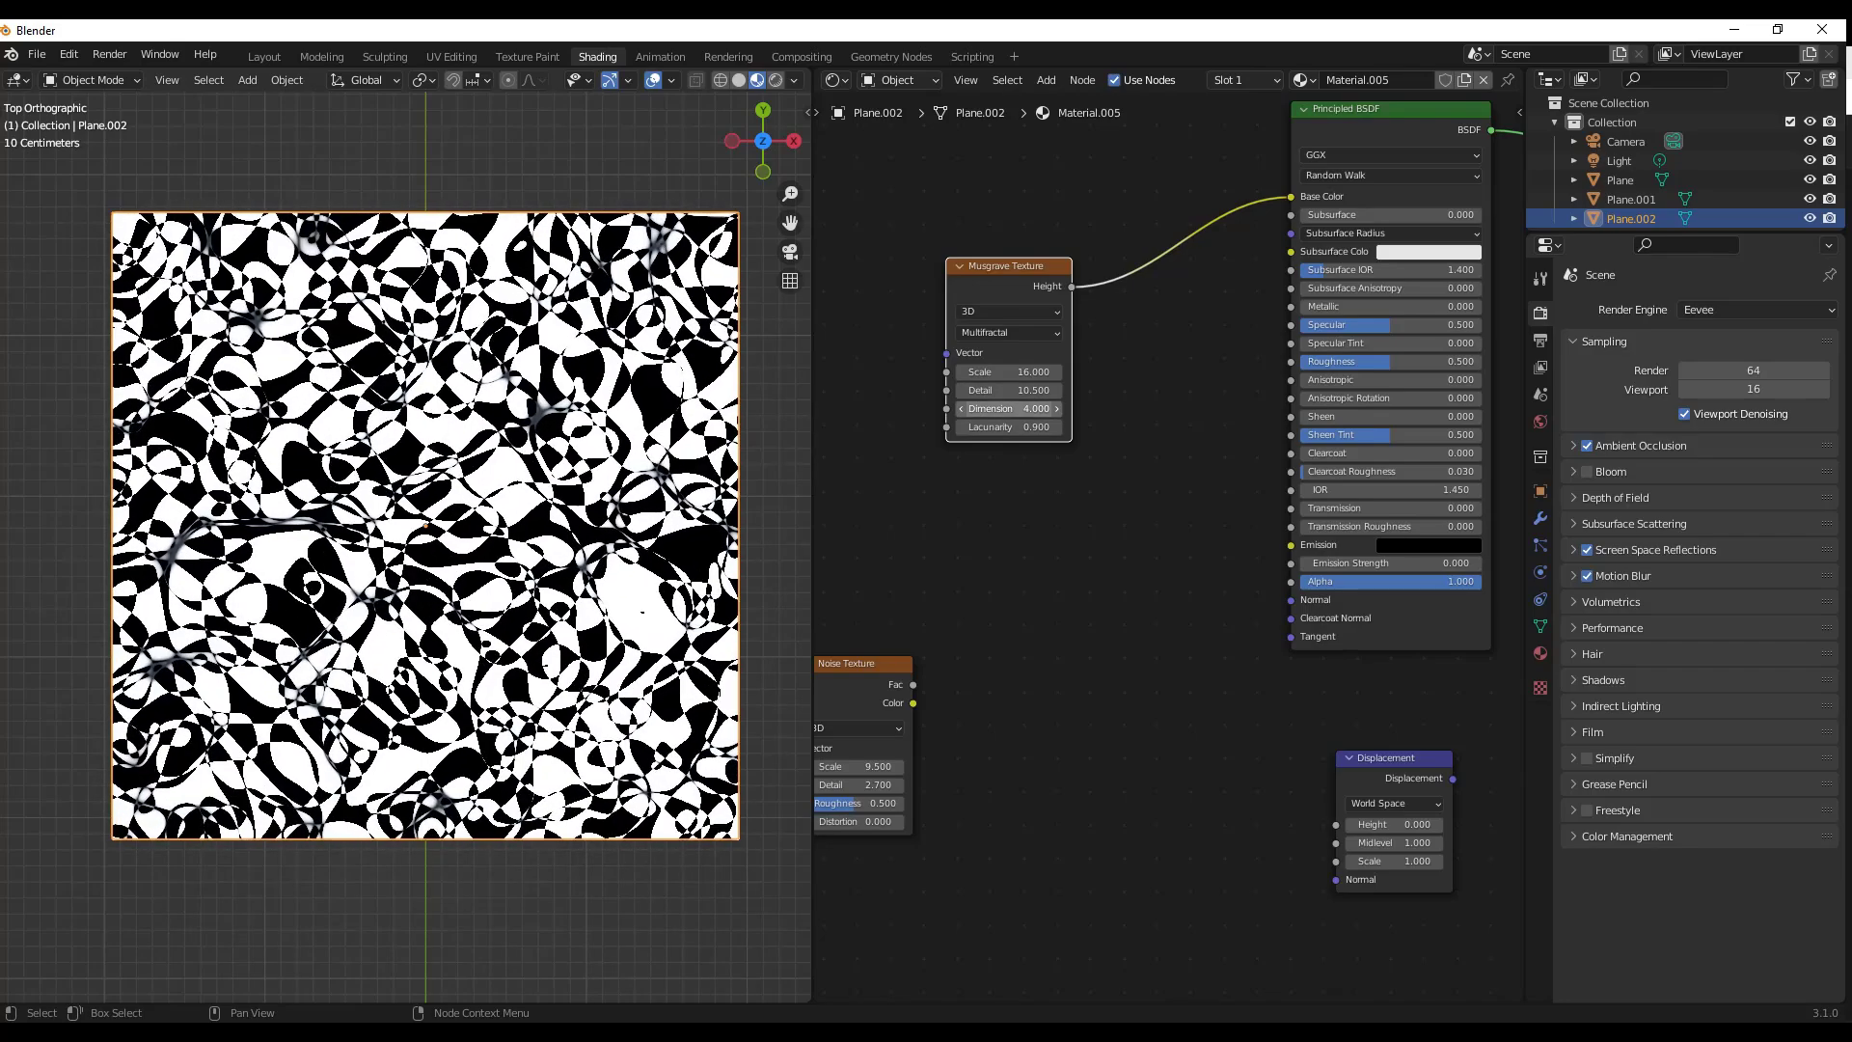
Step: Set Detail to 15 and reduce Scale to 12 for a shattered black-and-white pattern
left_click(1007, 389)
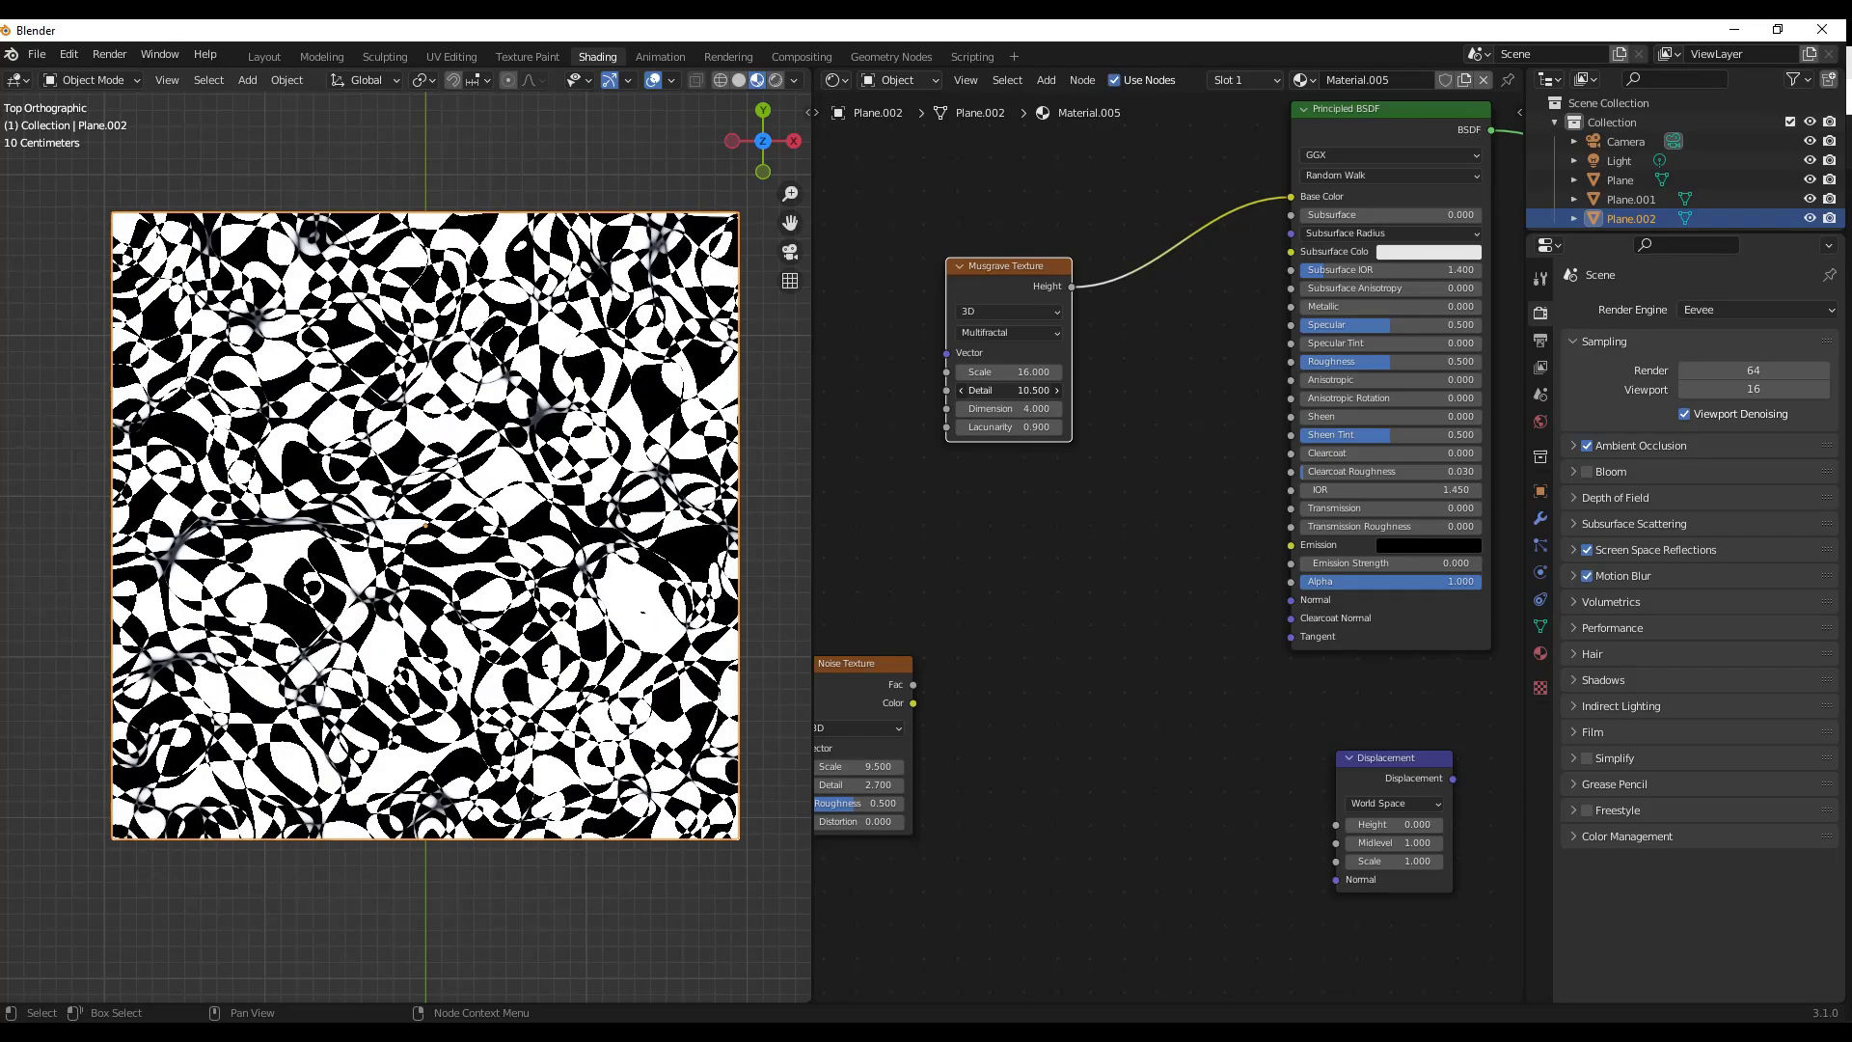
left_click_drag(1009, 390, 957, 390)
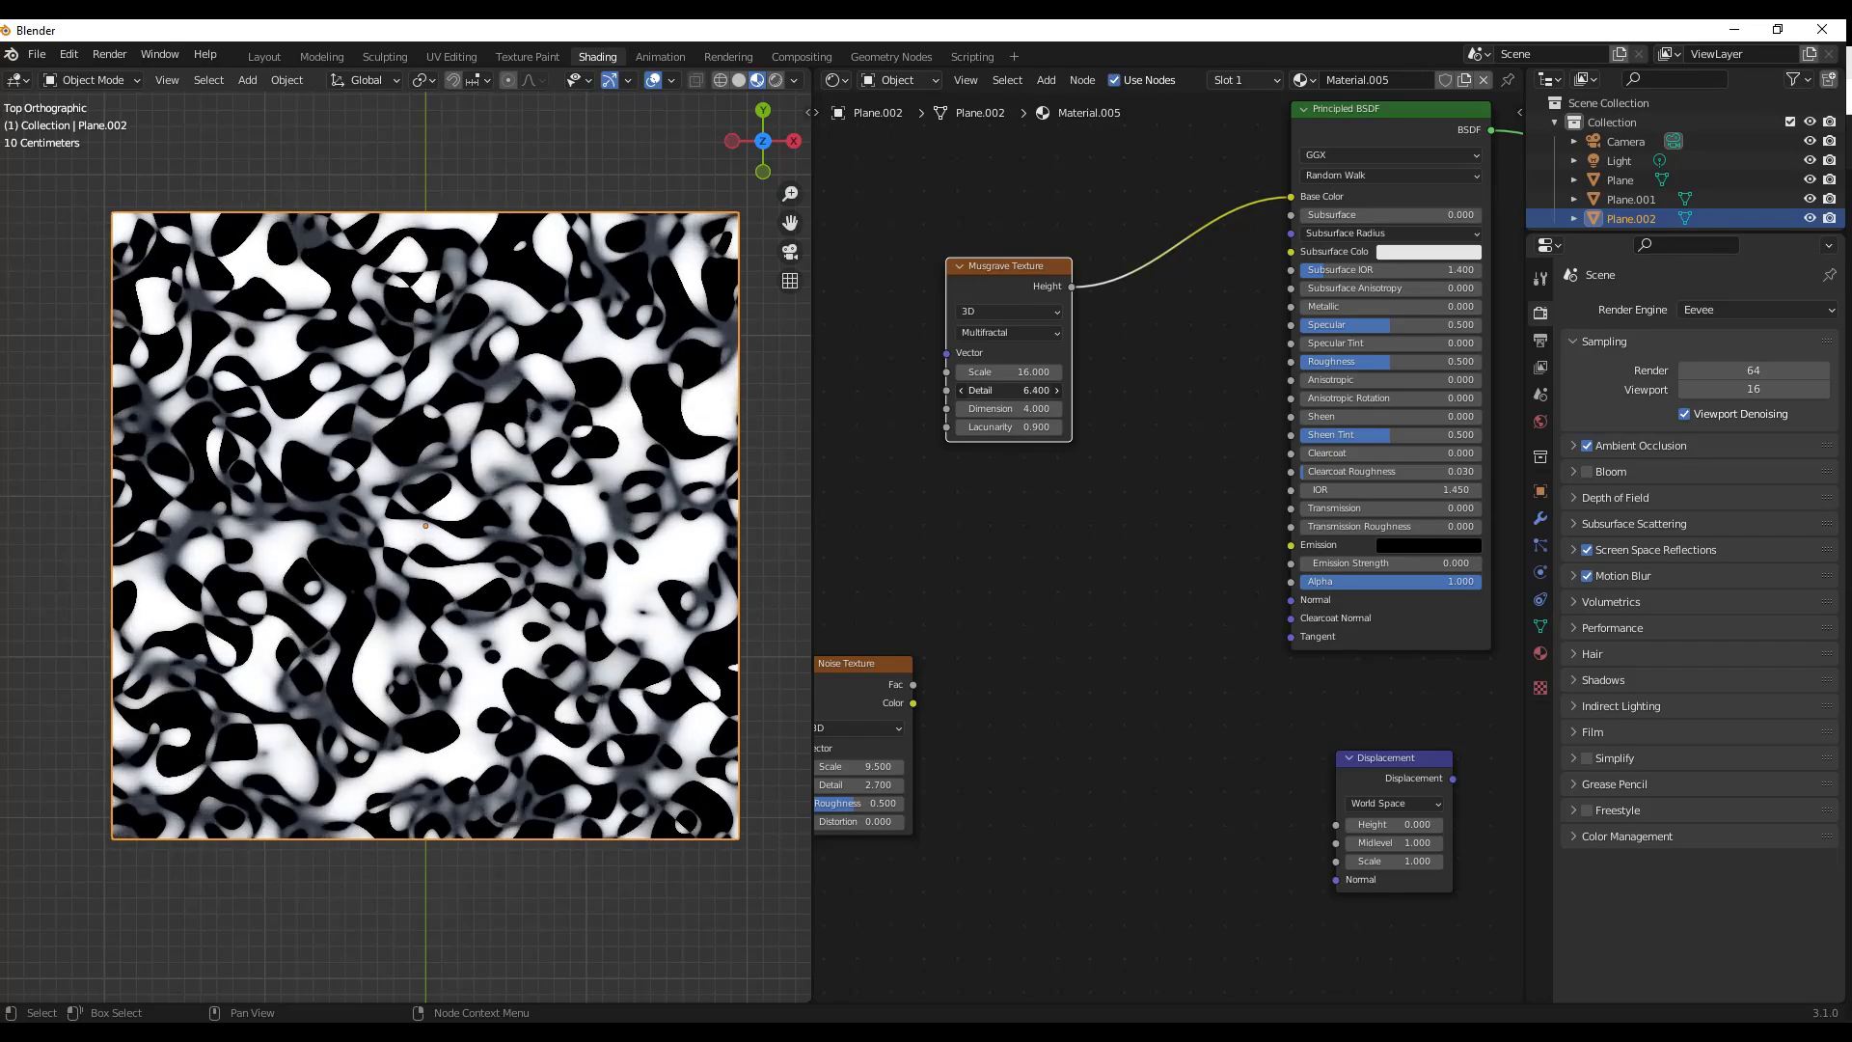
left_click(1007, 389)
type("15.000")
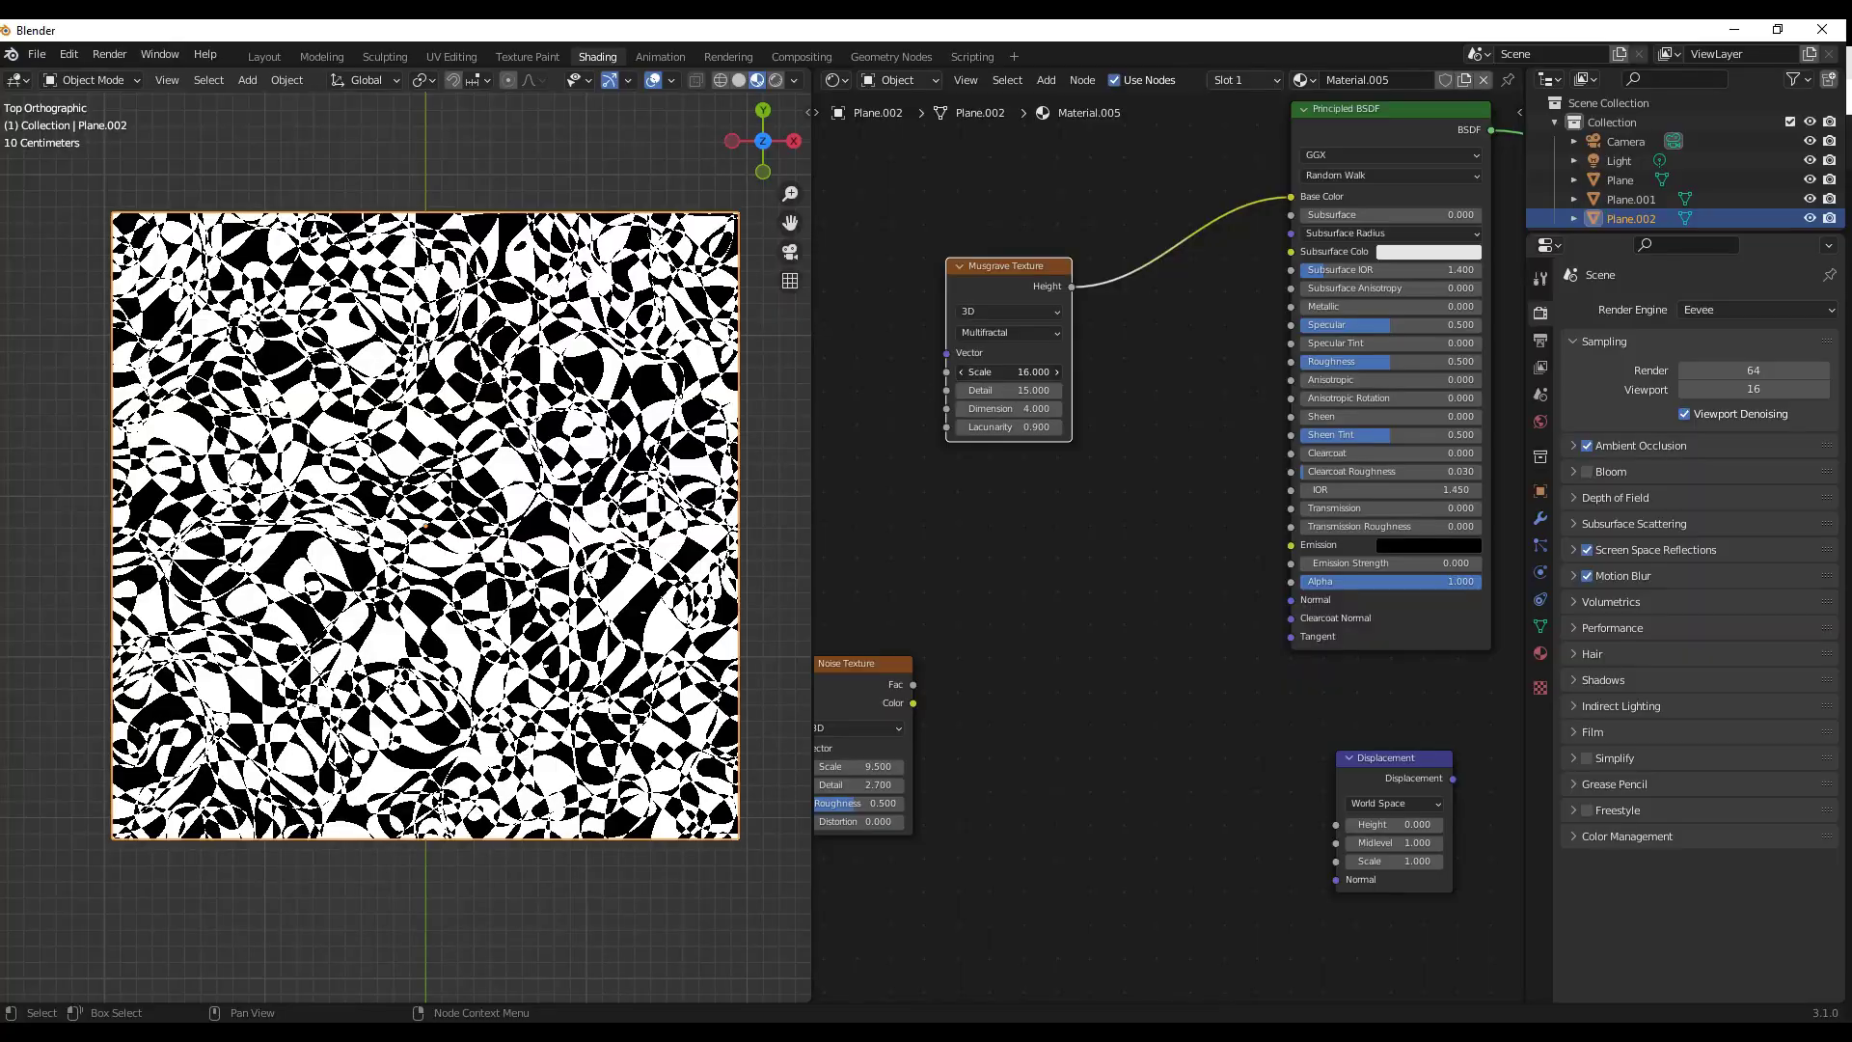
left_click_drag(1009, 370, 980, 371)
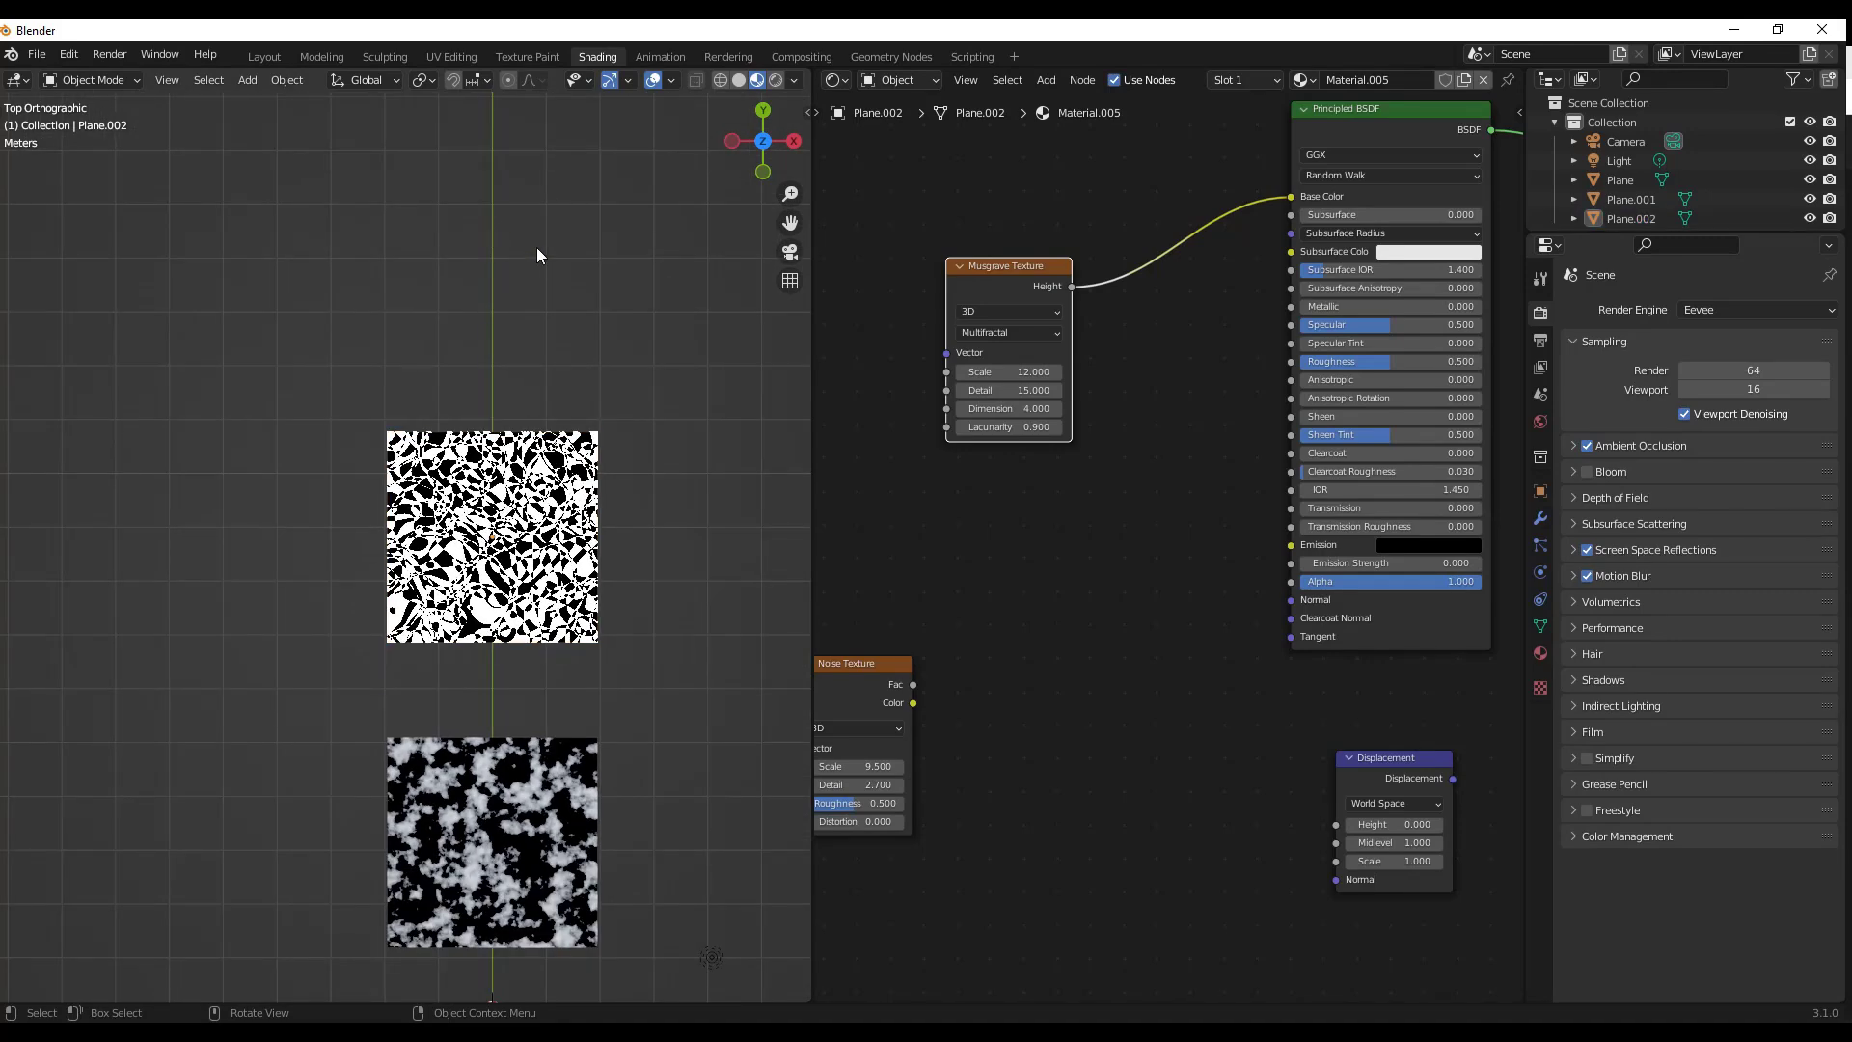
Step: Add a UV sphere to the scene and create a new material for it
left_click(245, 79)
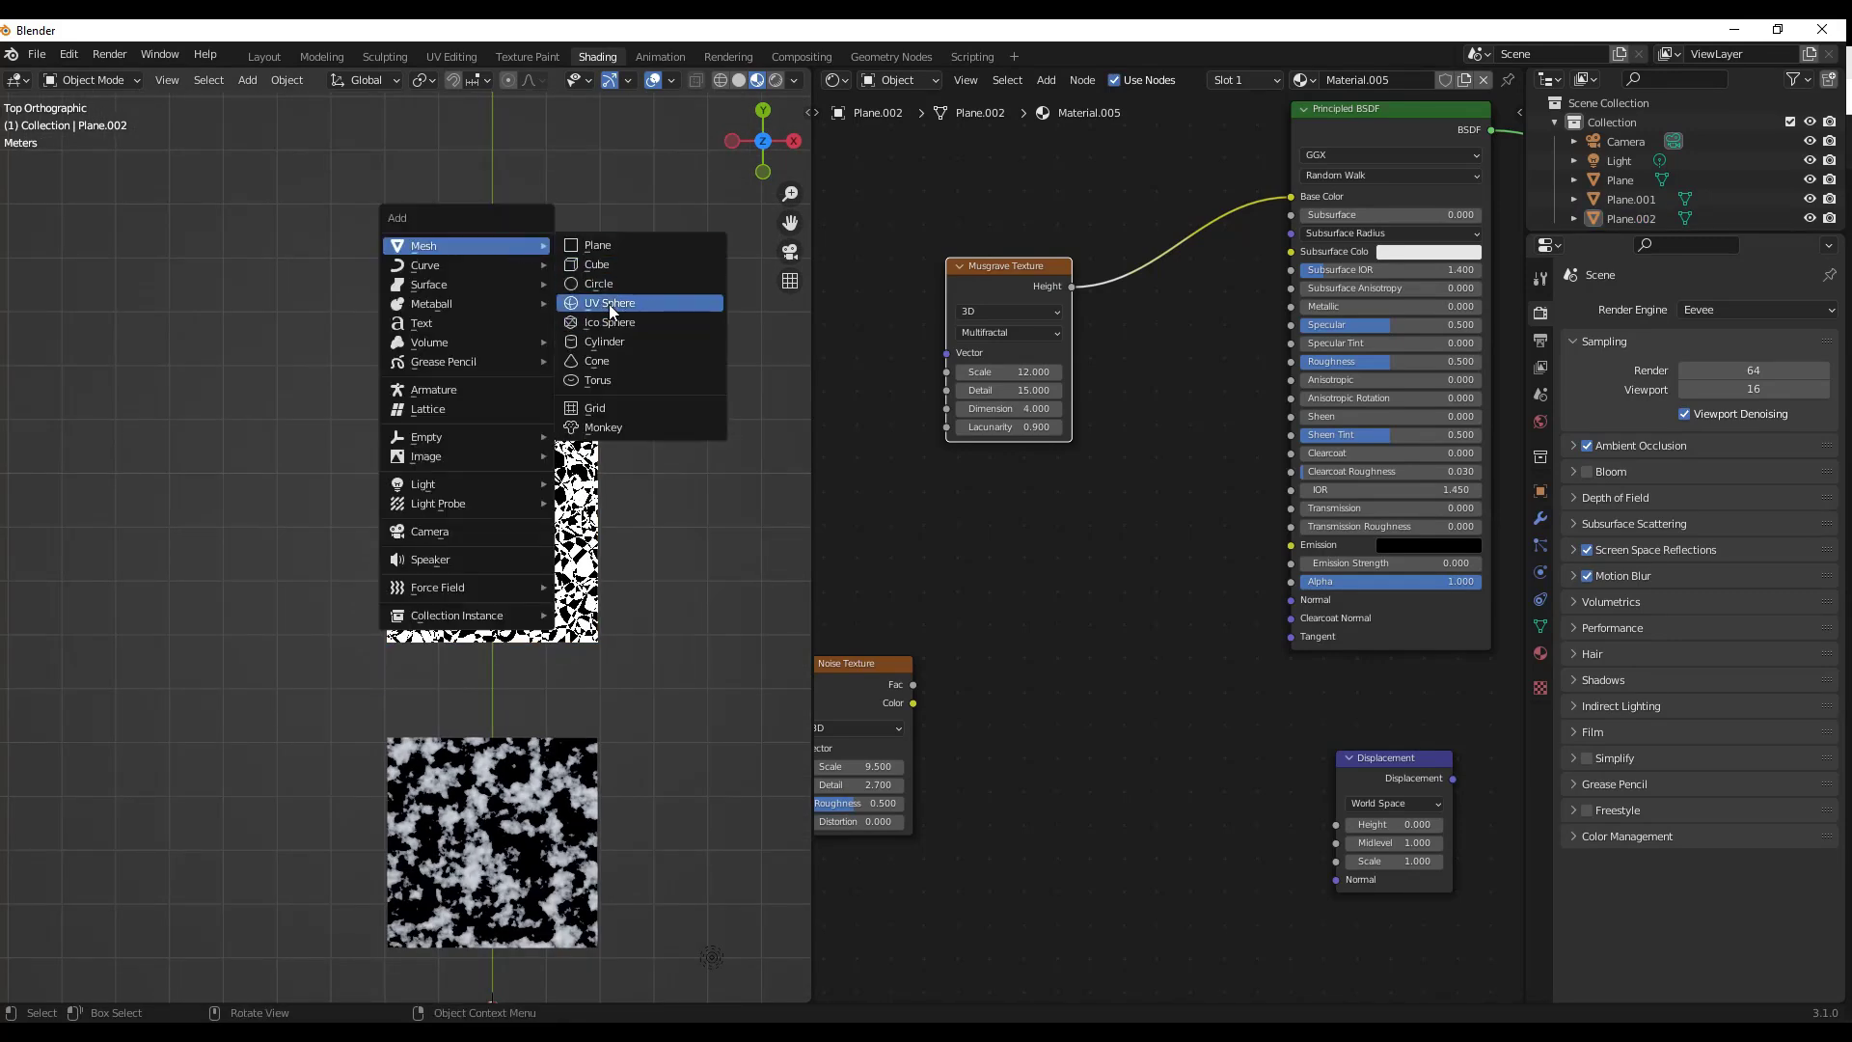
left_click(610, 303)
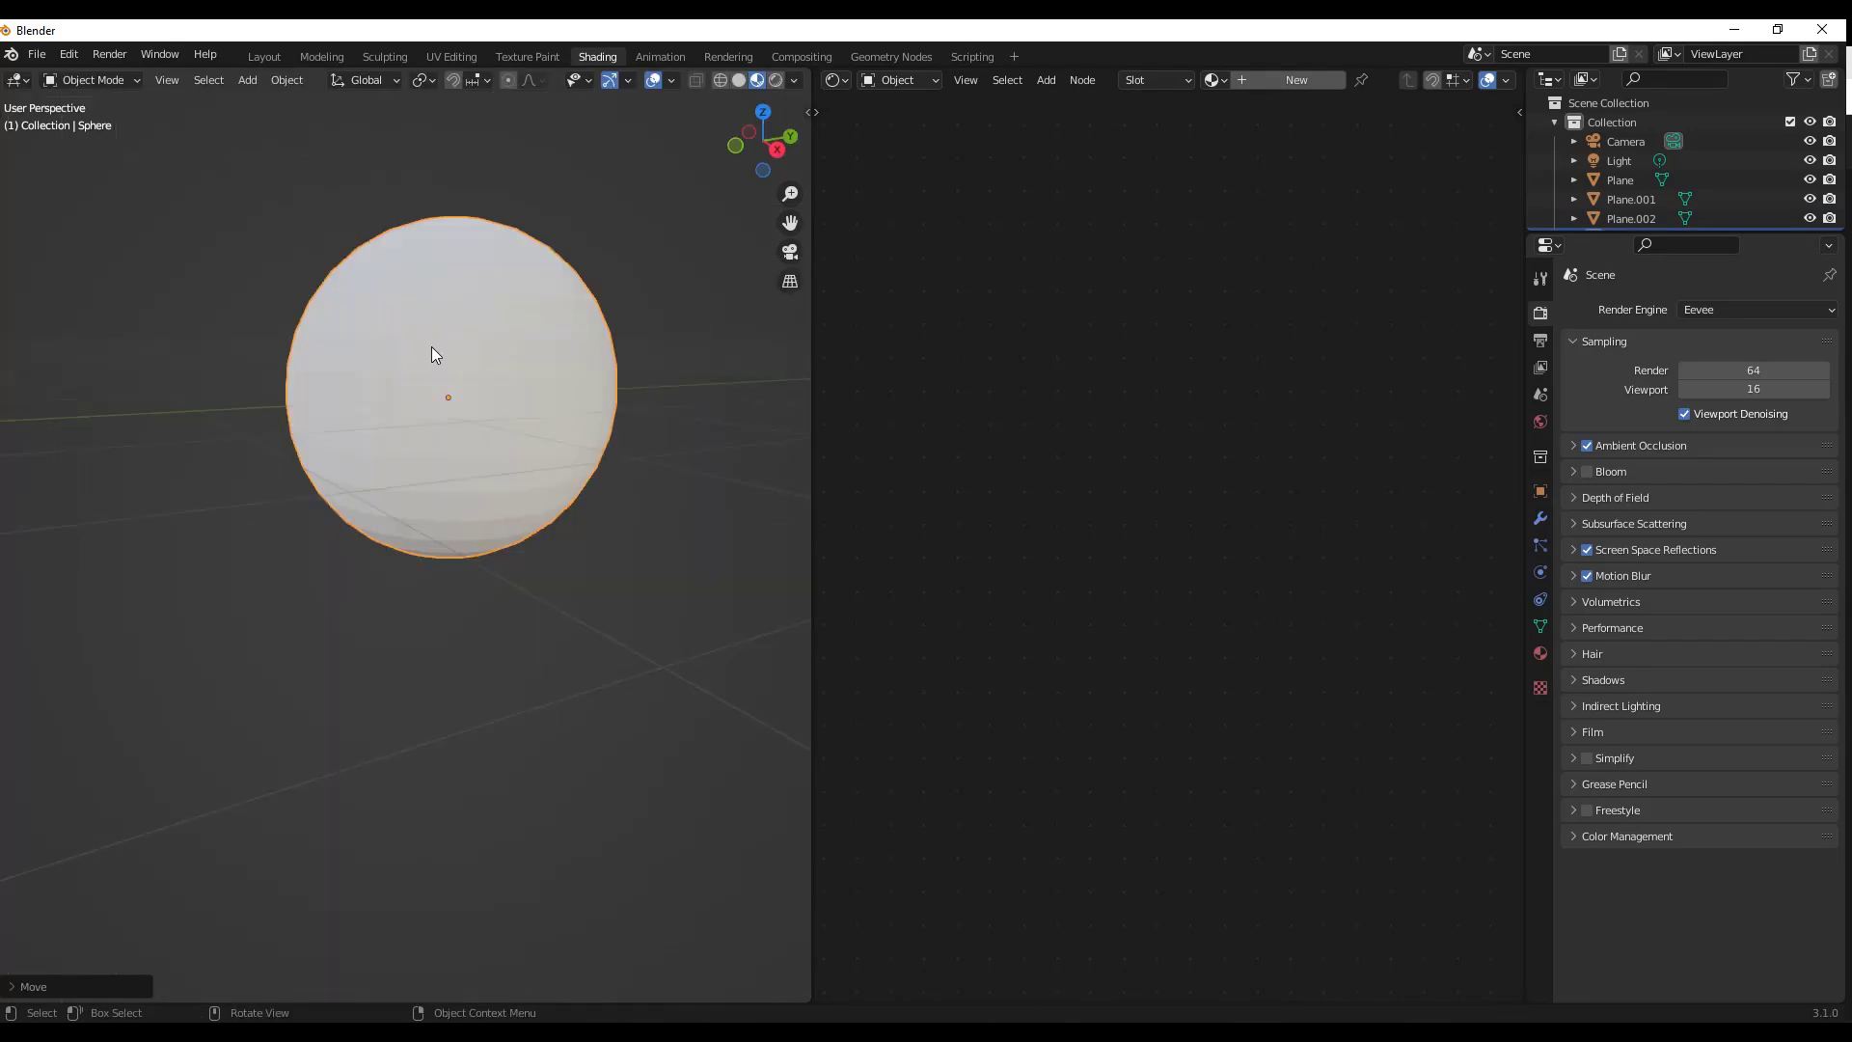
left_click(1294, 79)
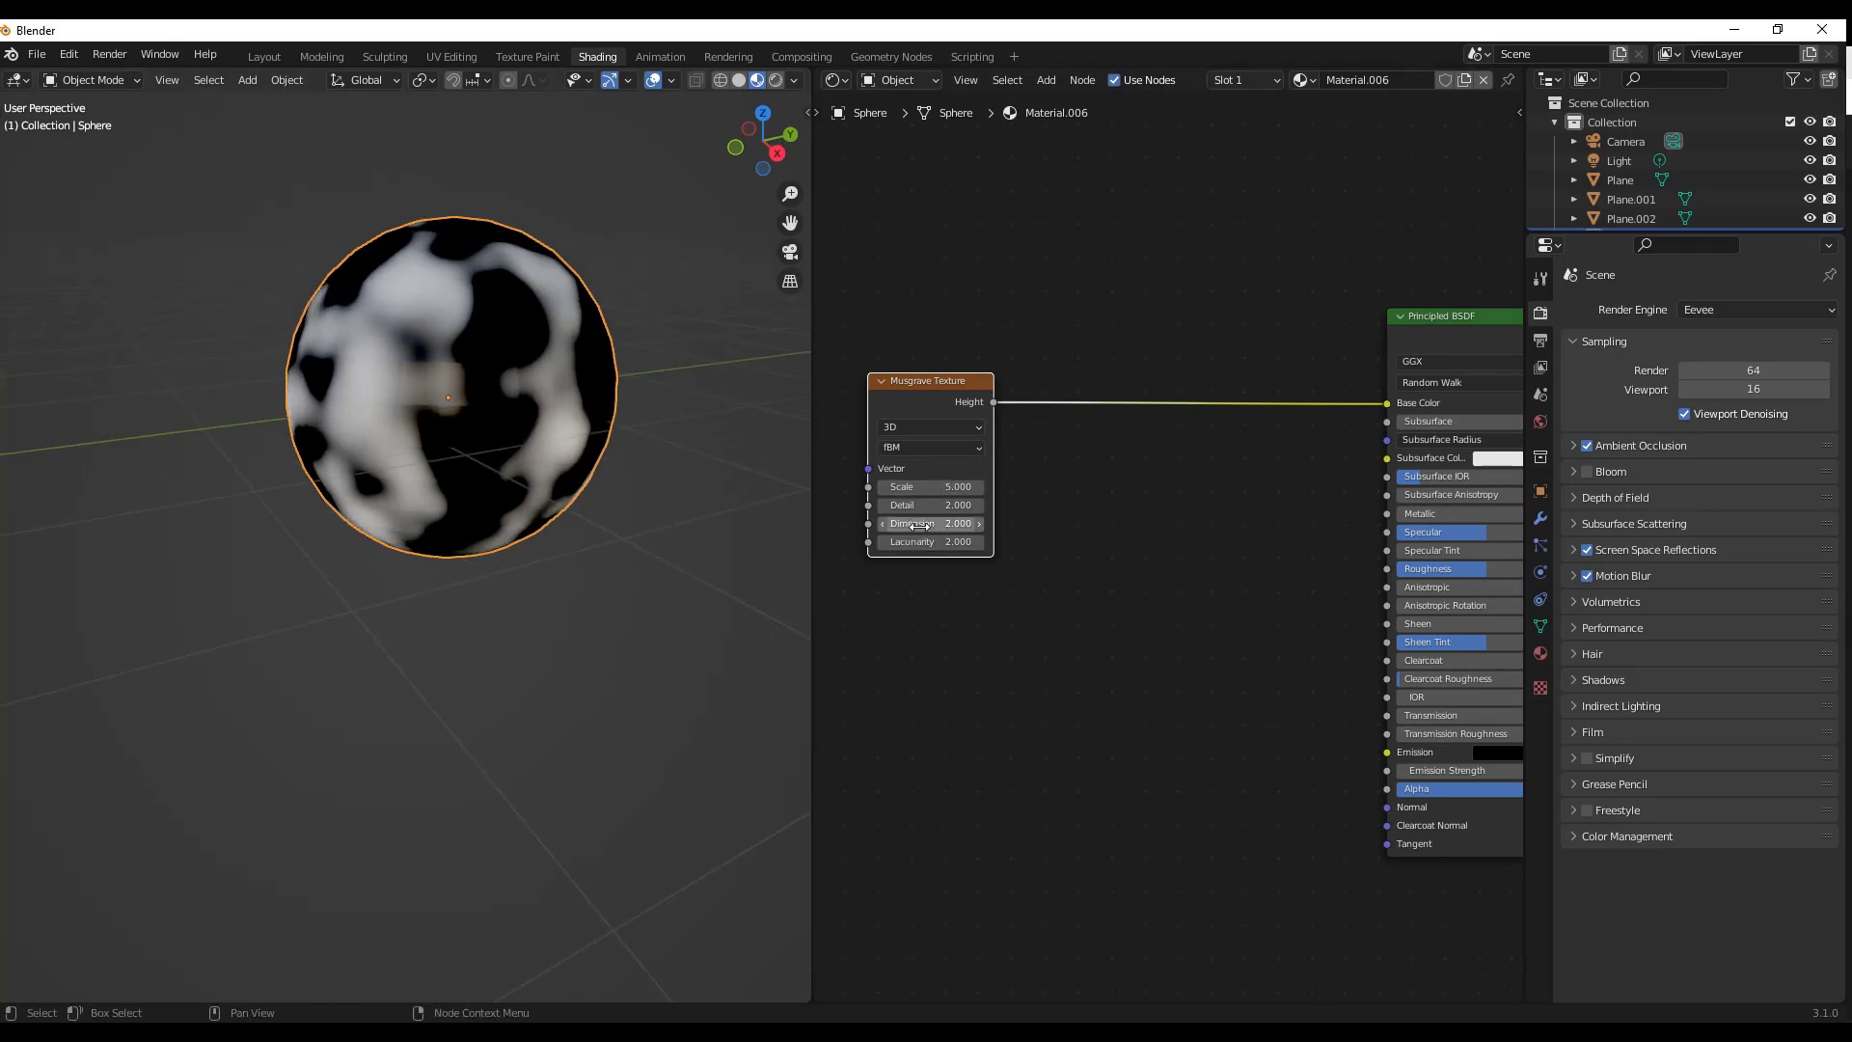
Step: Shade the sphere smooth via its object context menu
right_click(450, 366)
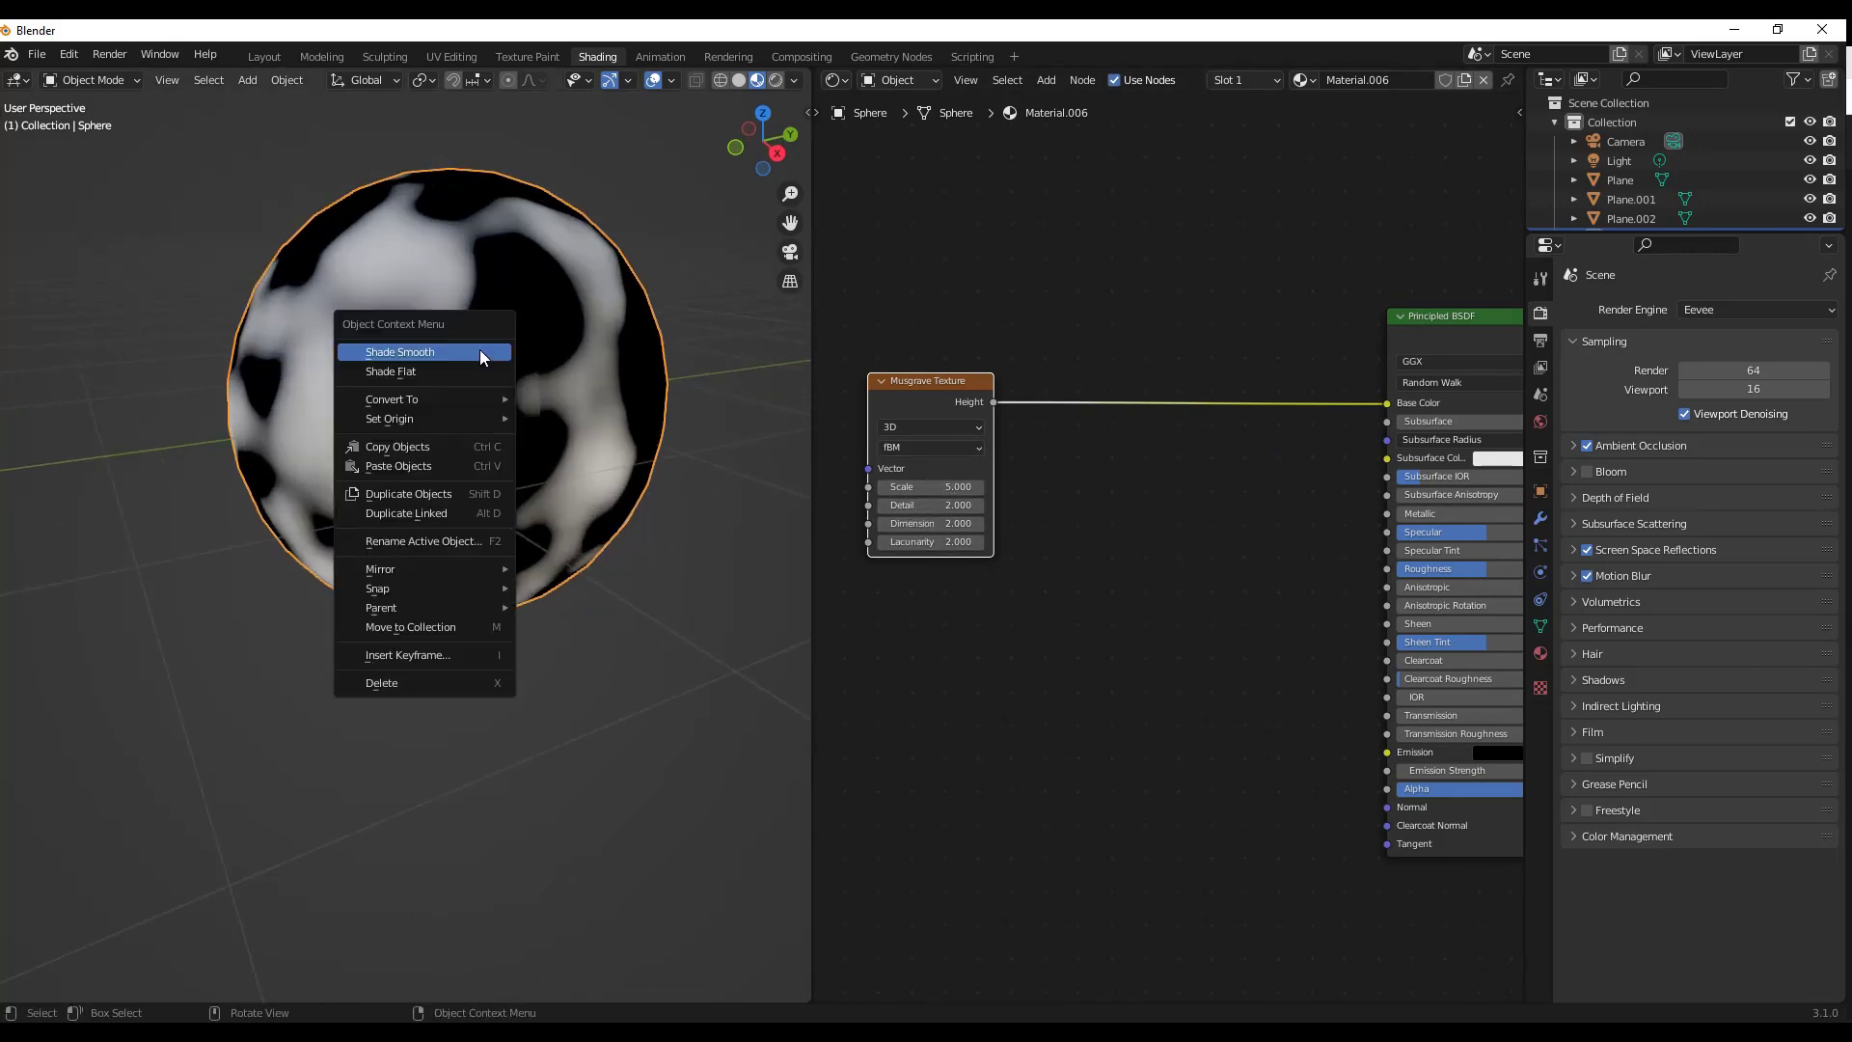
left_click(400, 351)
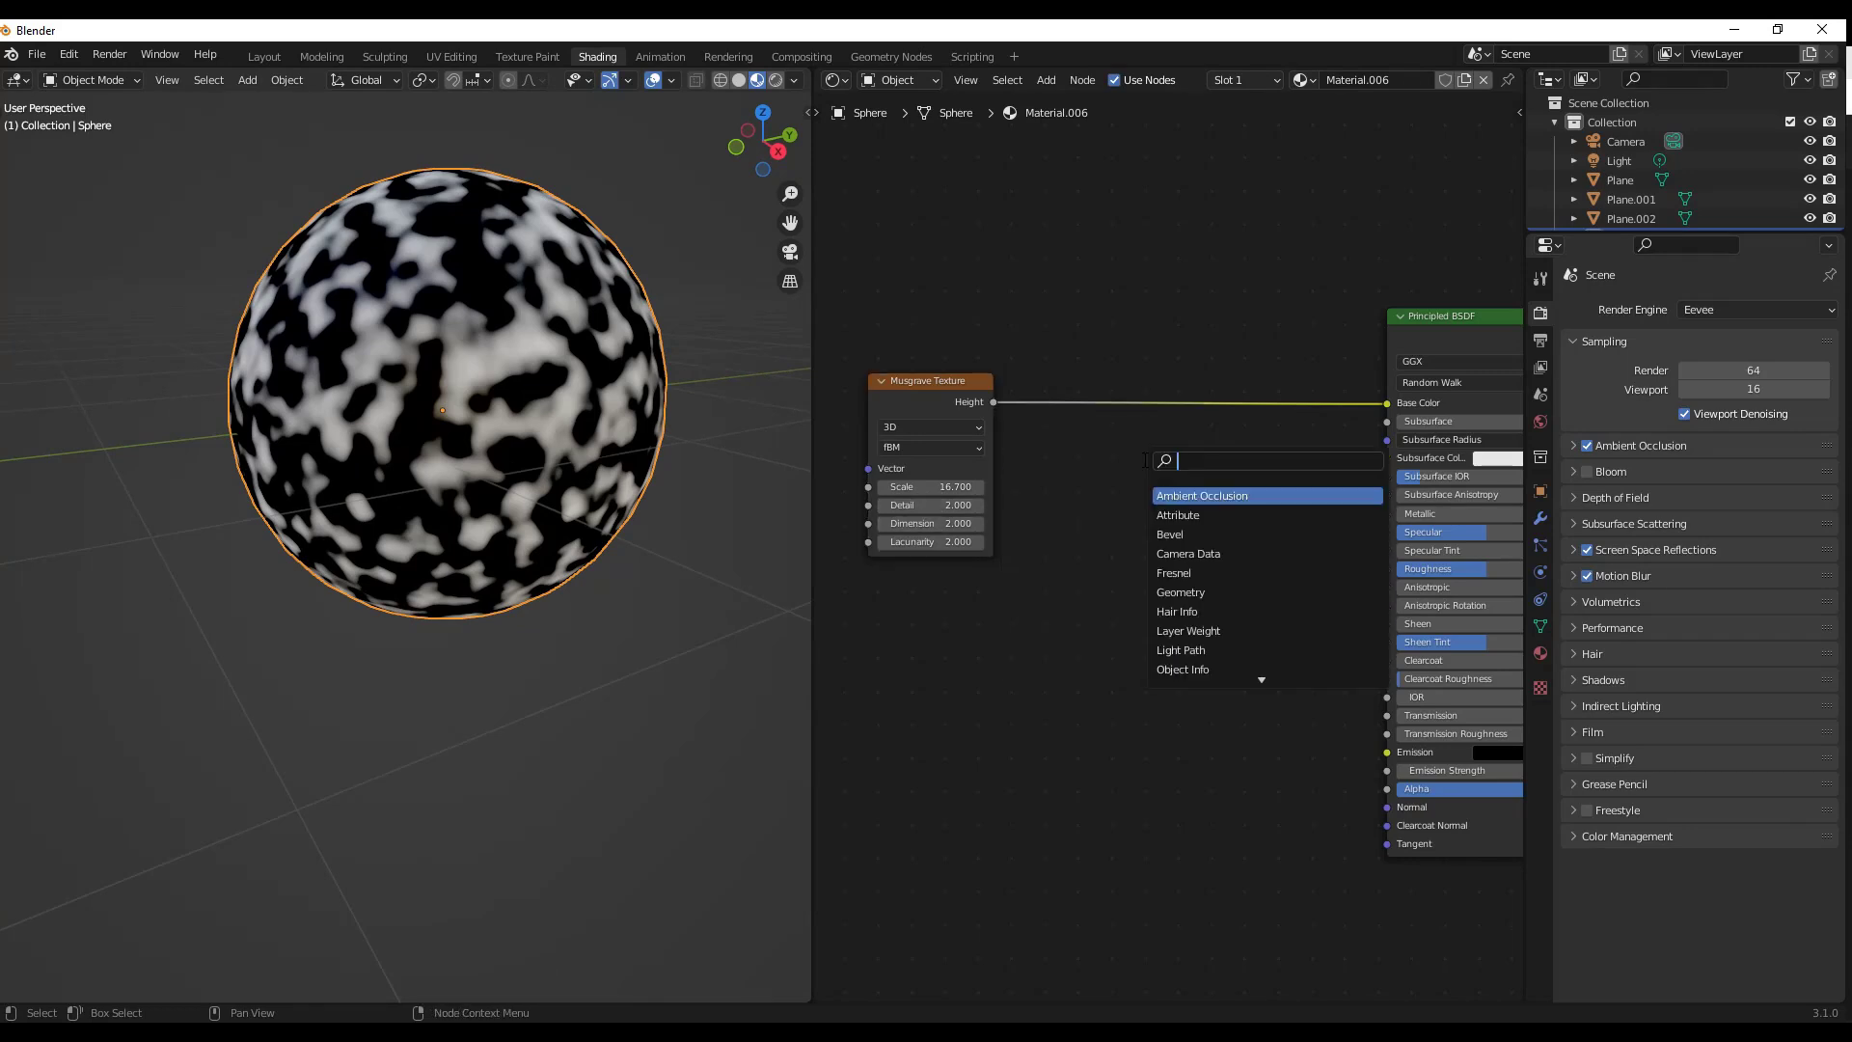
Step: Insert a ColorRamp after the Musgrave Texture and colour its dark stop blue
type("colo")
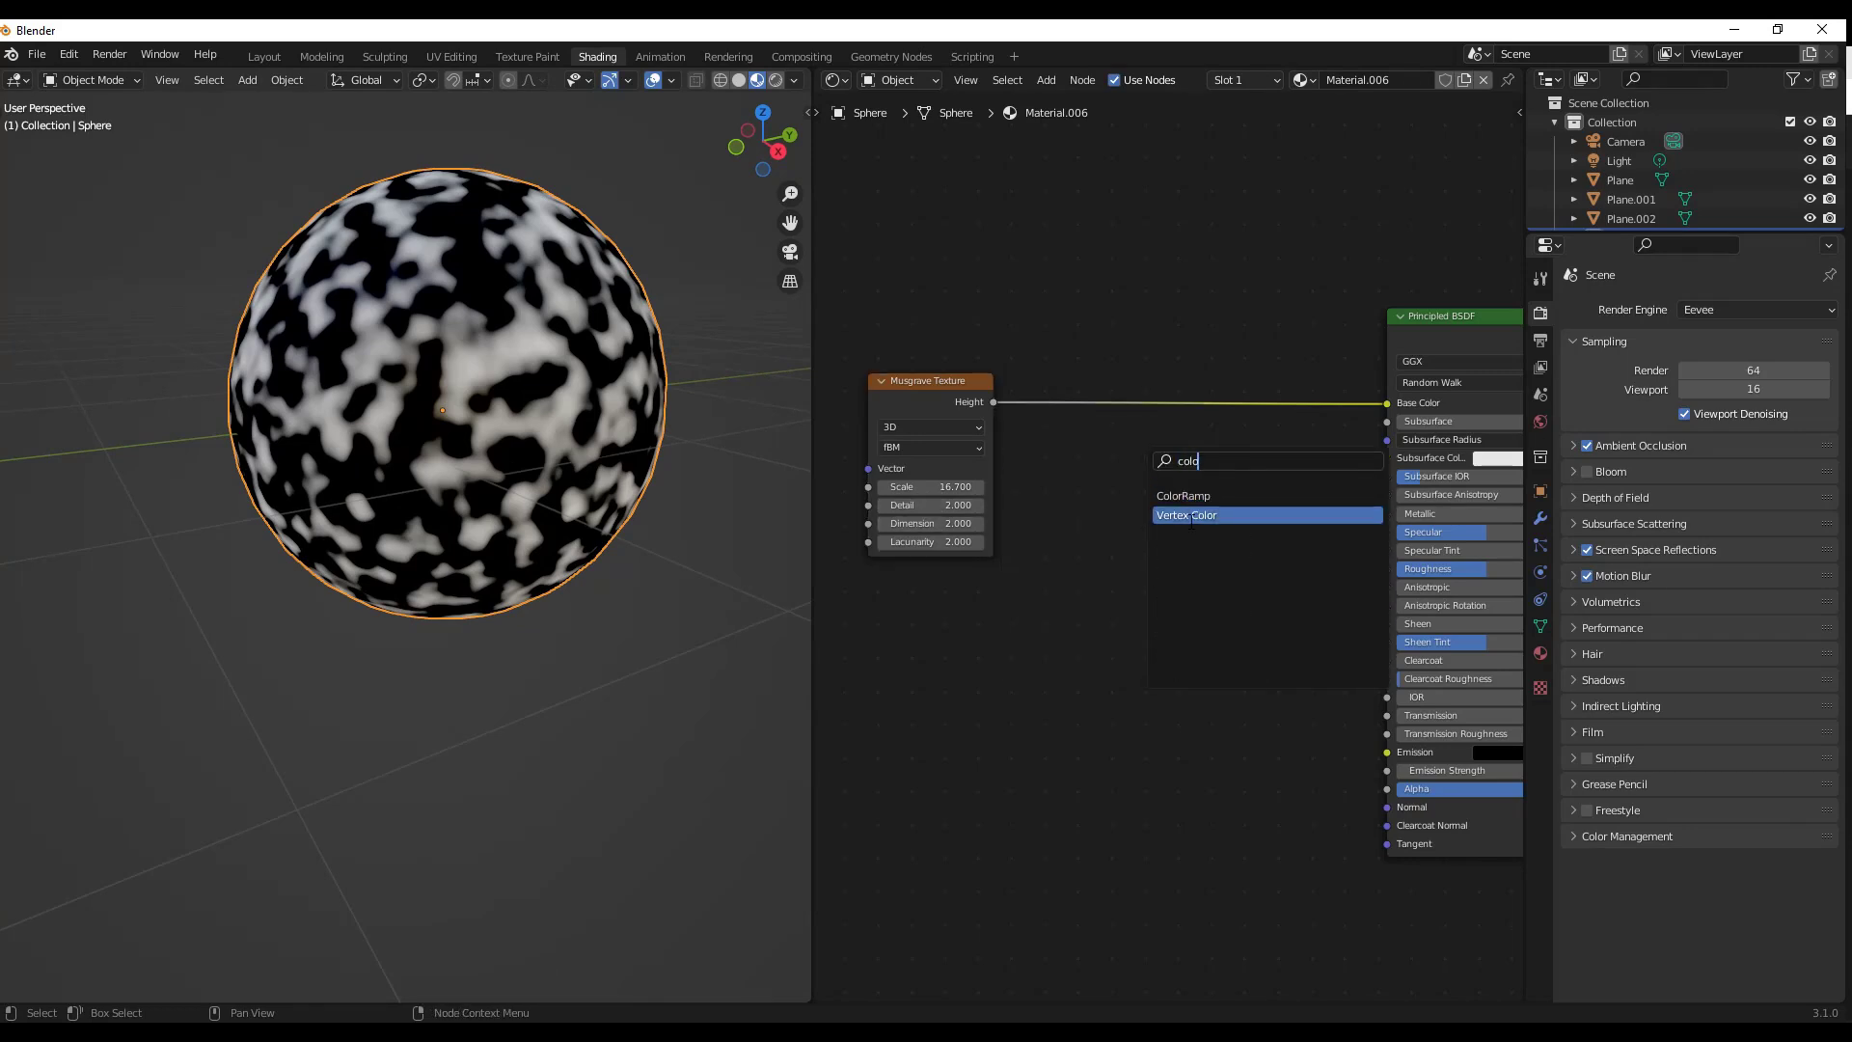
left_click(1182, 496)
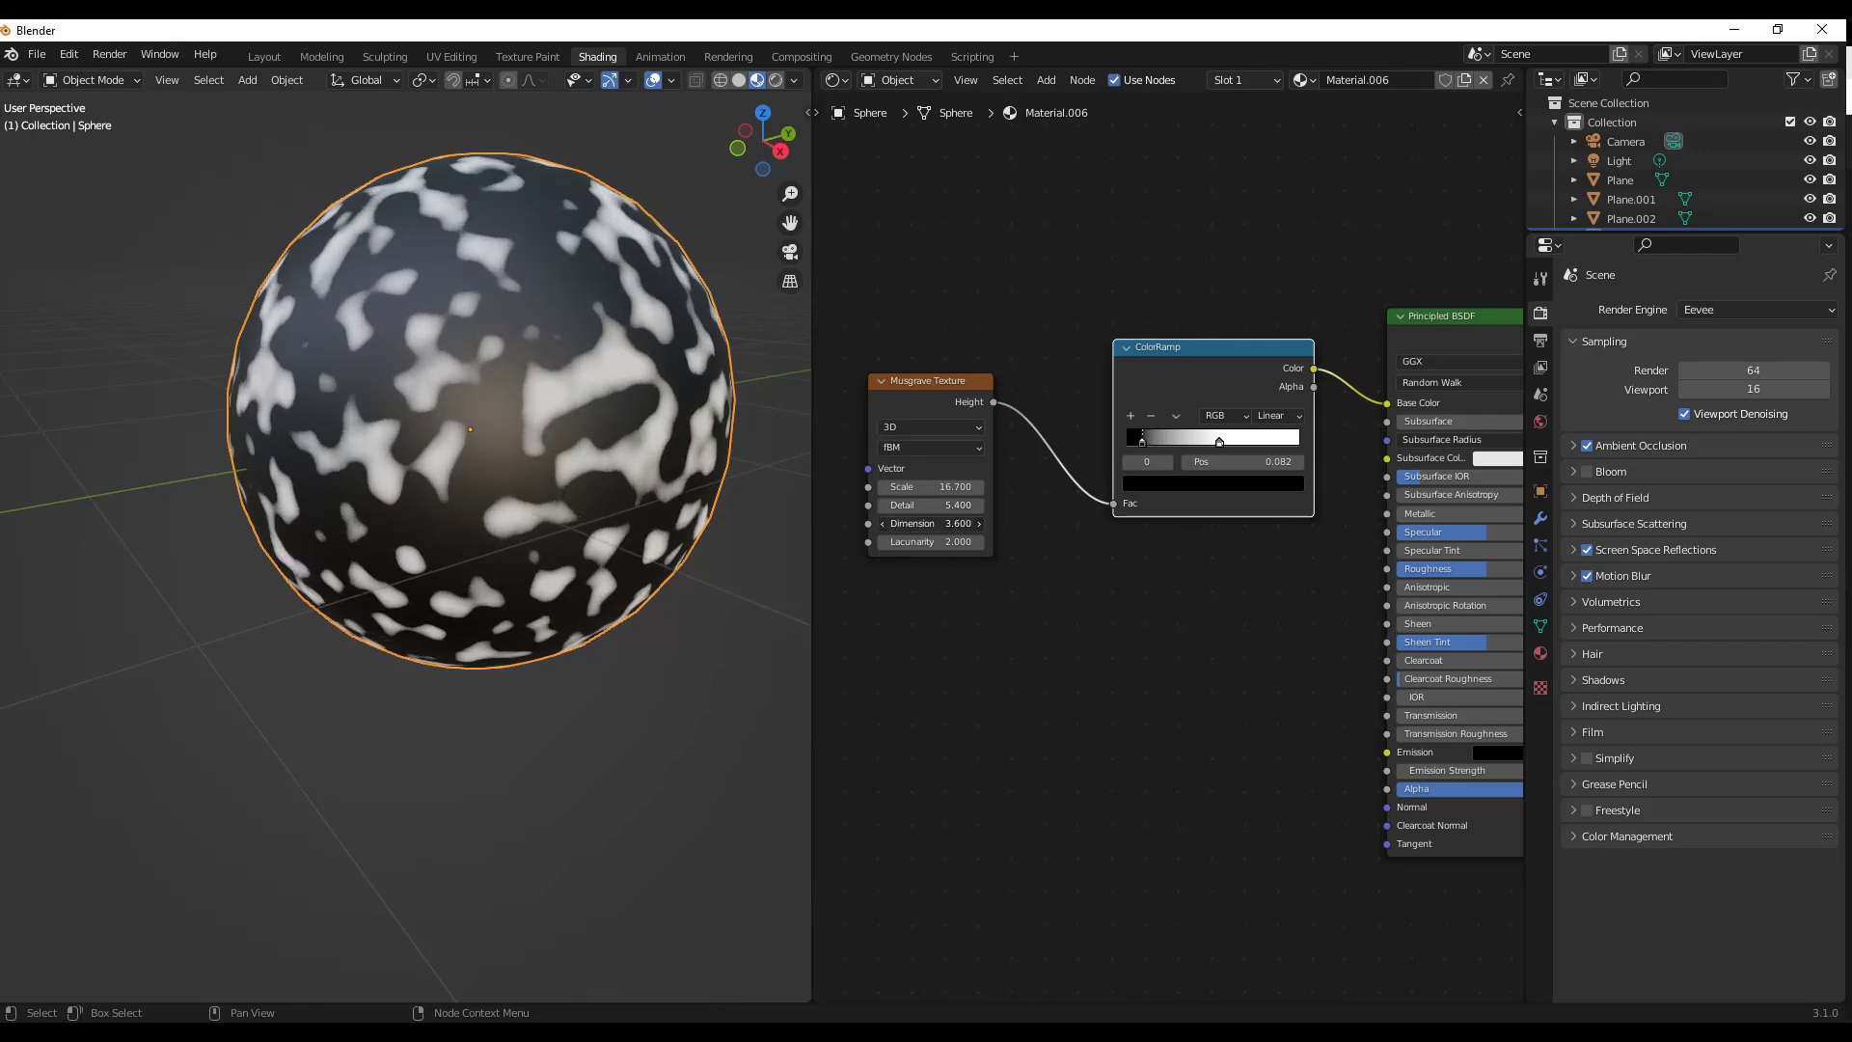
left_click(930, 523)
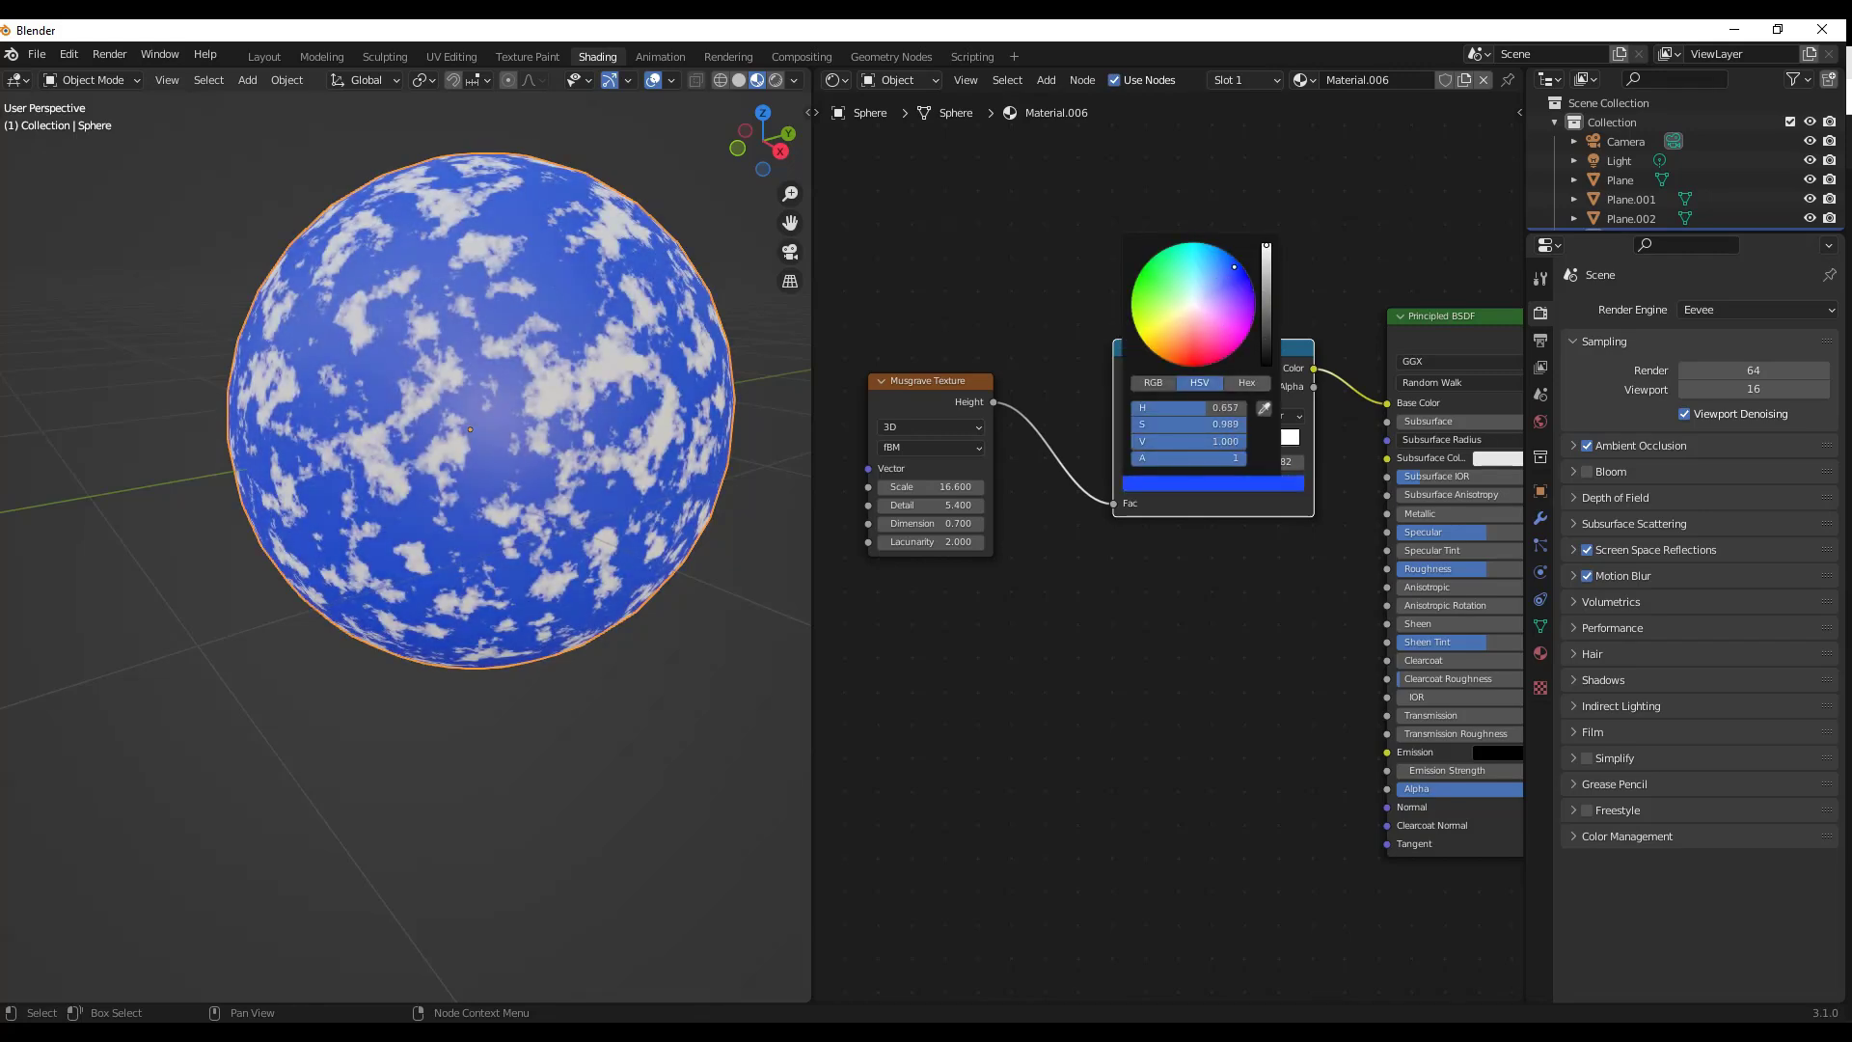
Step: Confirm the blue colour and start a new grey Musgrave material with a Mapping node on the sphere
left_click(1242, 272)
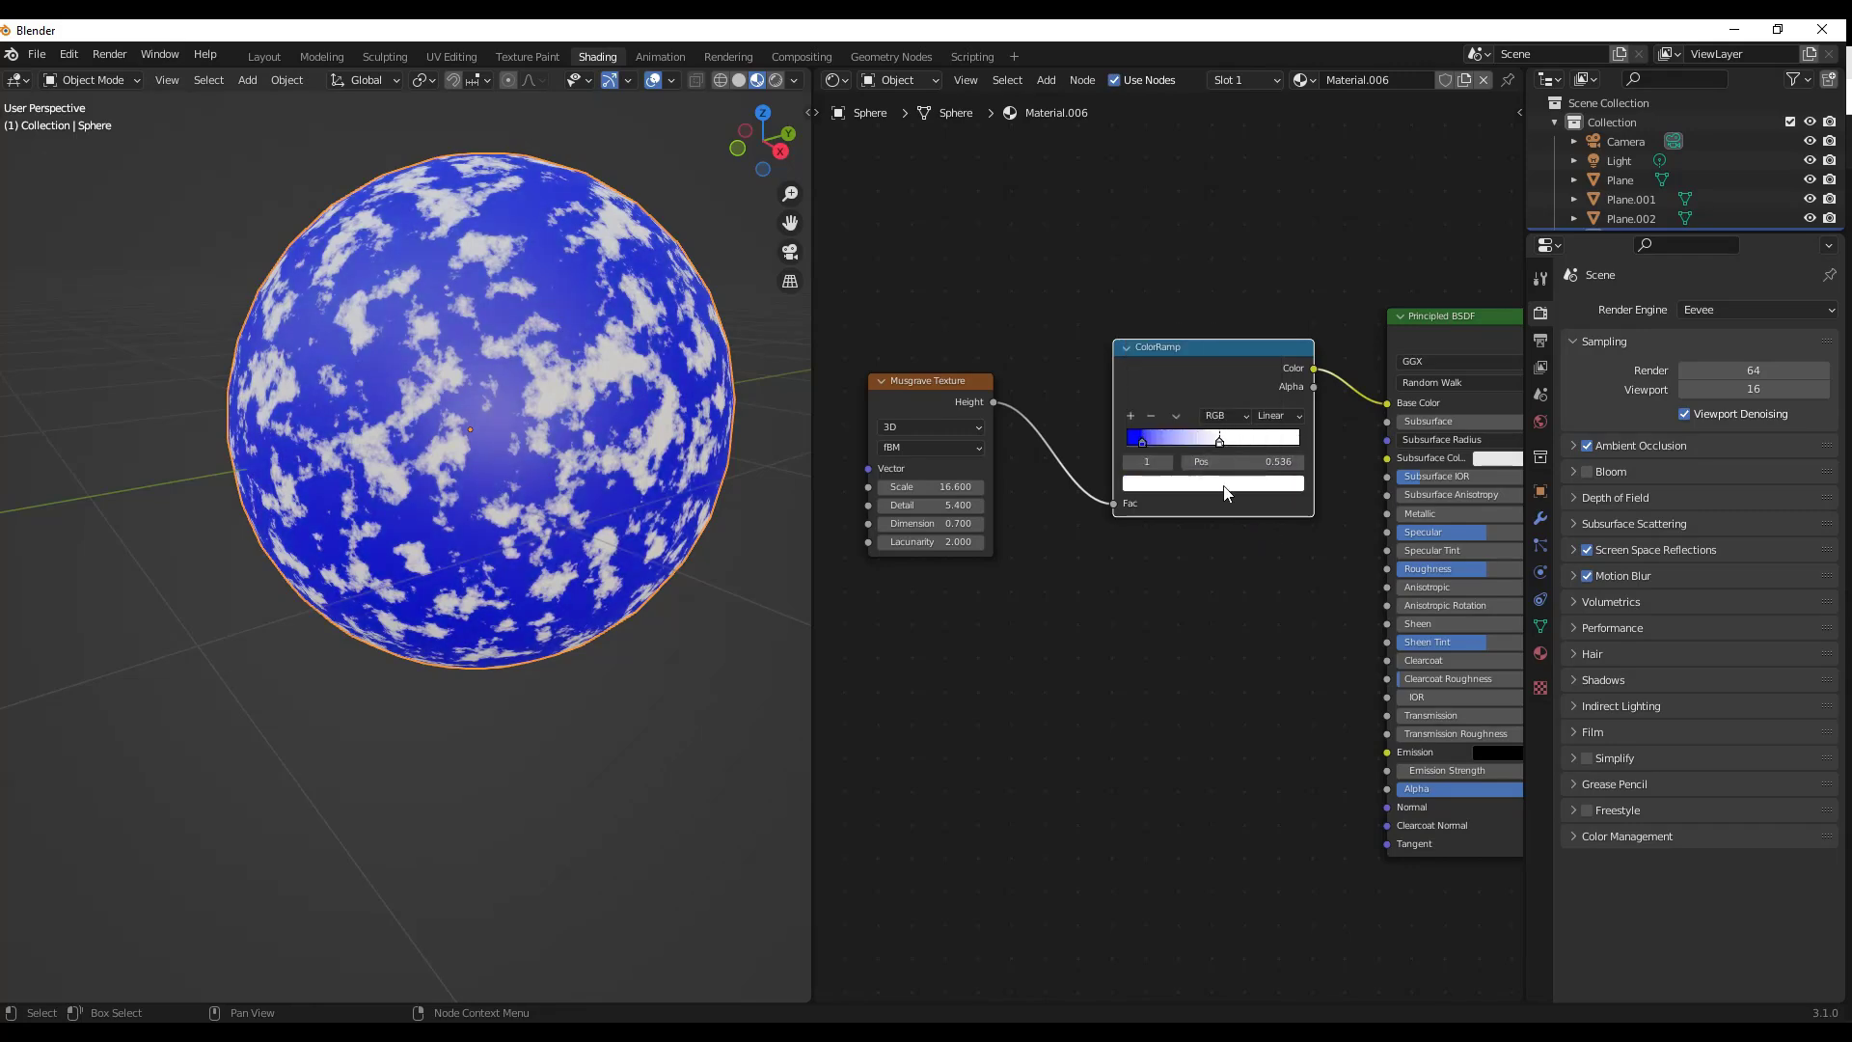
left_click(1209, 482)
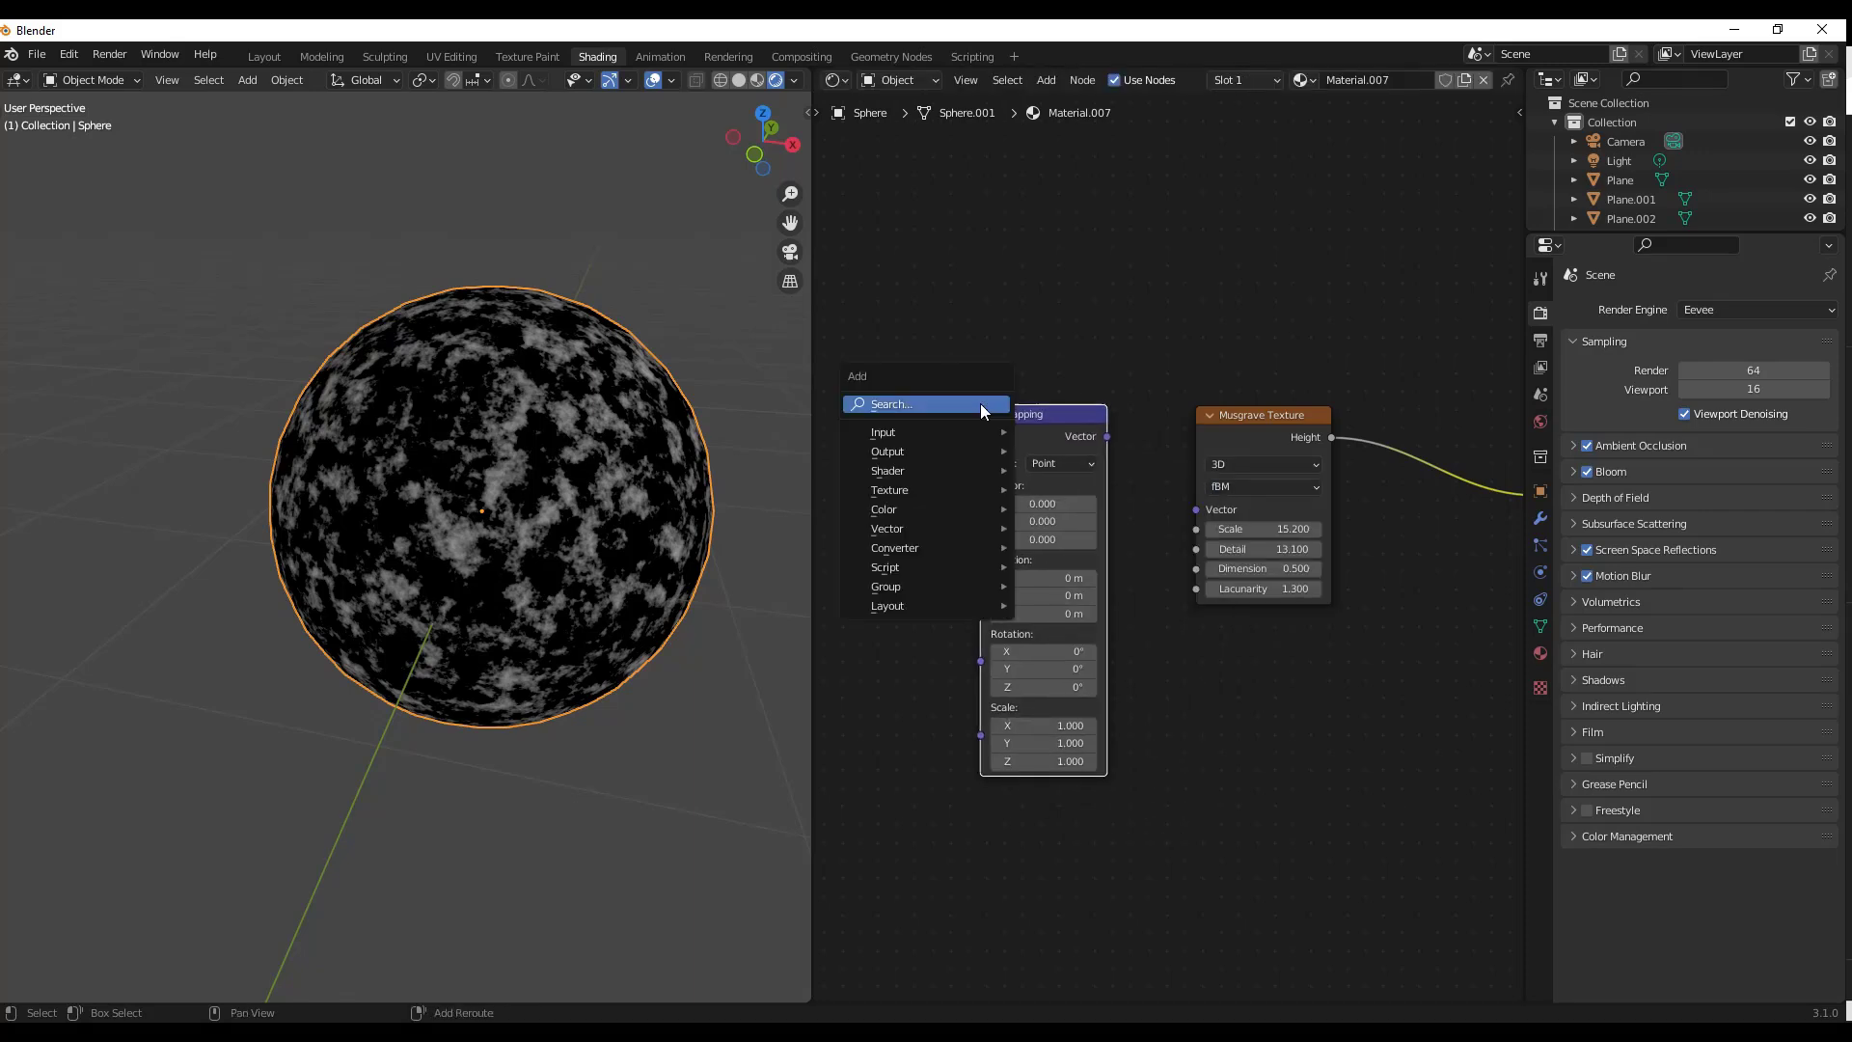
Step: Add a Texture Coordinate node feeding Generated into Mapping, offset X -0.6 Y 0.9, rotate X 1.4° Y 5.5°
type("text")
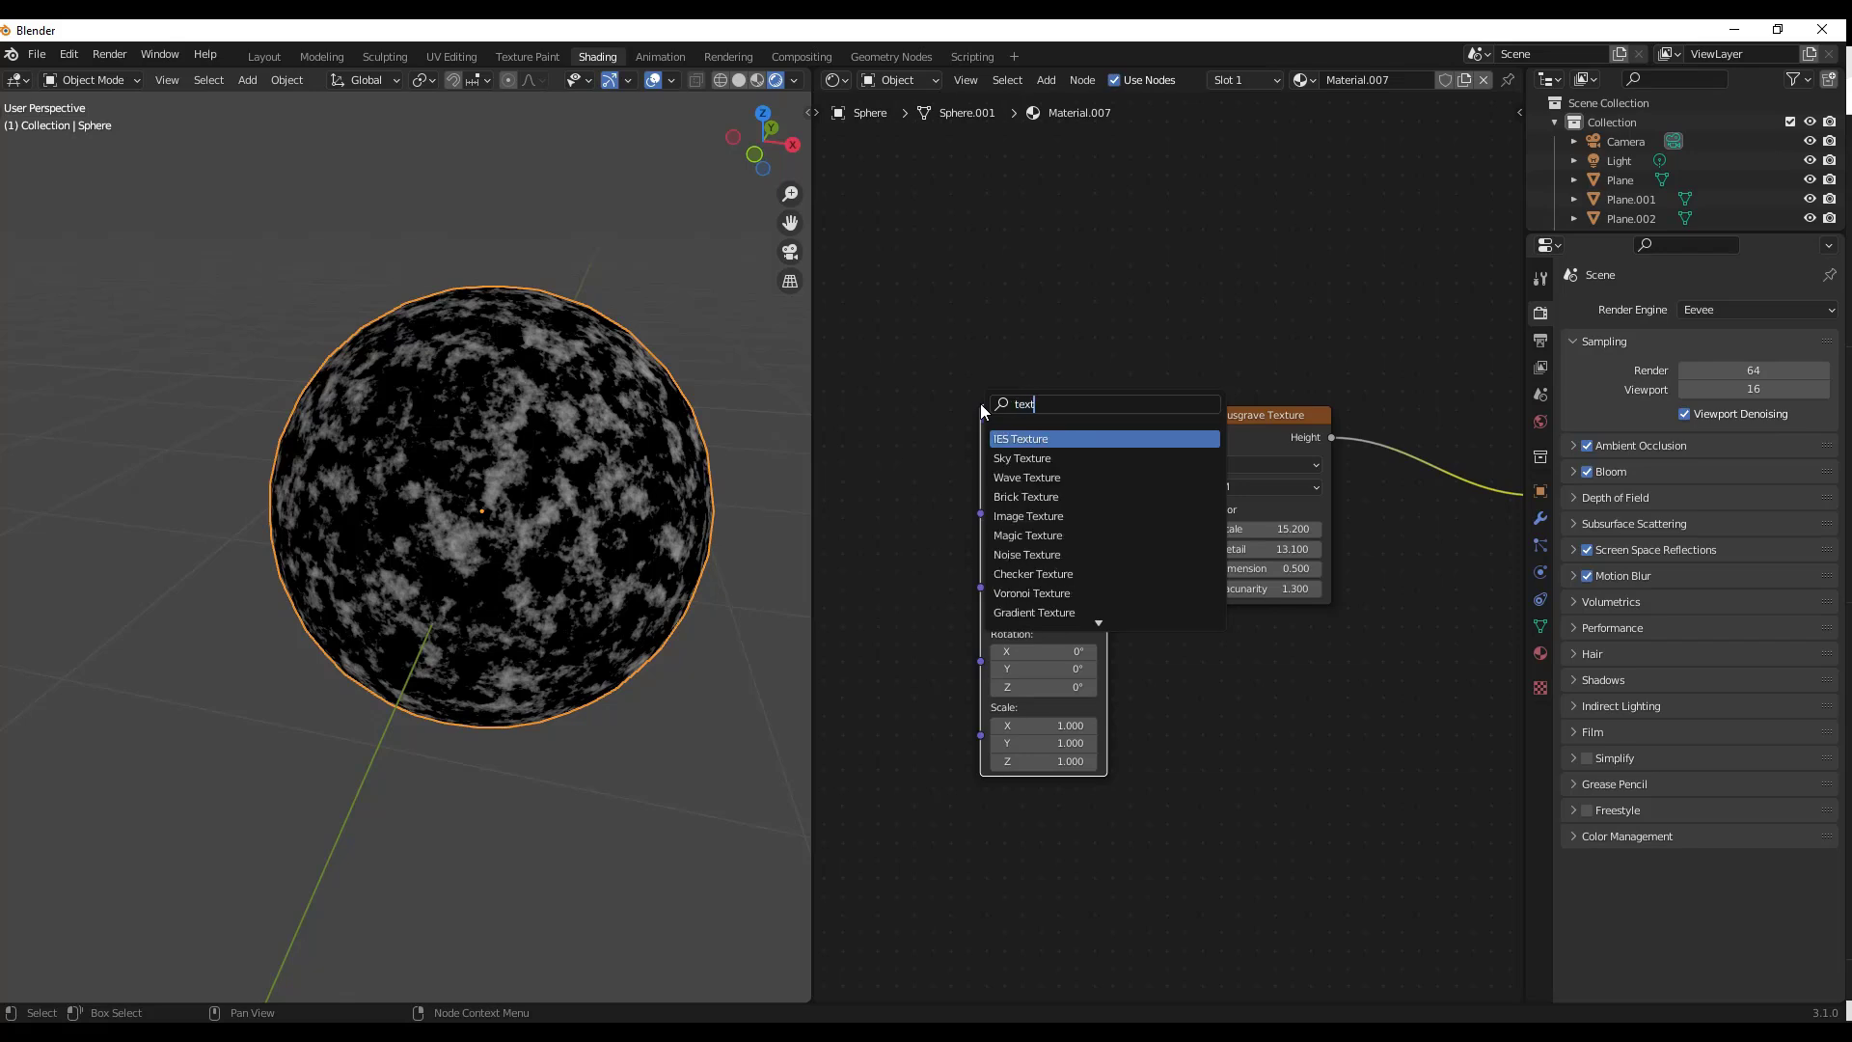
left_click(1028, 438)
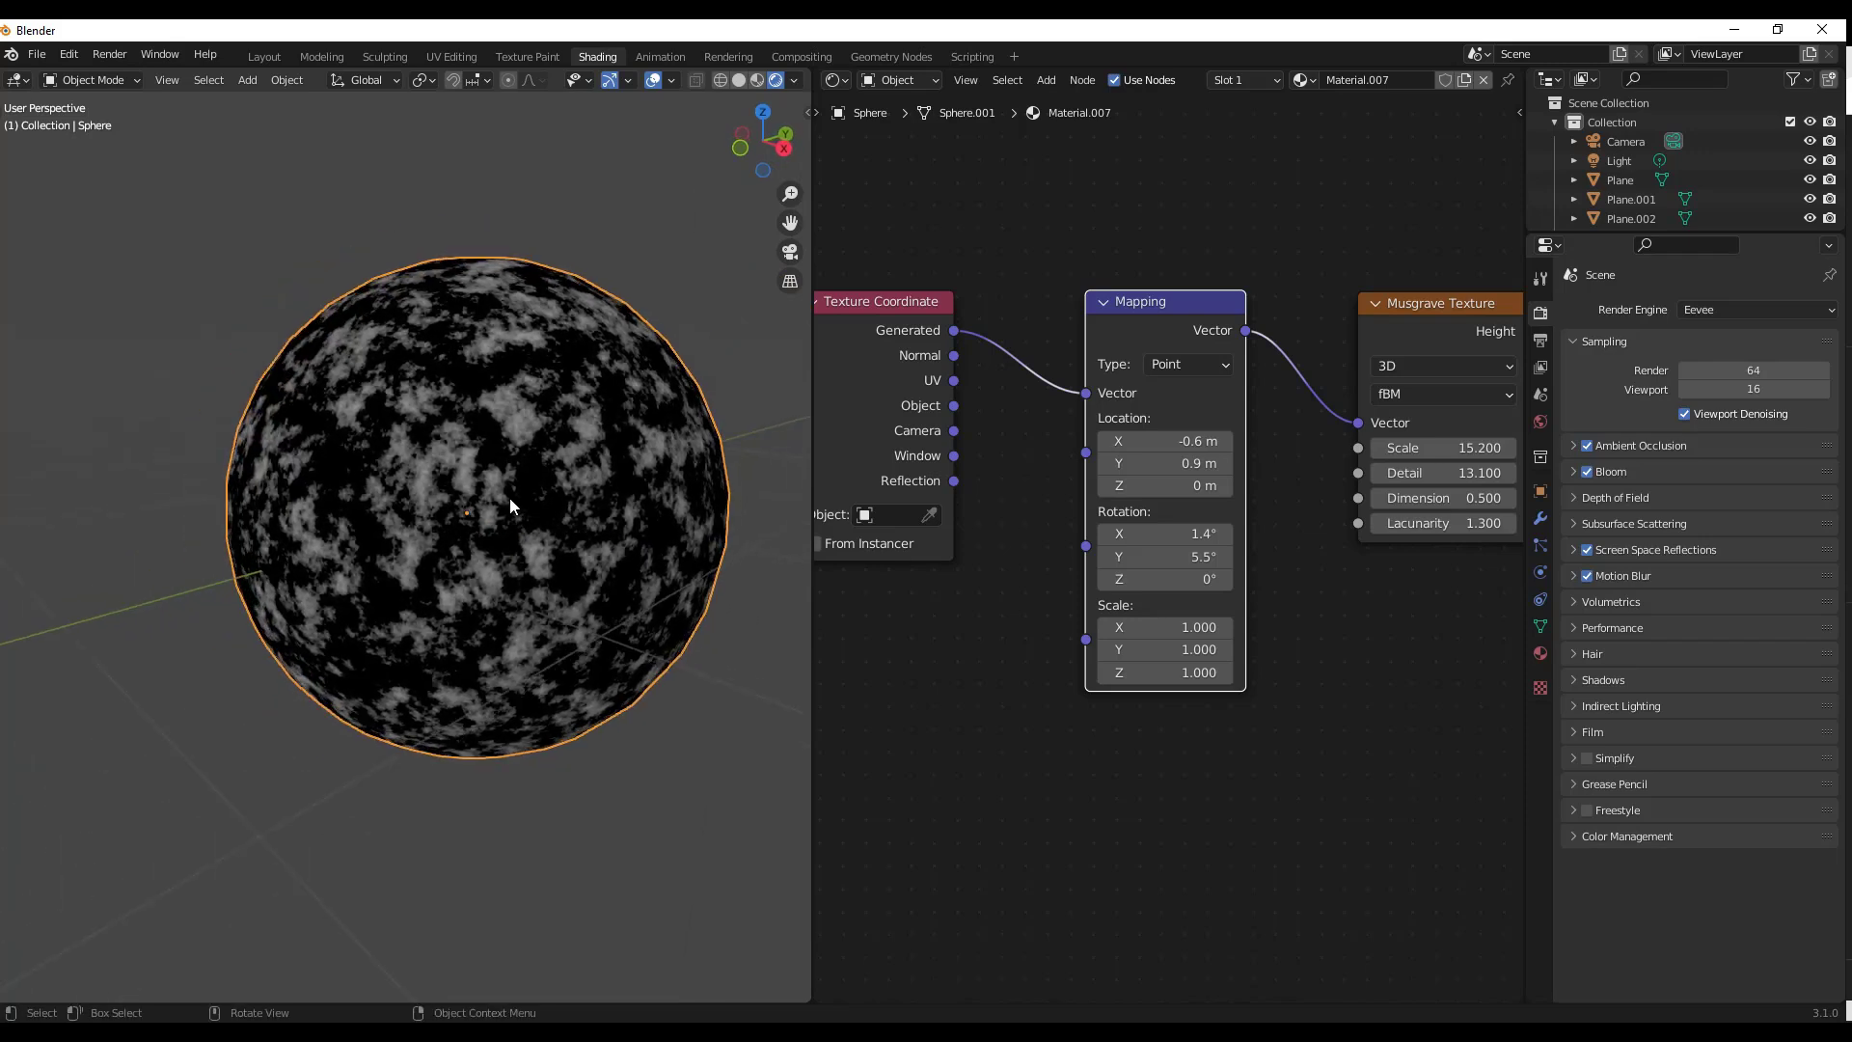
mouse_move(494, 459)
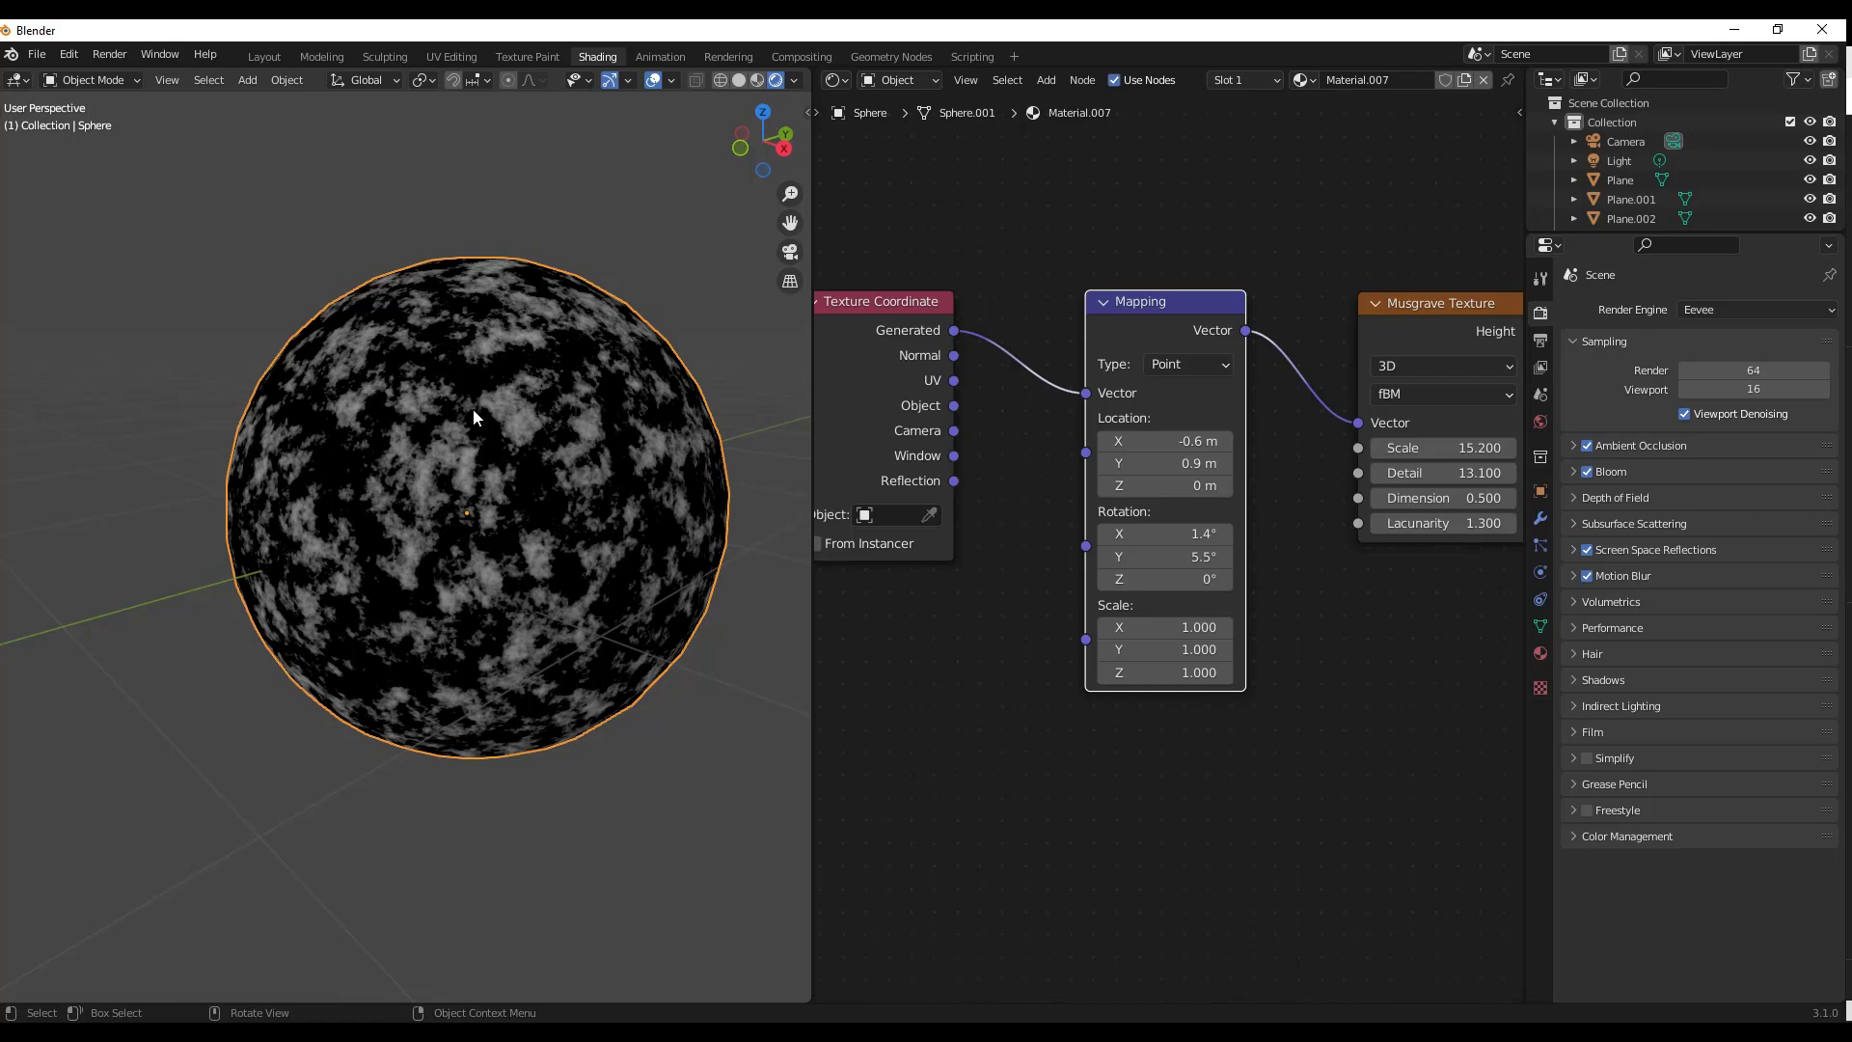
scroll("down", 3)
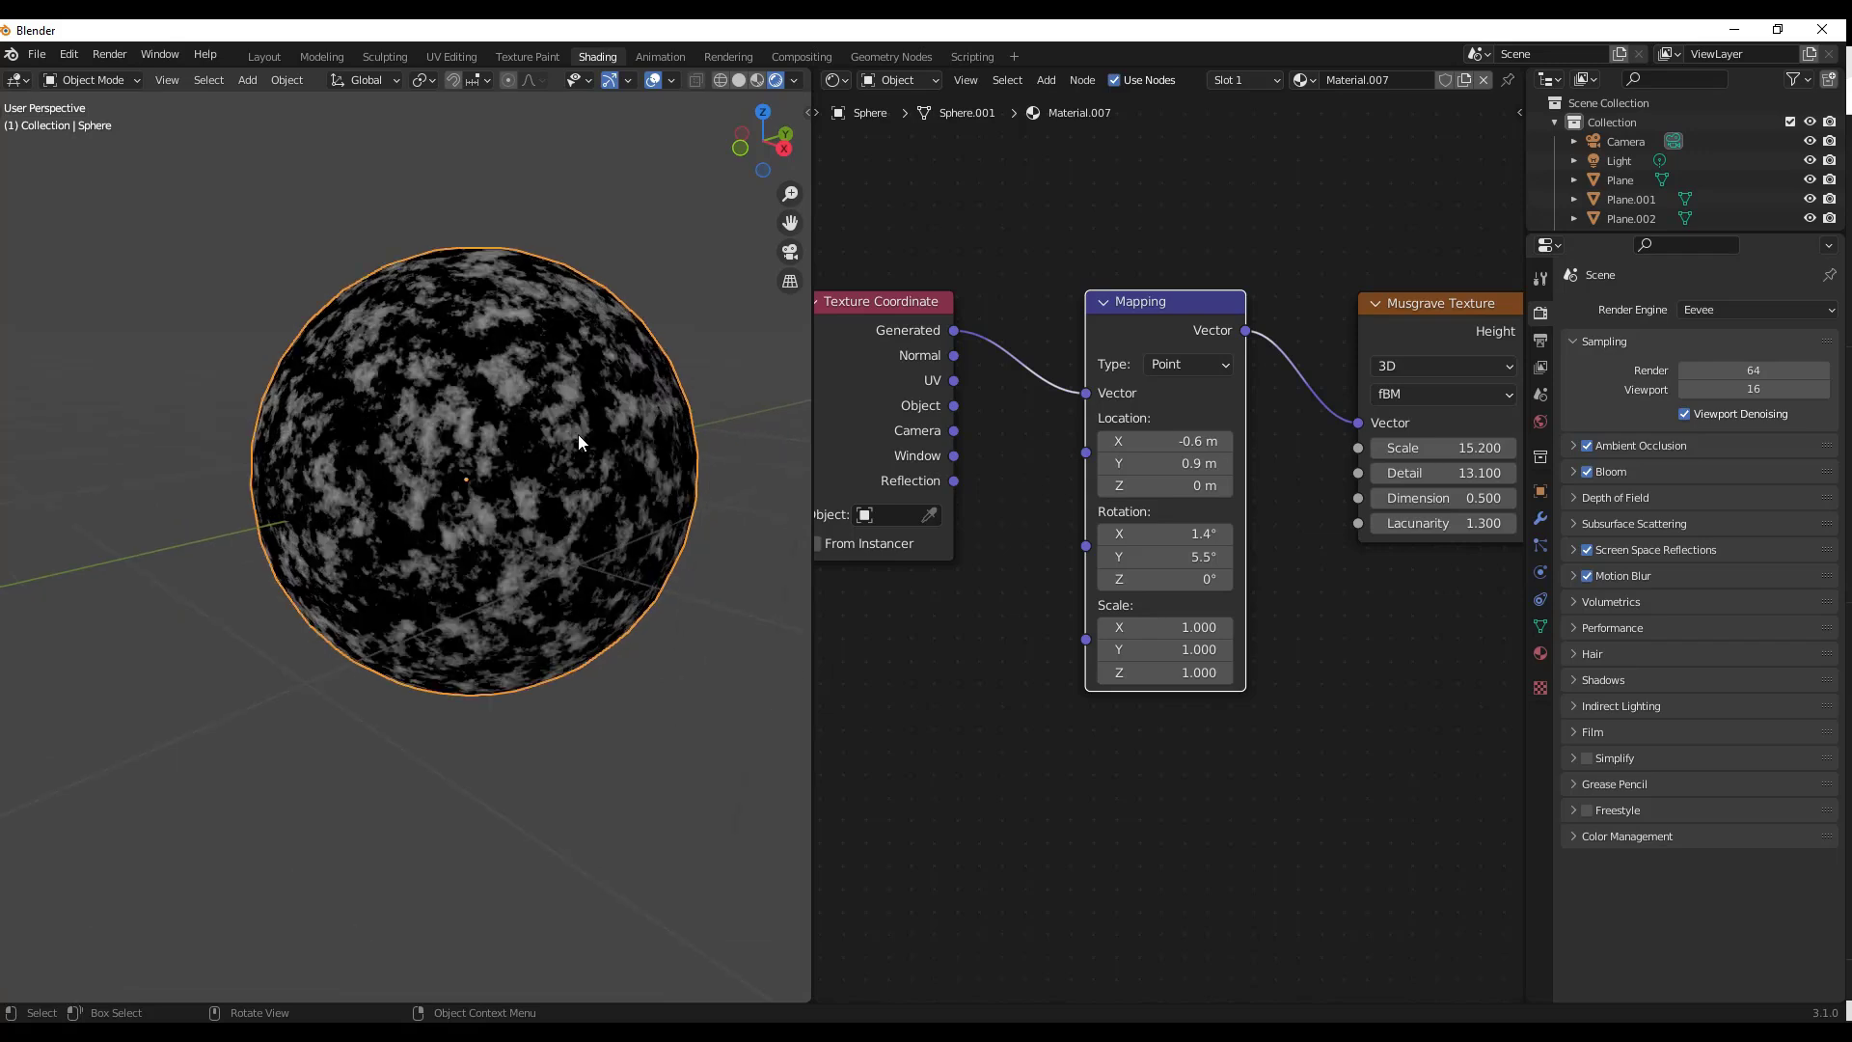
mouse_move(484, 426)
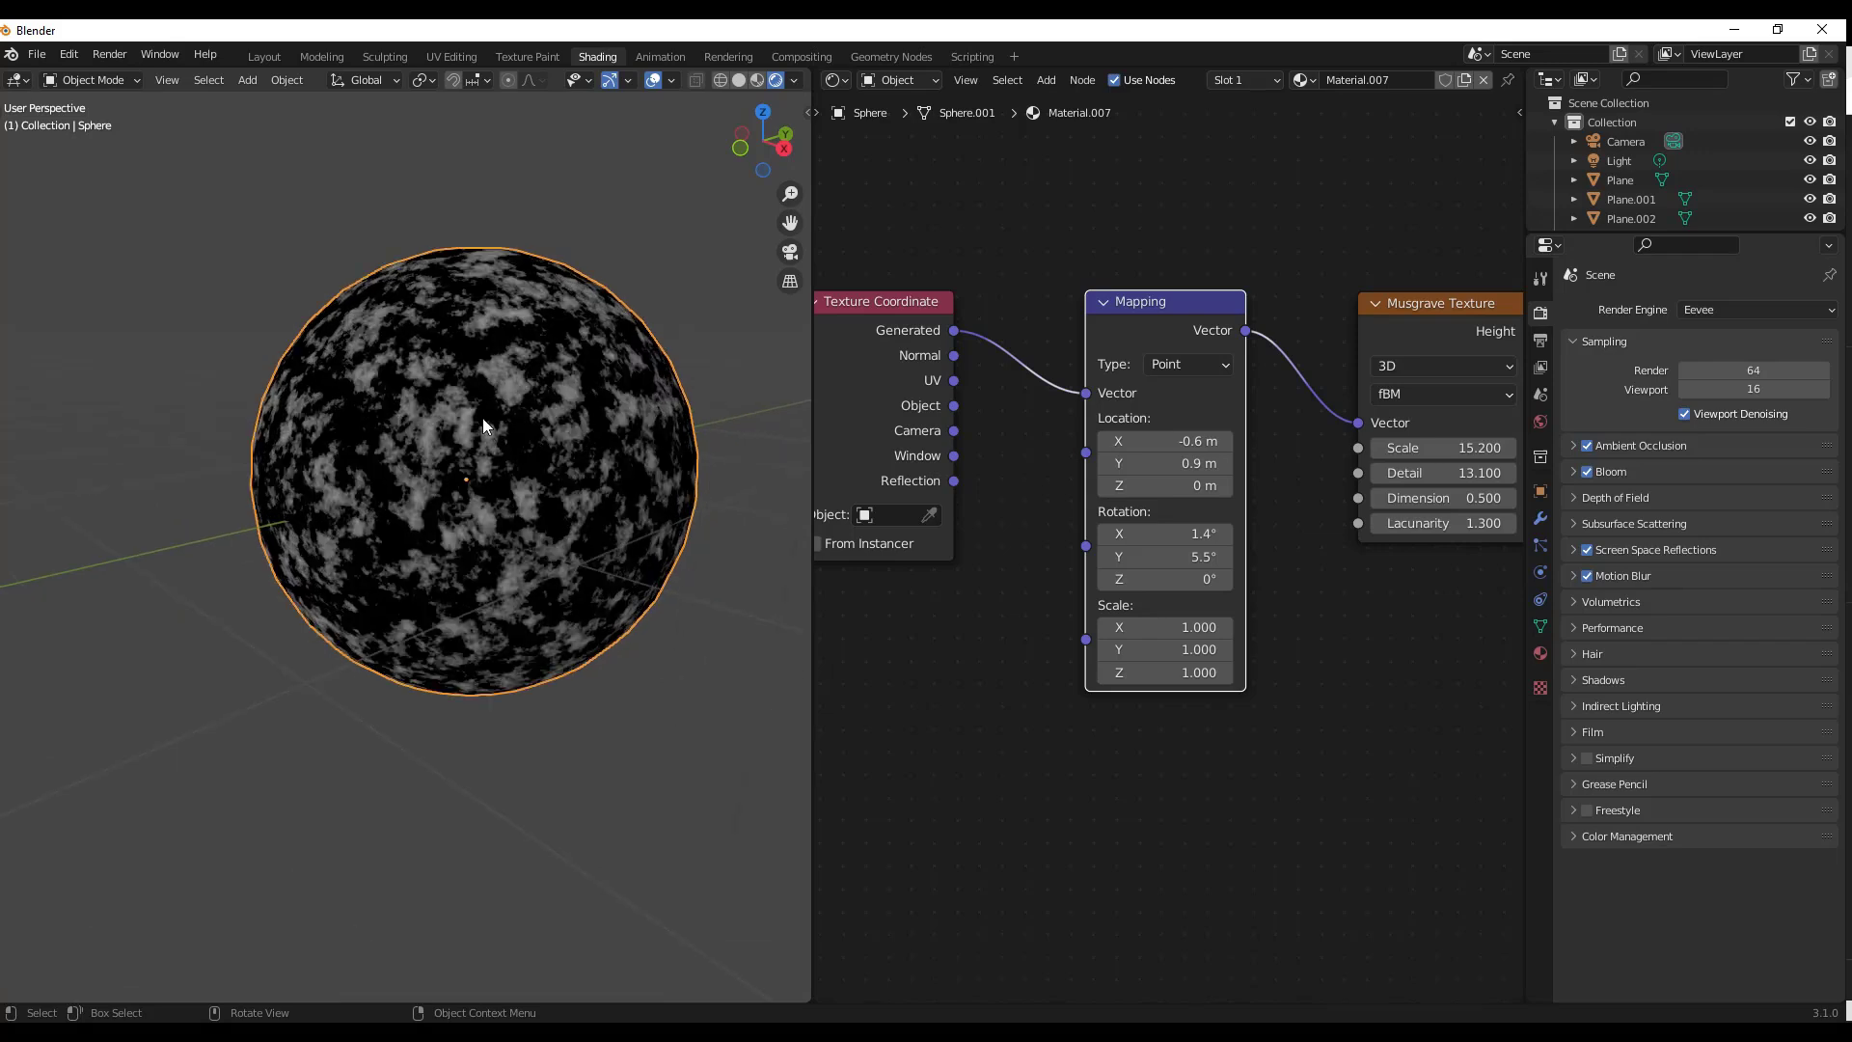
mouse_move(528, 423)
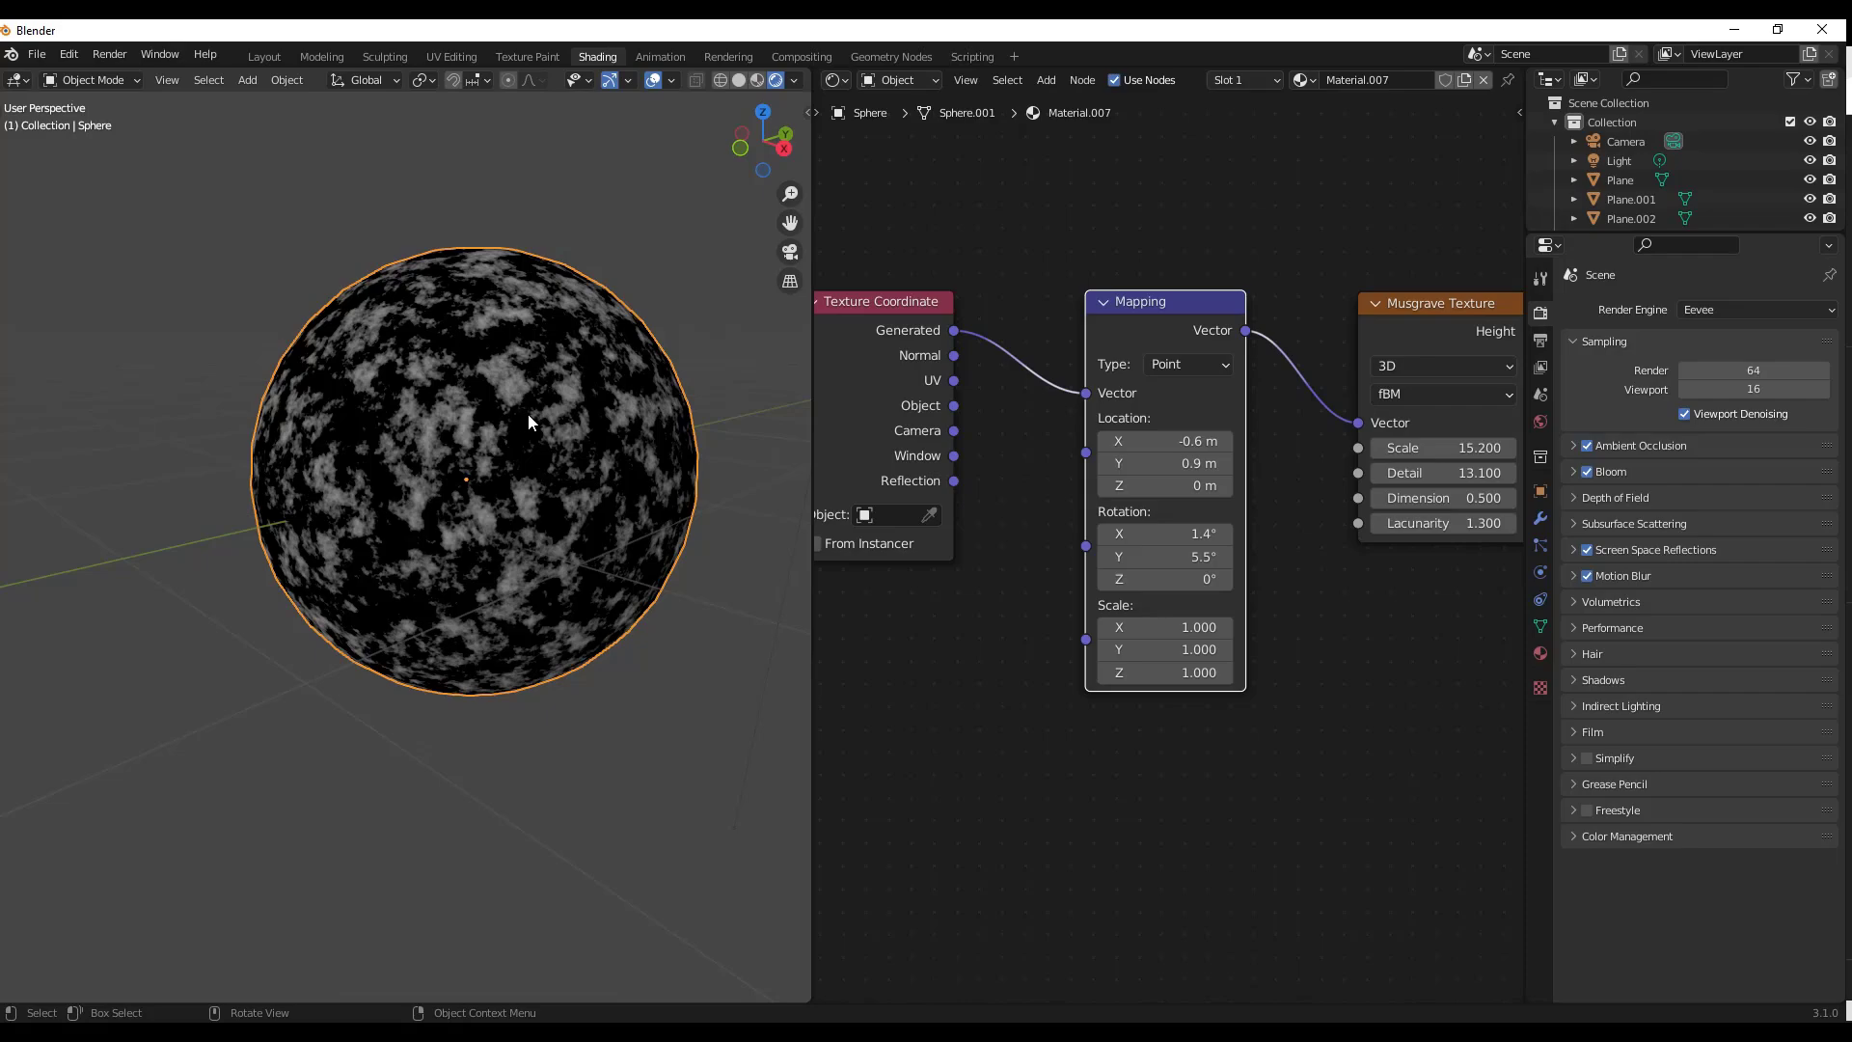